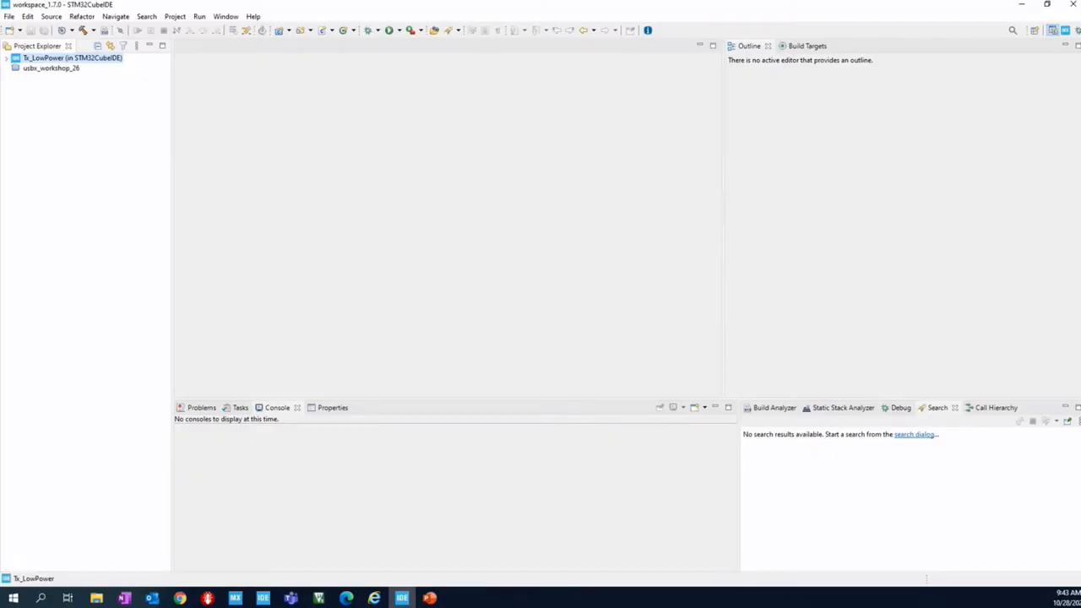
mouse_move(100, 138)
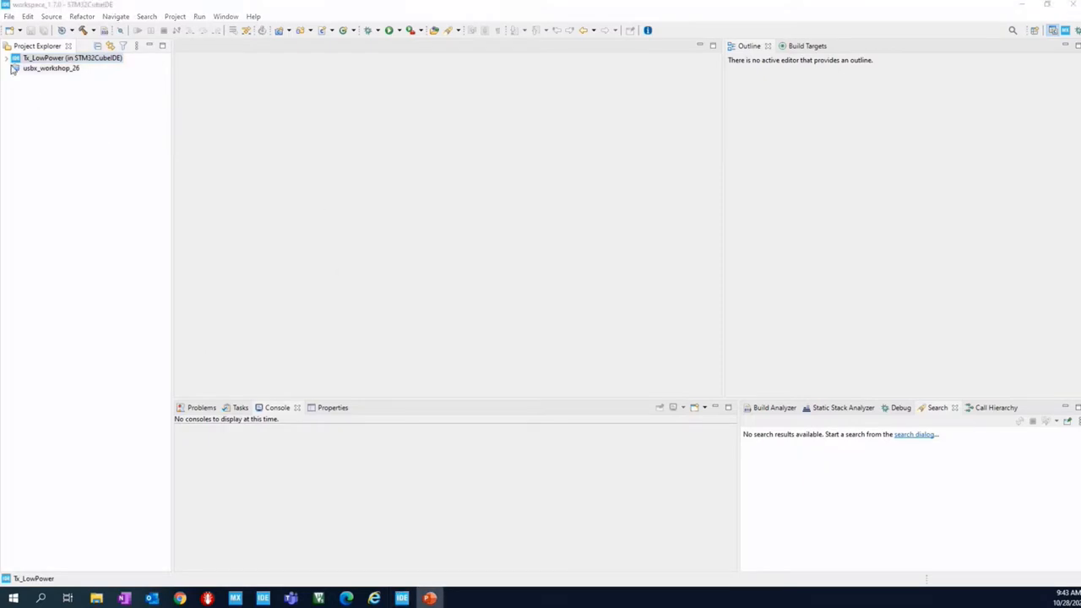
Glance at the File menu, then launch the STM32 Project wizard from the toolbar.
click(10, 16)
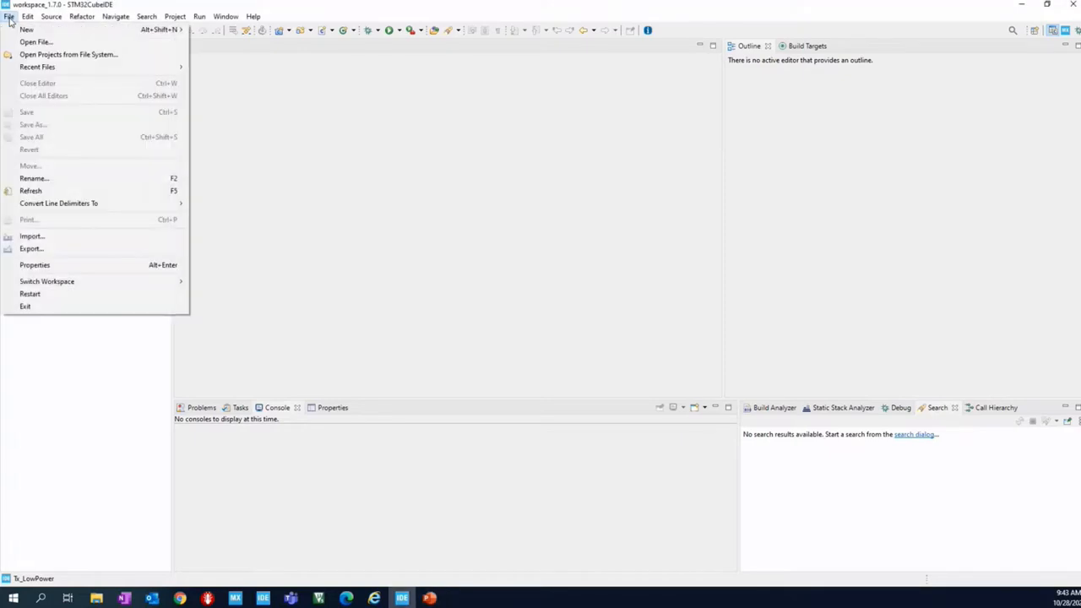
mouse_move(26, 30)
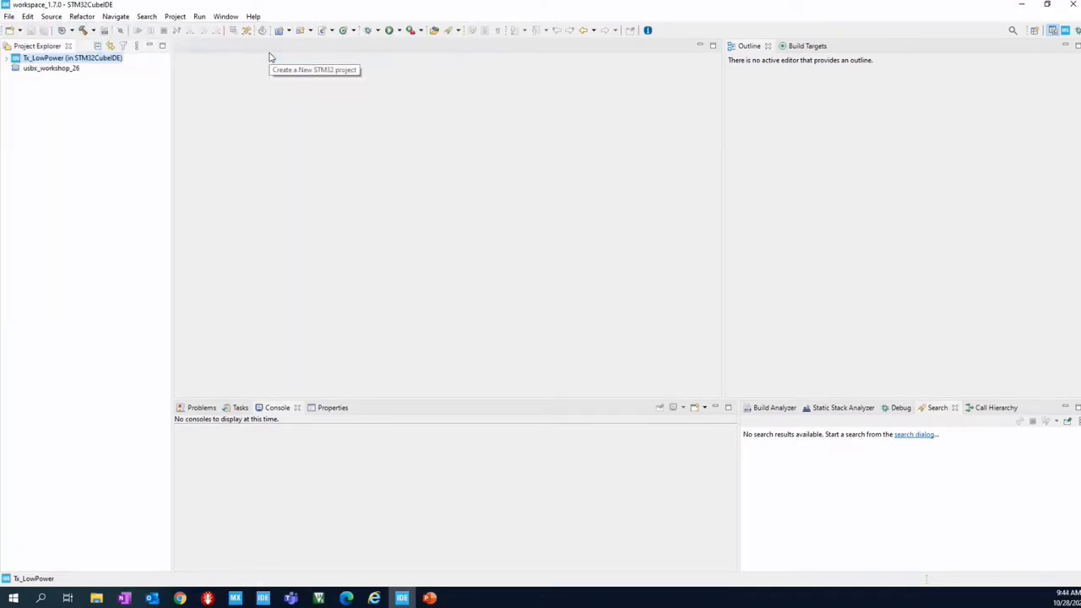
click(314, 69)
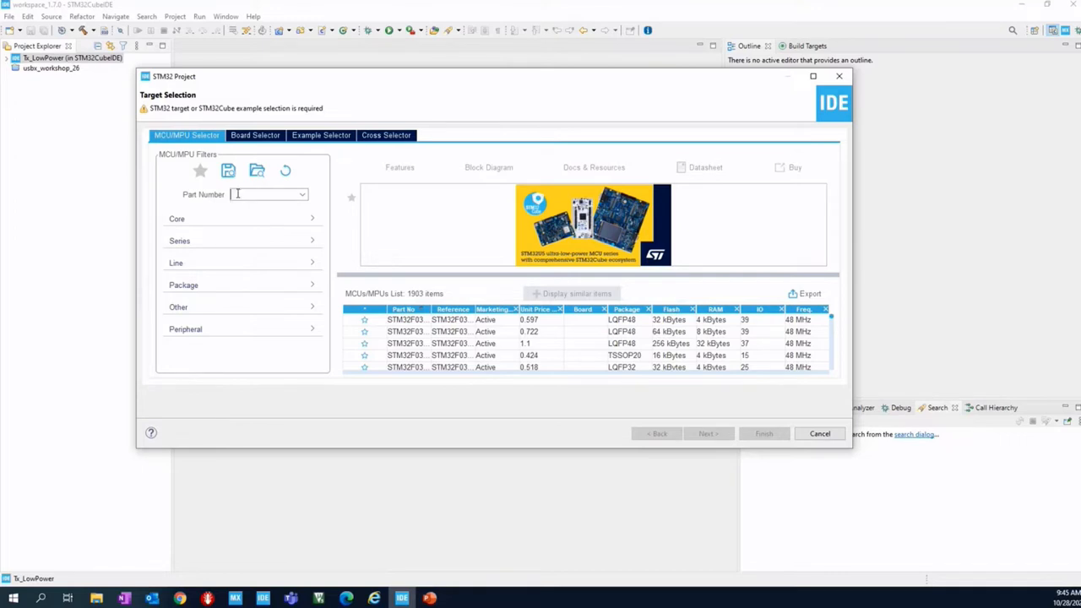
Switch target selection to the Board Selector tab, listing 166 boards.
click(254, 135)
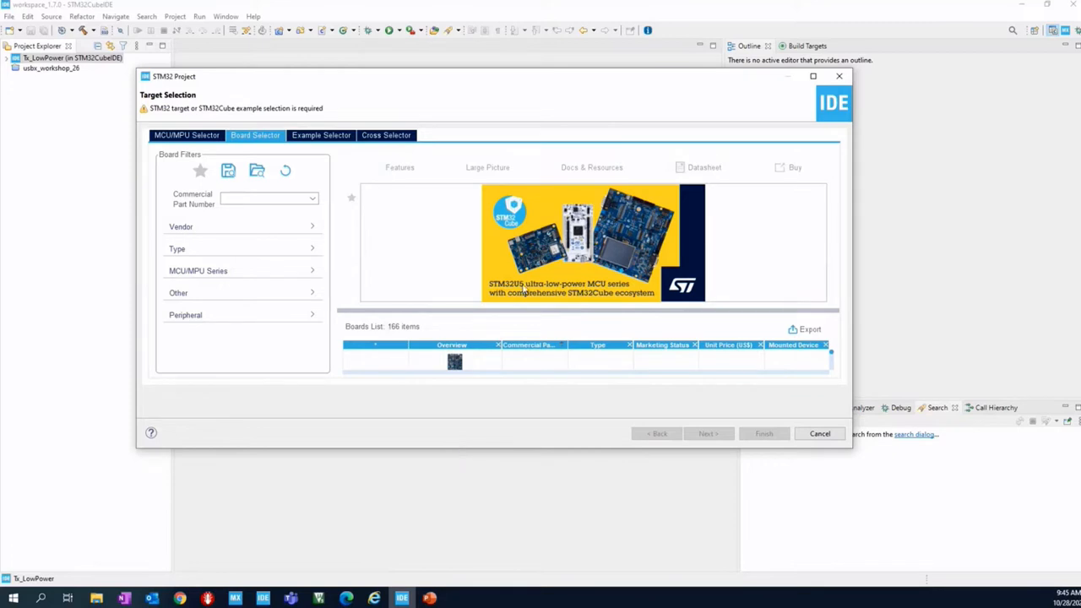
mouse_move(515, 264)
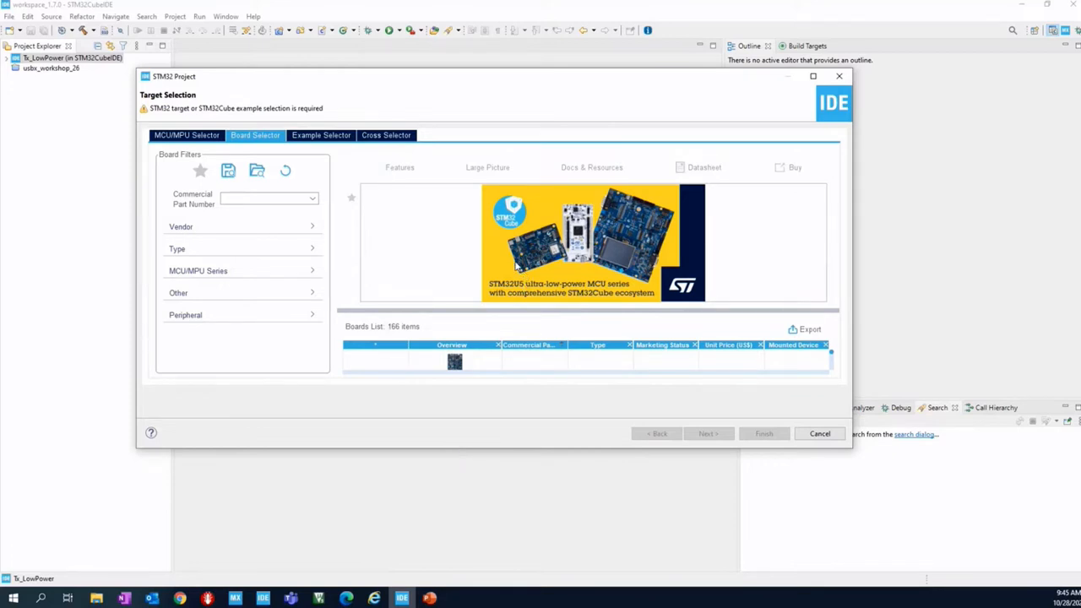
mouse_move(615, 297)
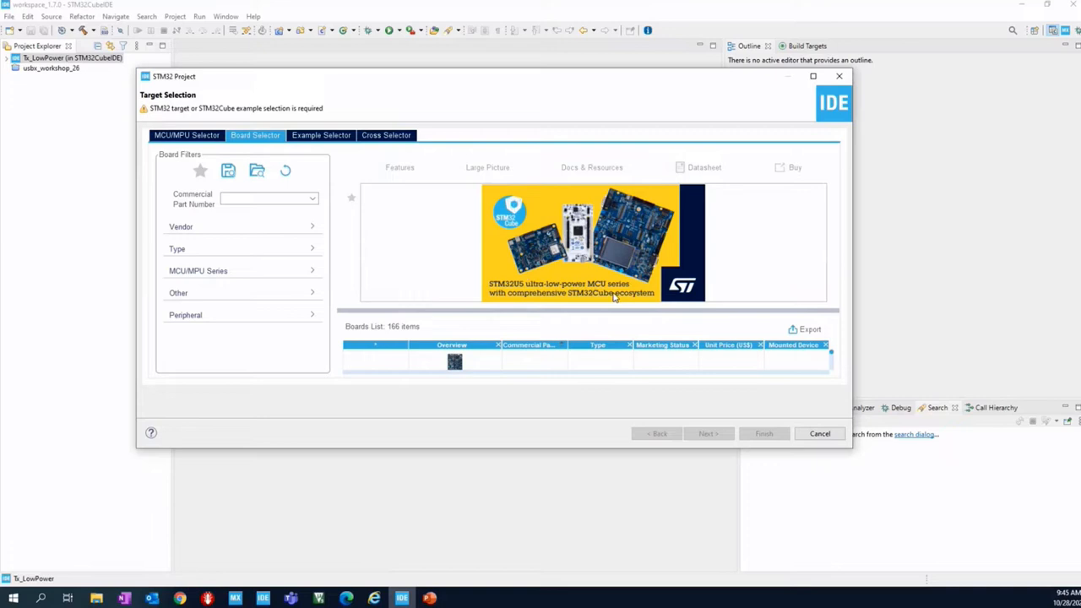
mouse_move(574, 273)
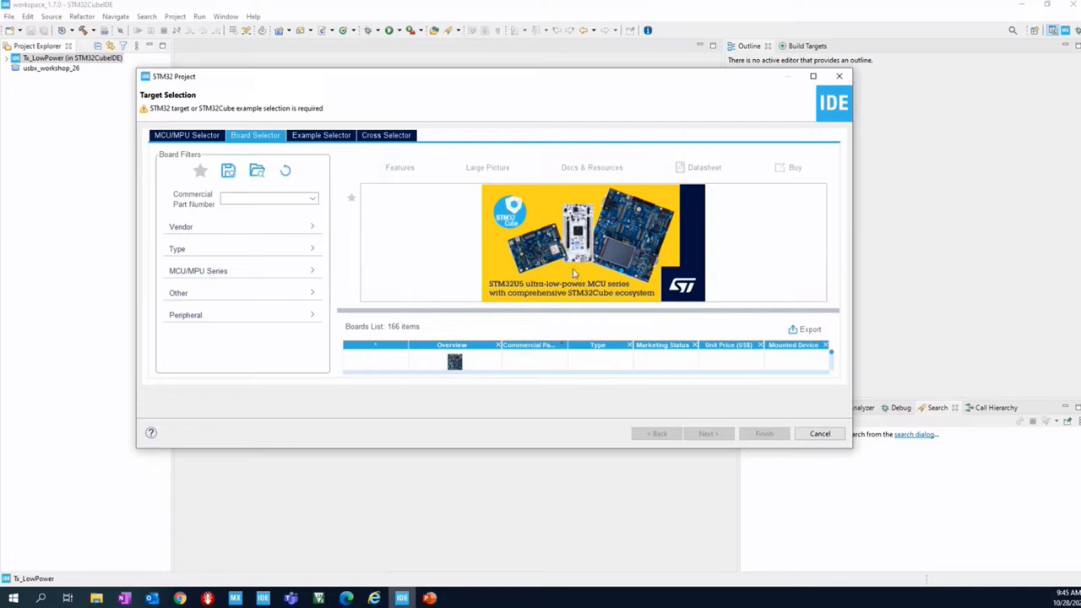
mouse_move(580, 449)
text(h72)
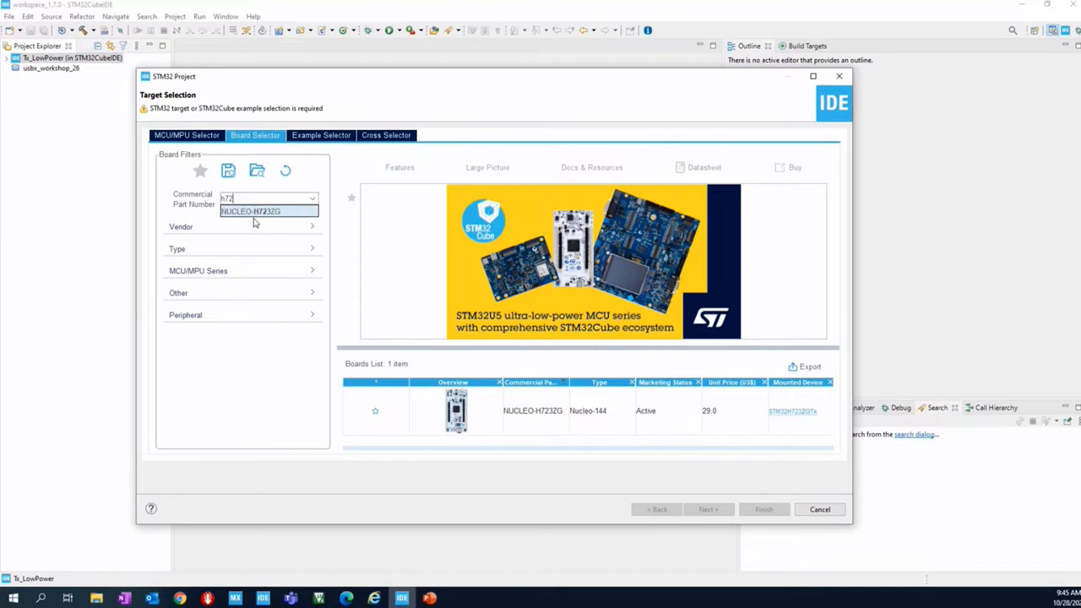
mouse_move(272, 215)
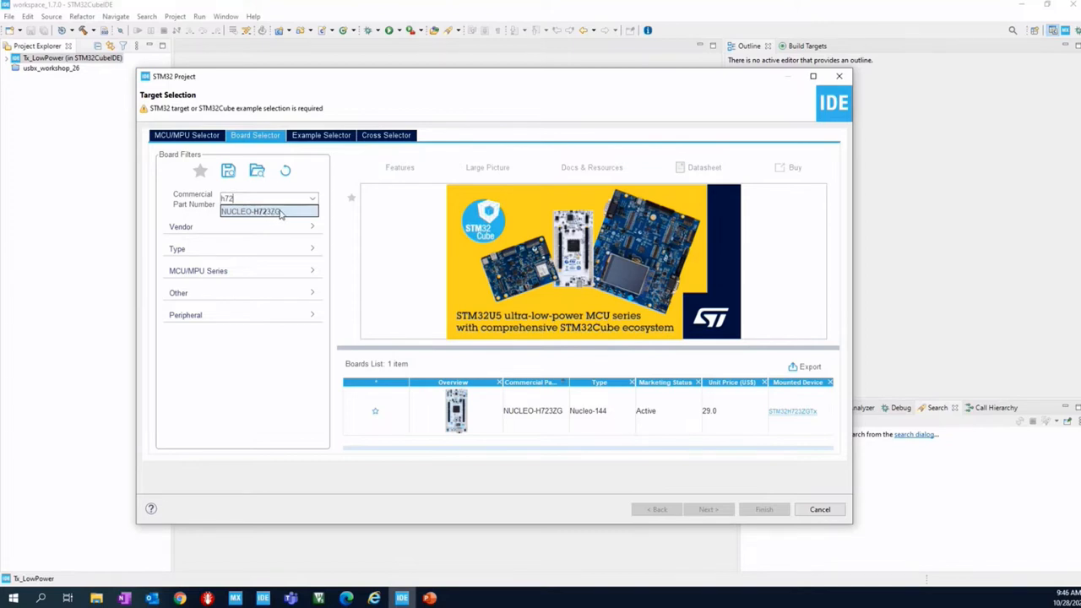
Choose NUCLEO-H723ZG from the board suggestion list as the target.
click(249, 211)
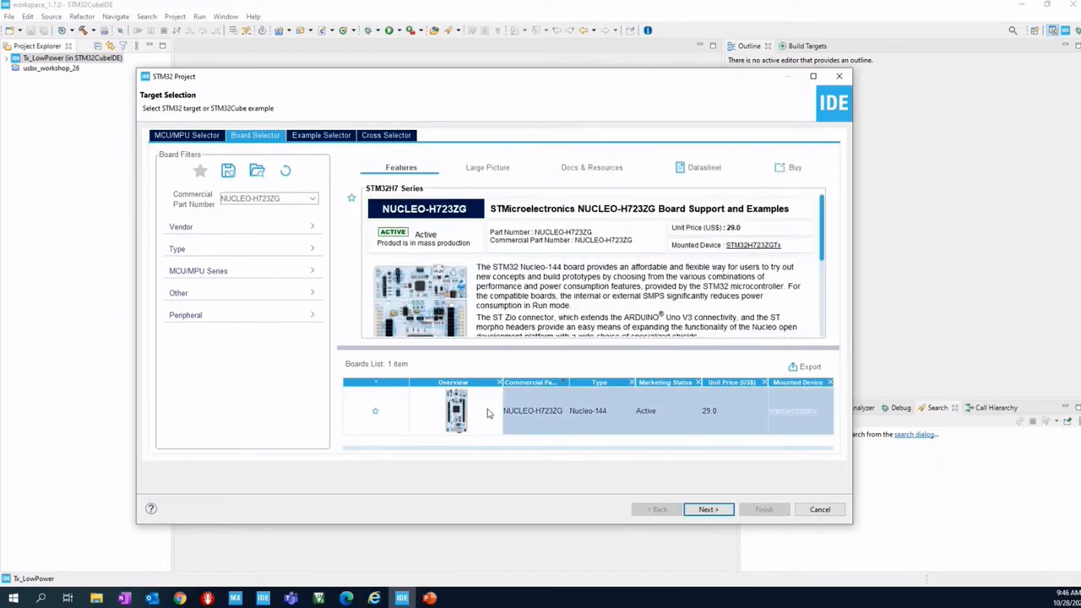
mouse_move(607, 407)
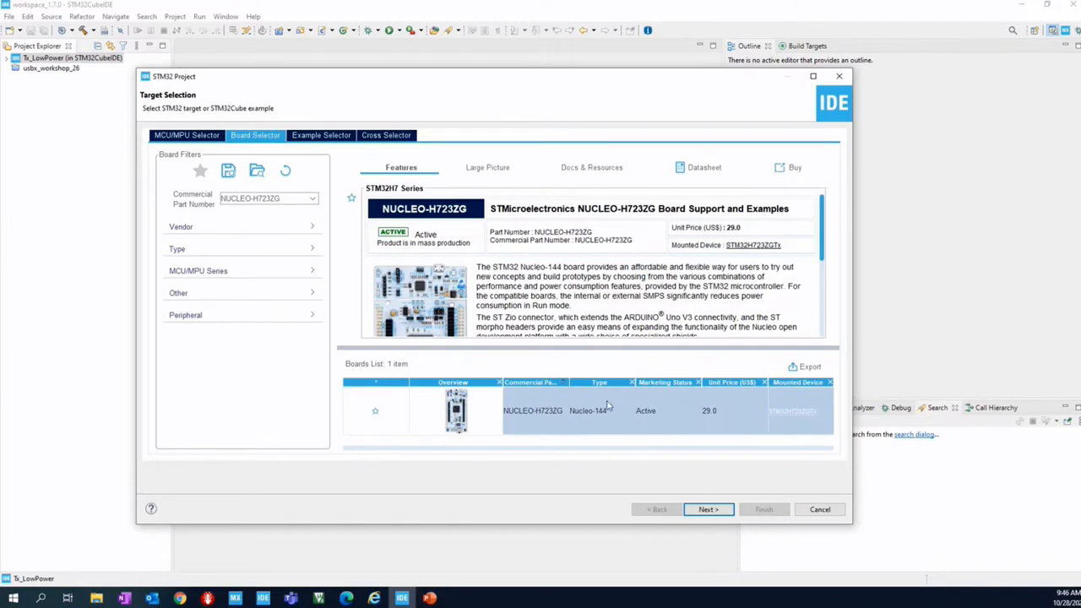
mouse_move(642, 425)
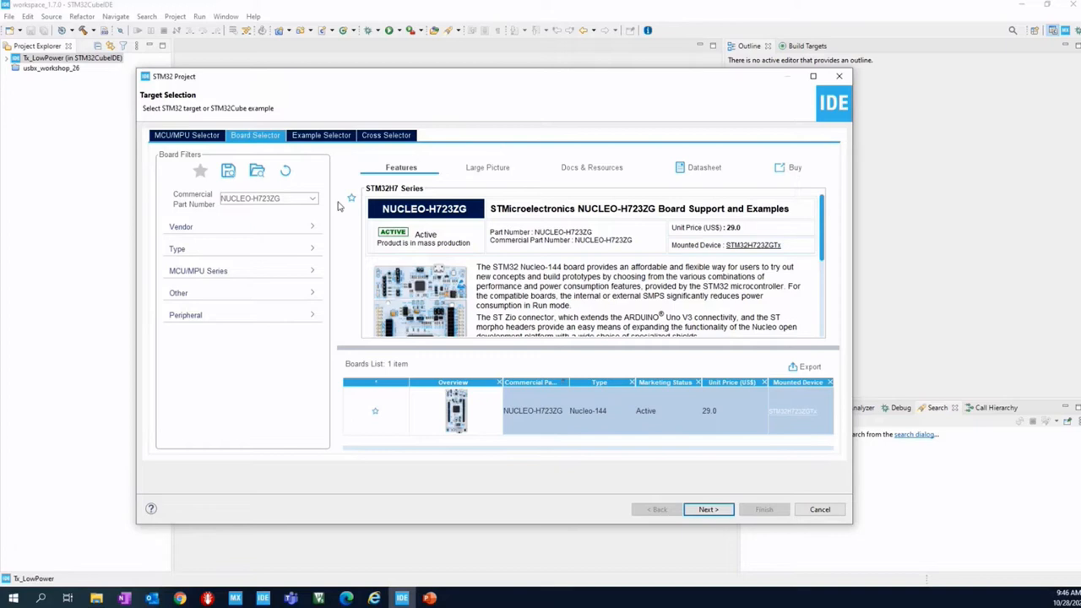
mouse_move(330, 135)
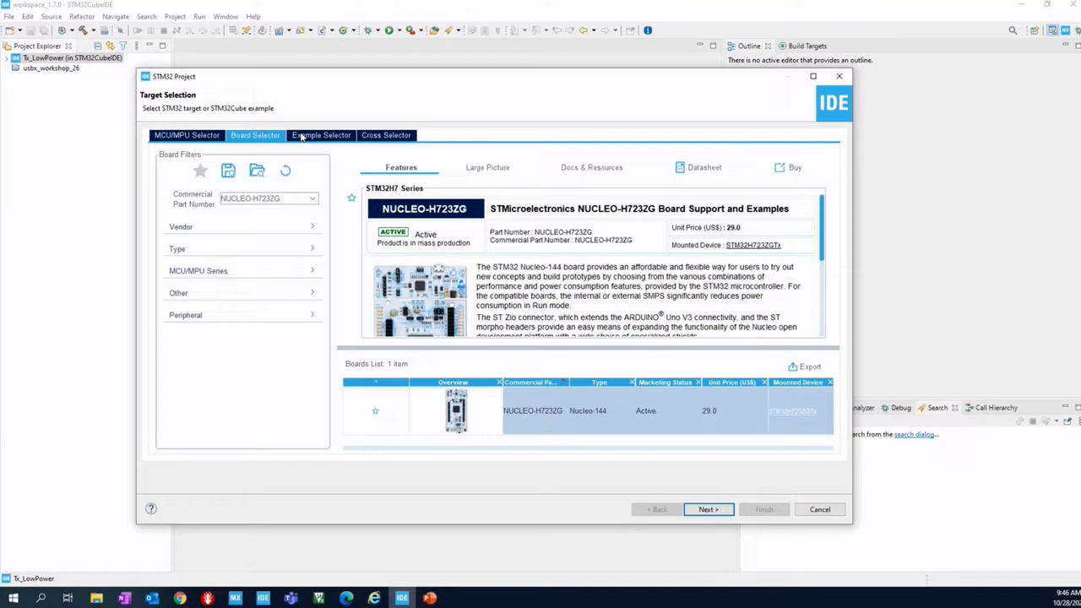
mouse_move(733, 468)
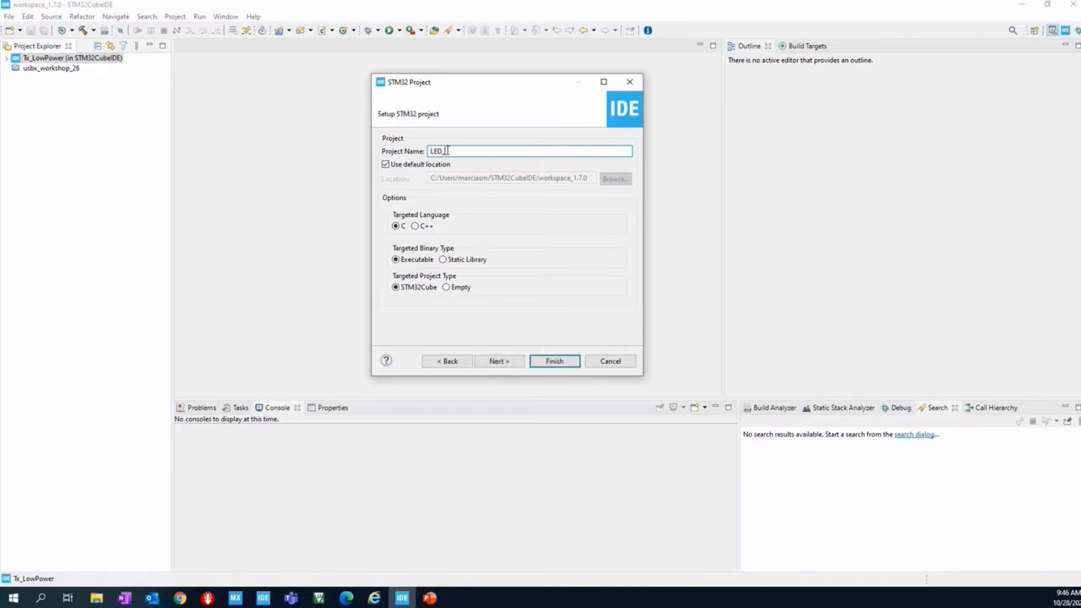
Complete the project name as LED_Toggle and advance to firmware package setup.
text(_Toggle)
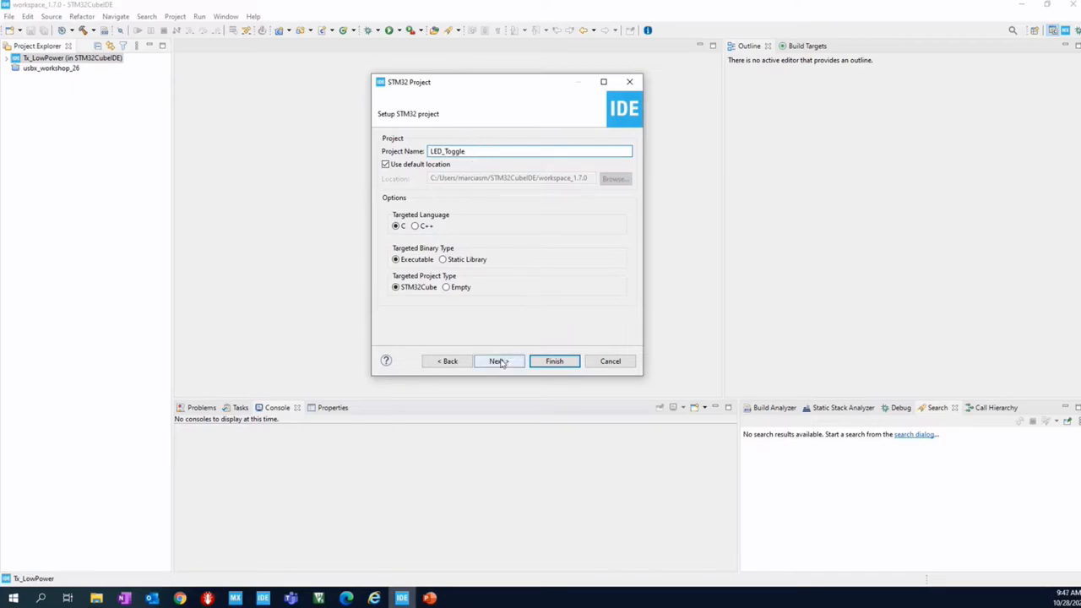
click(496, 360)
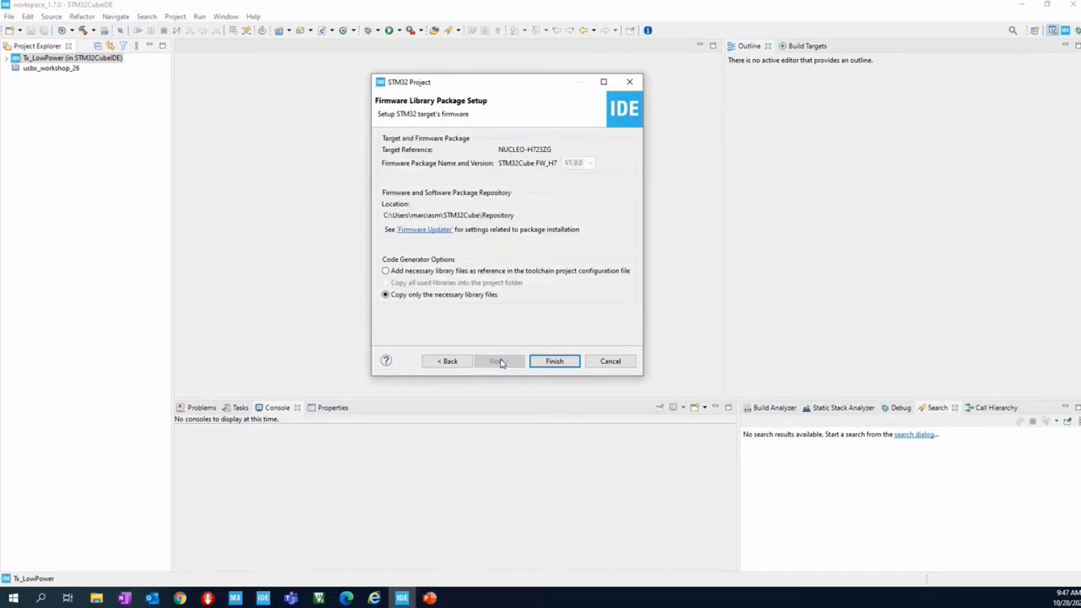
mouse_move(534, 332)
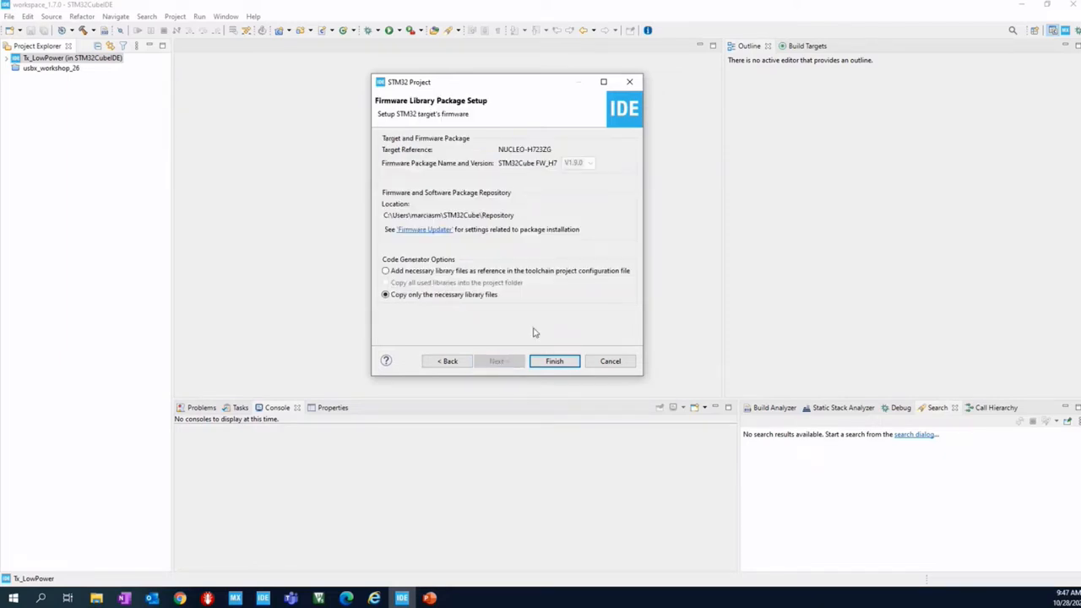
mouse_move(487, 275)
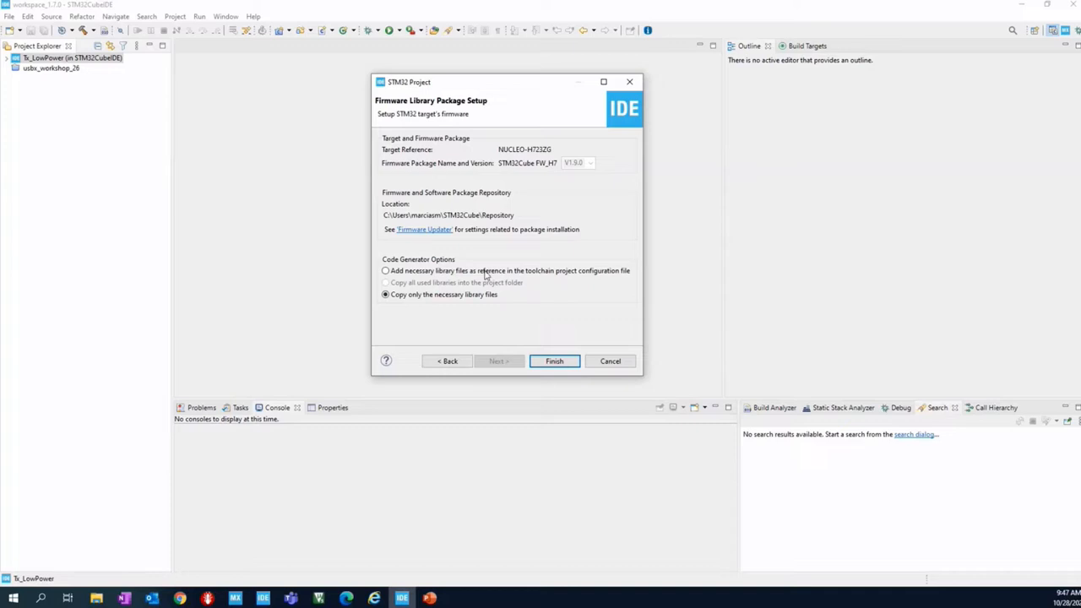
mouse_move(559, 306)
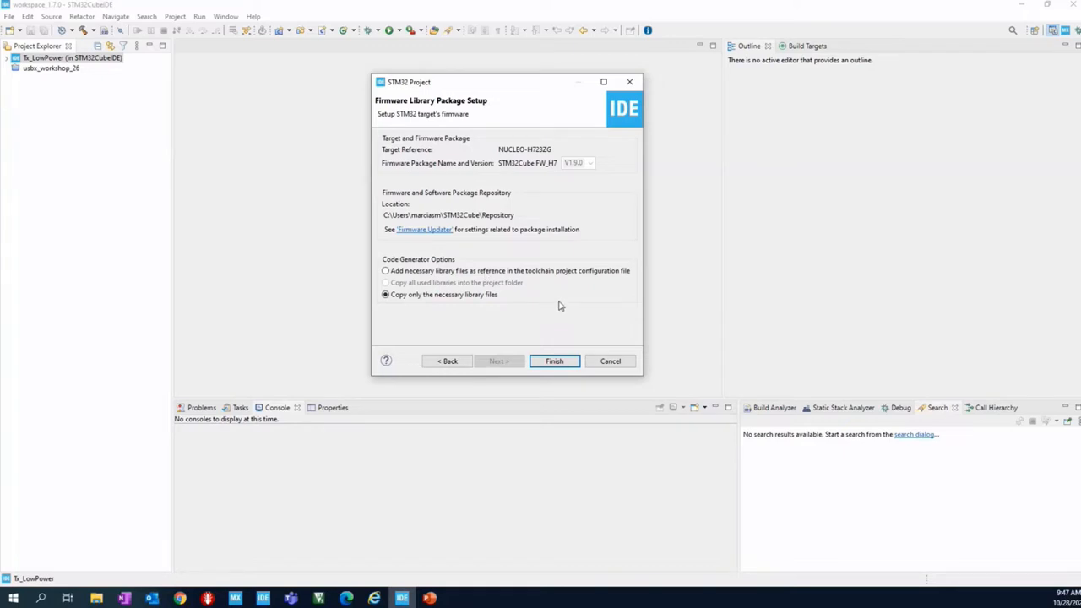
mouse_move(549, 312)
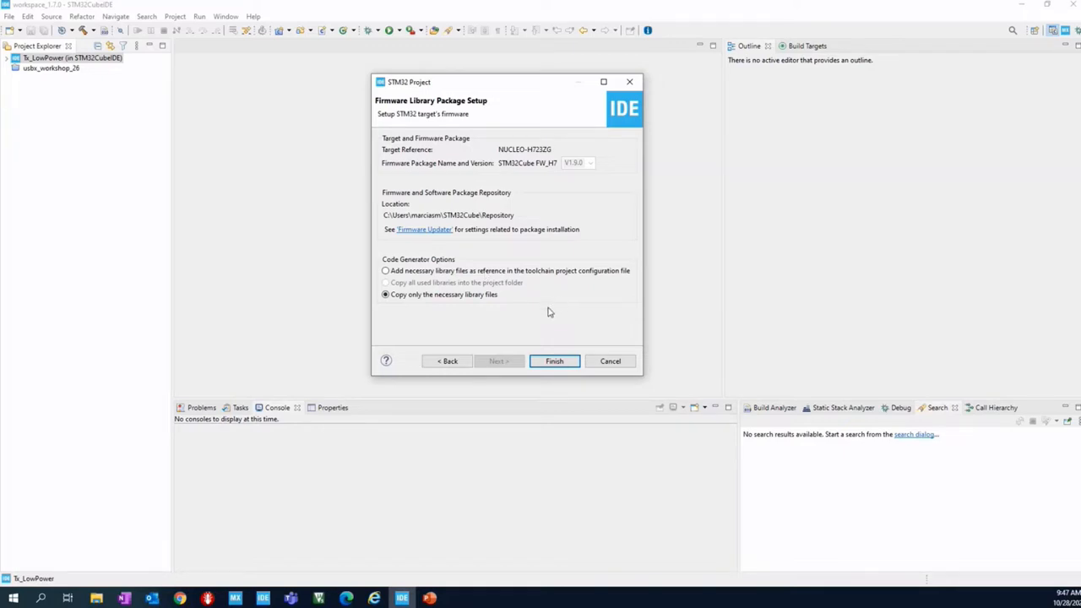
mouse_move(444, 169)
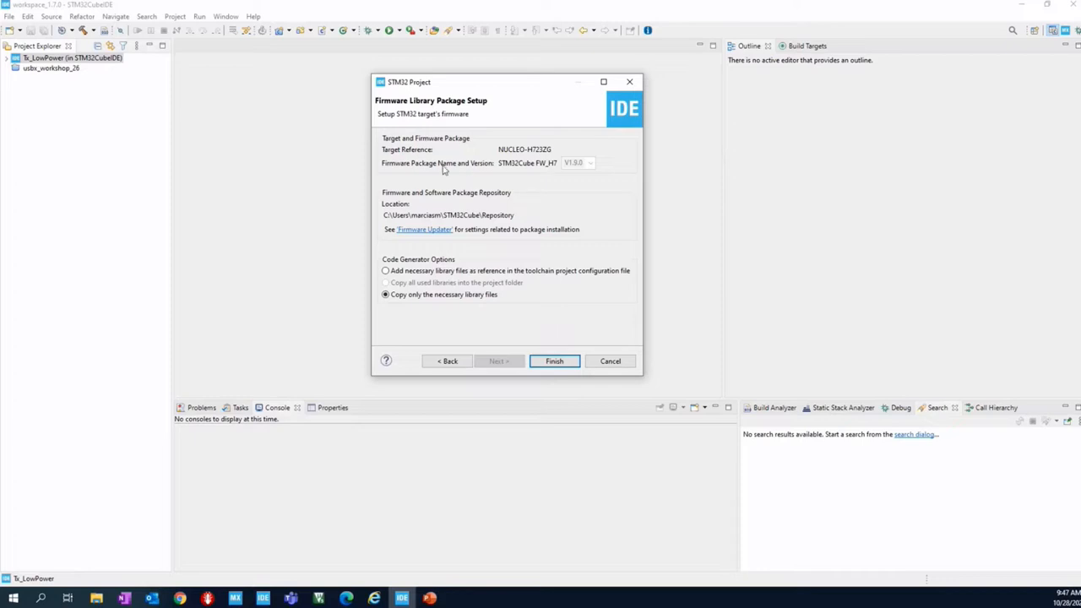
mouse_move(573, 168)
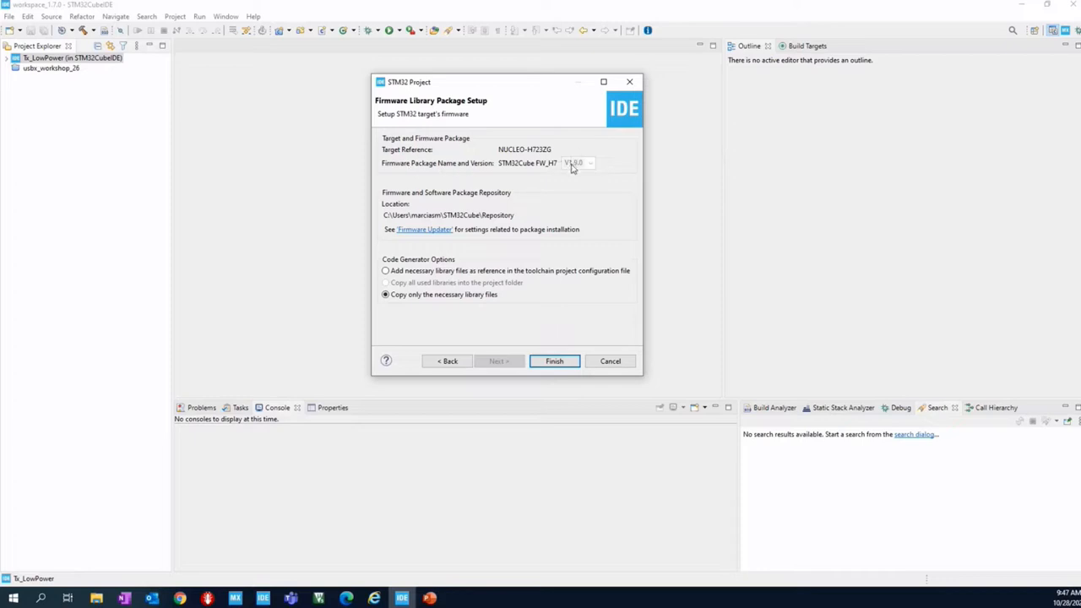
mouse_move(576, 170)
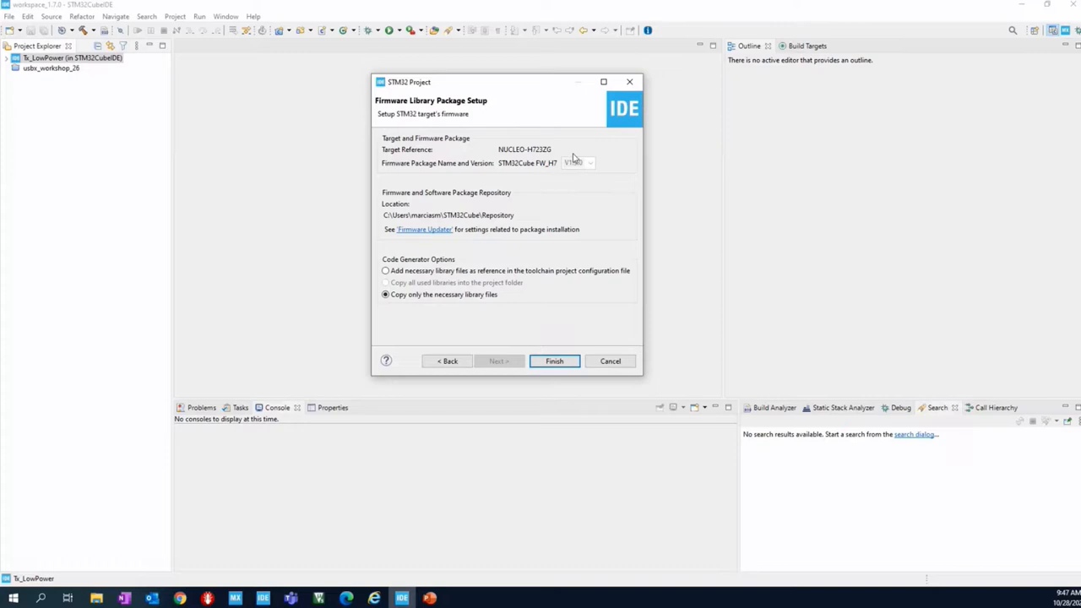
mouse_move(577, 167)
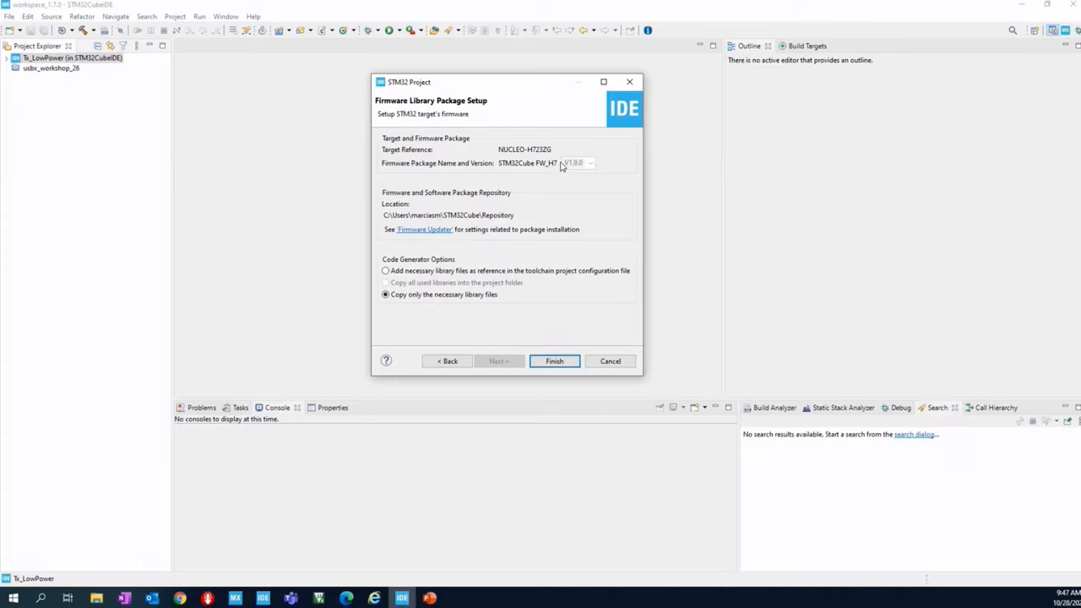
mouse_move(570, 168)
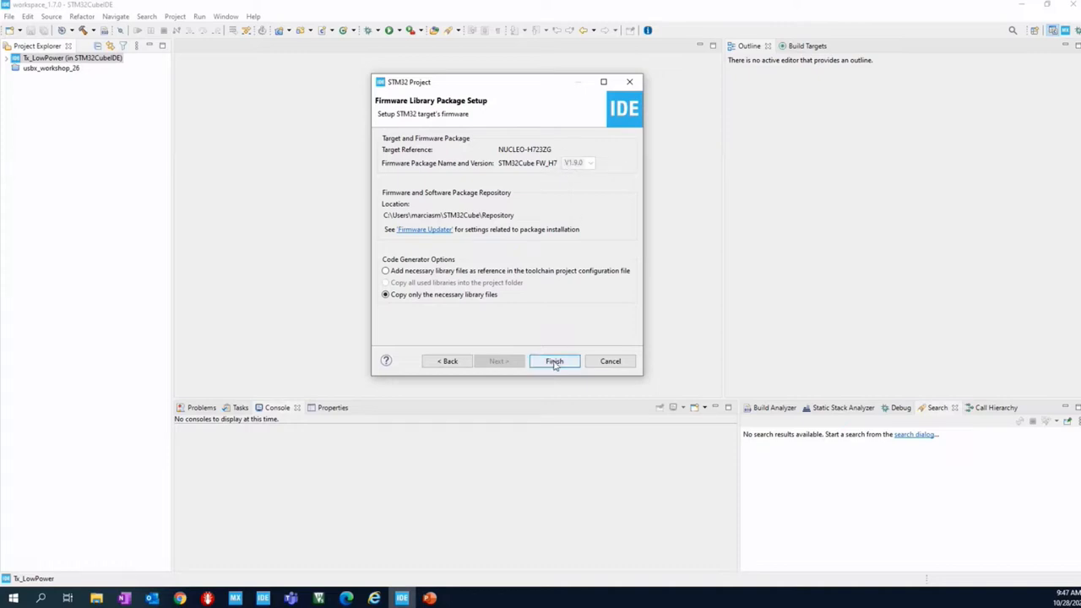
Finish the wizard with 'Copy only the necessary library files' left selected.
click(554, 361)
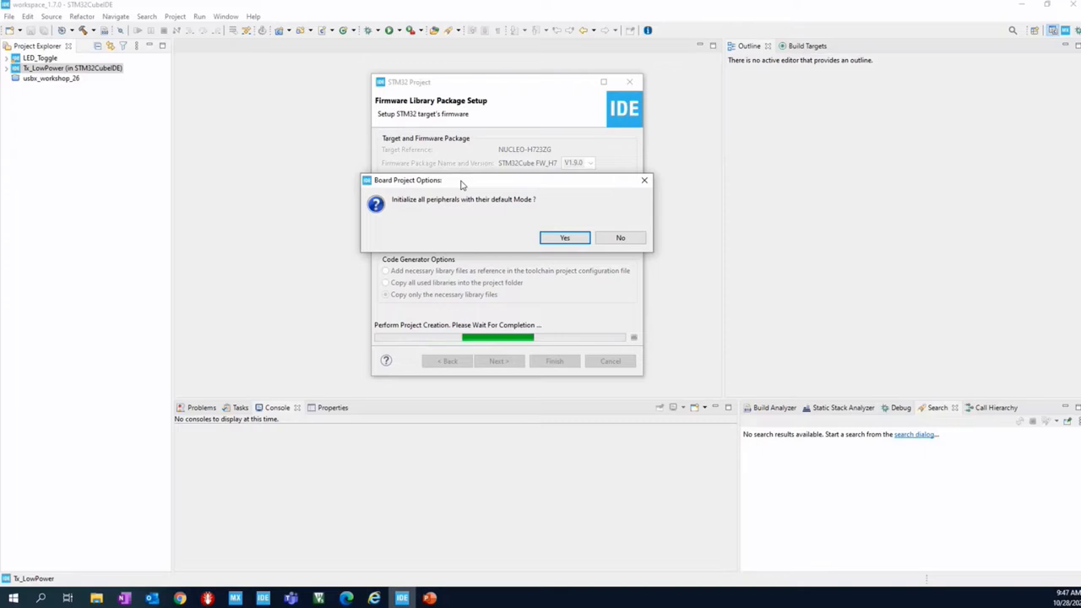
mouse_move(569, 205)
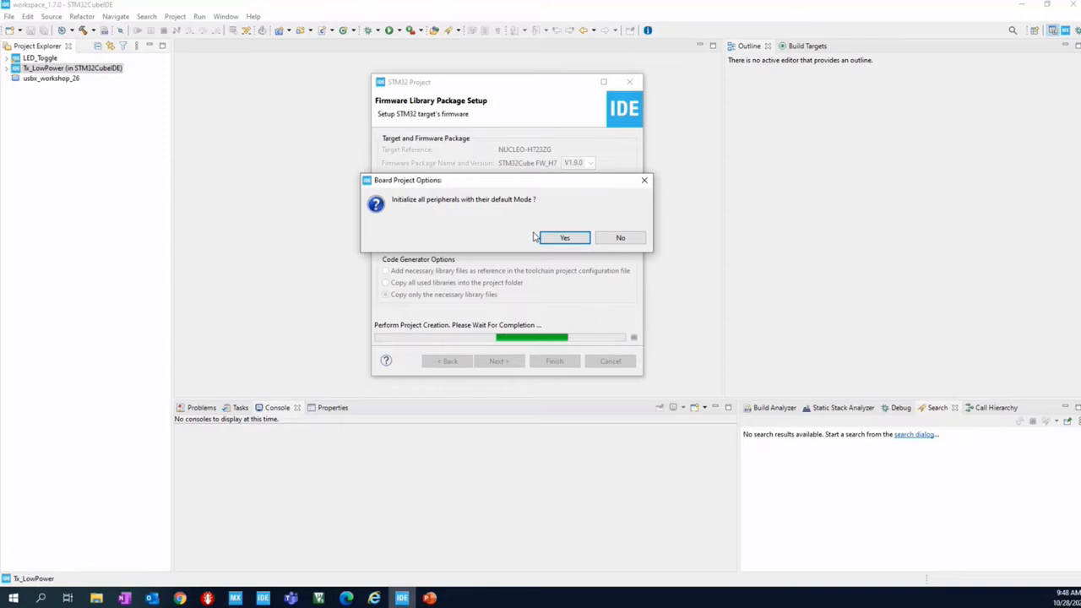
mouse_move(538, 234)
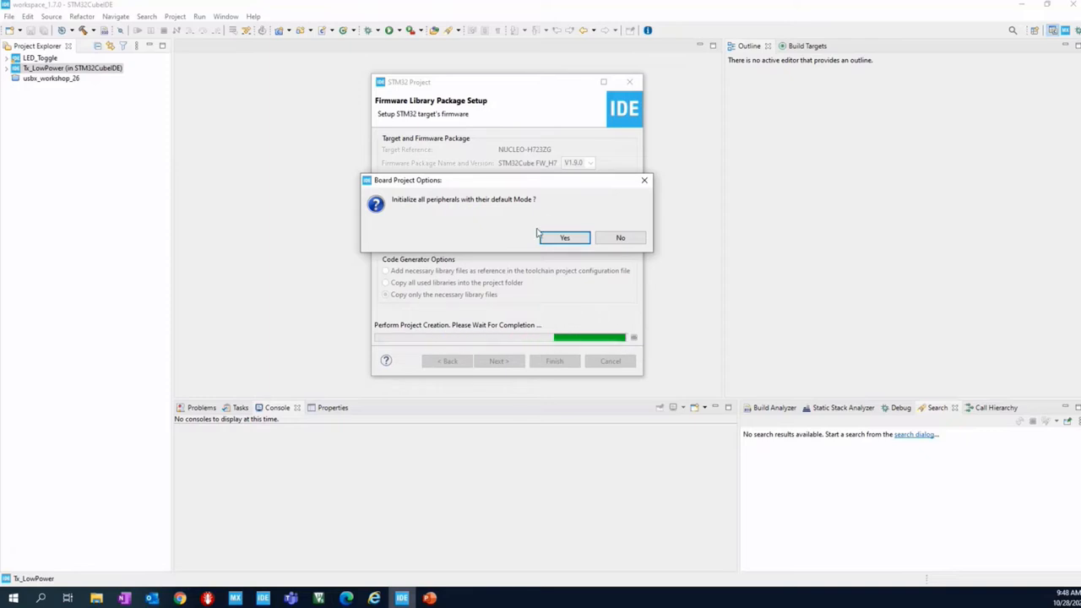
Answer Yes to initializing all peripherals in their default mode.
click(565, 237)
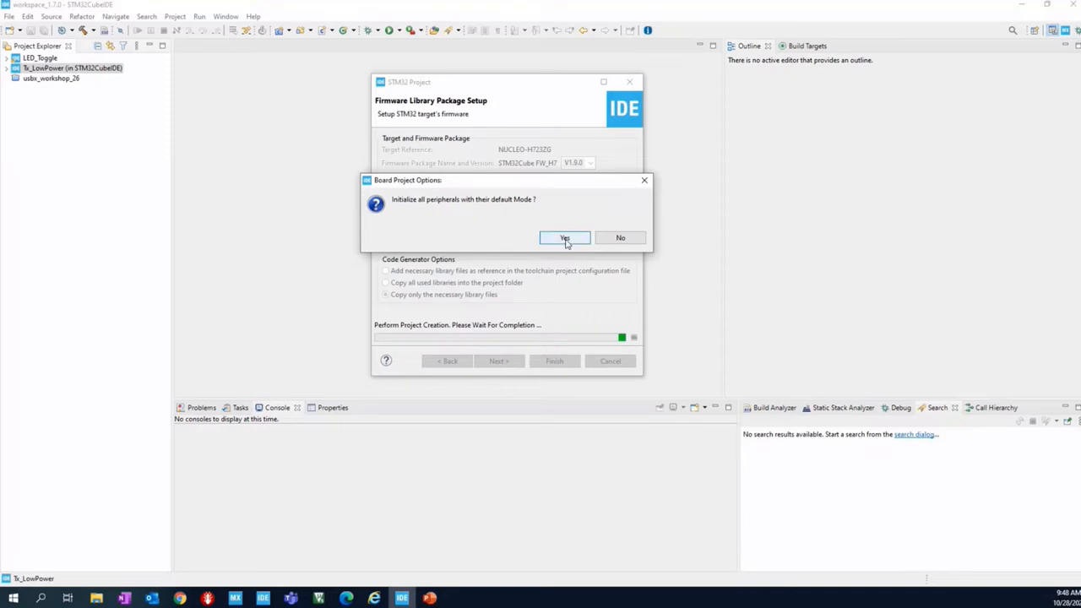
click(565, 237)
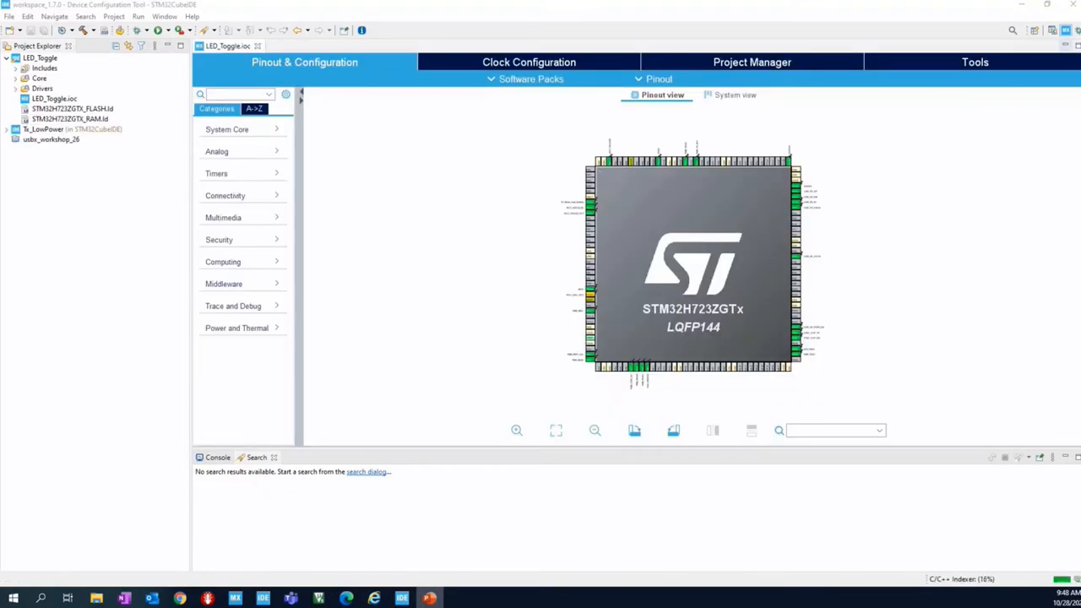
mouse_move(379, 181)
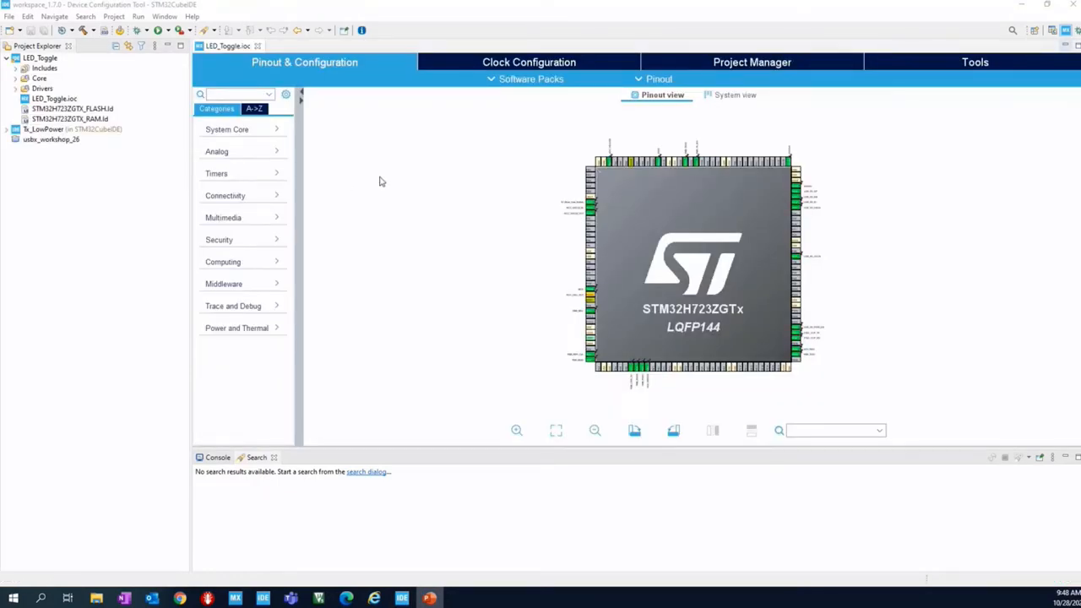
mouse_move(399, 154)
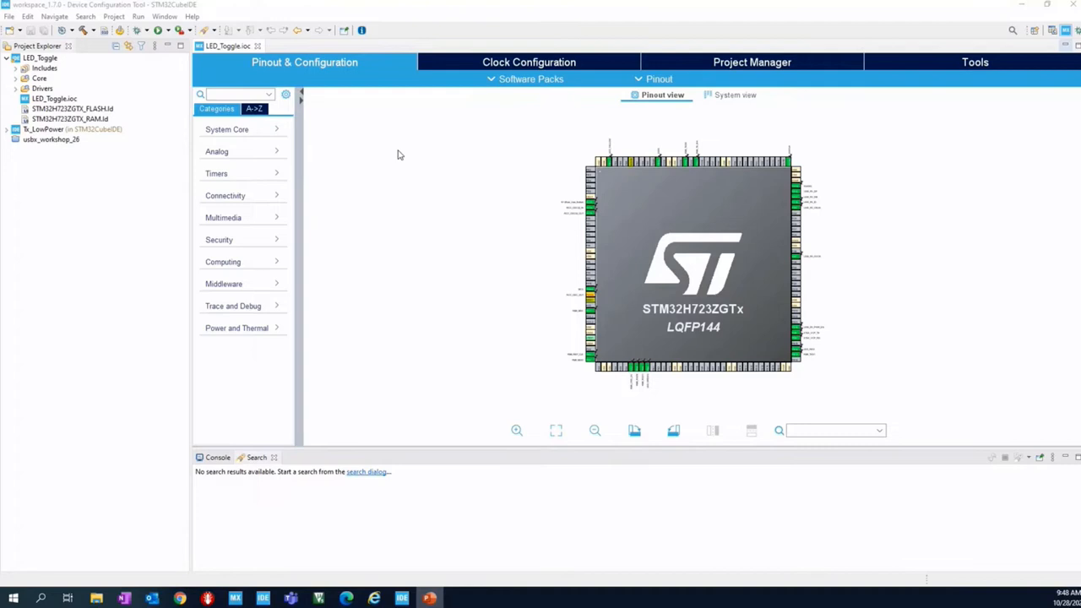
mouse_move(405, 150)
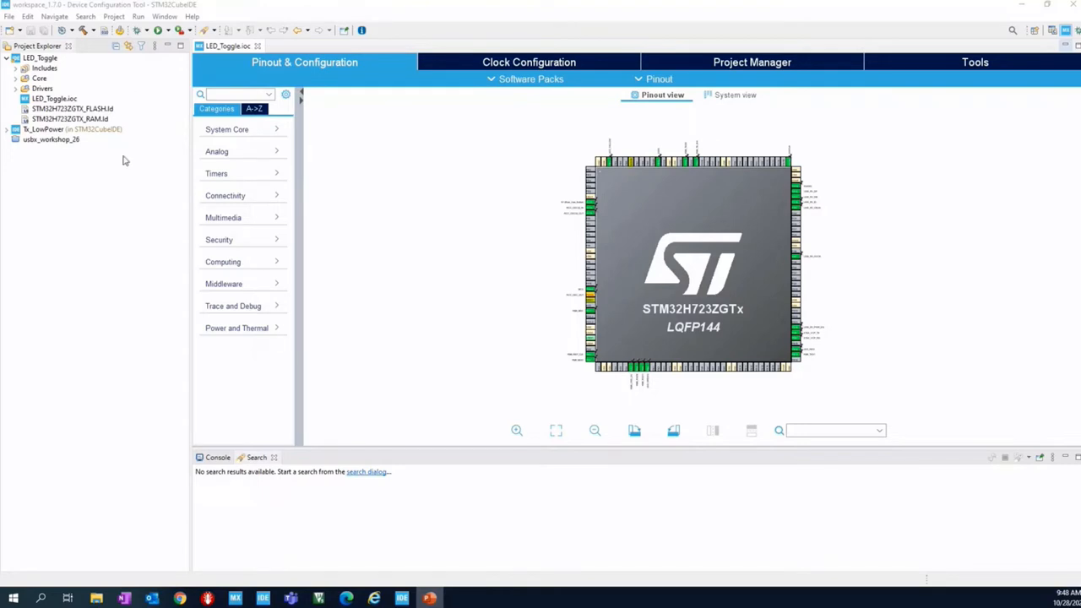
mouse_move(101, 69)
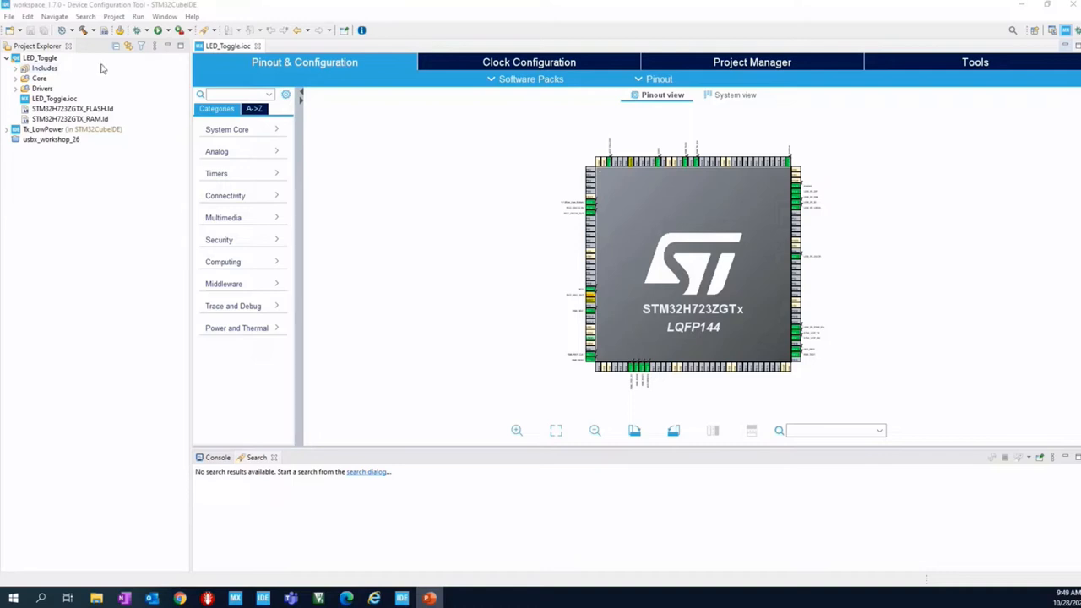
mouse_move(51, 58)
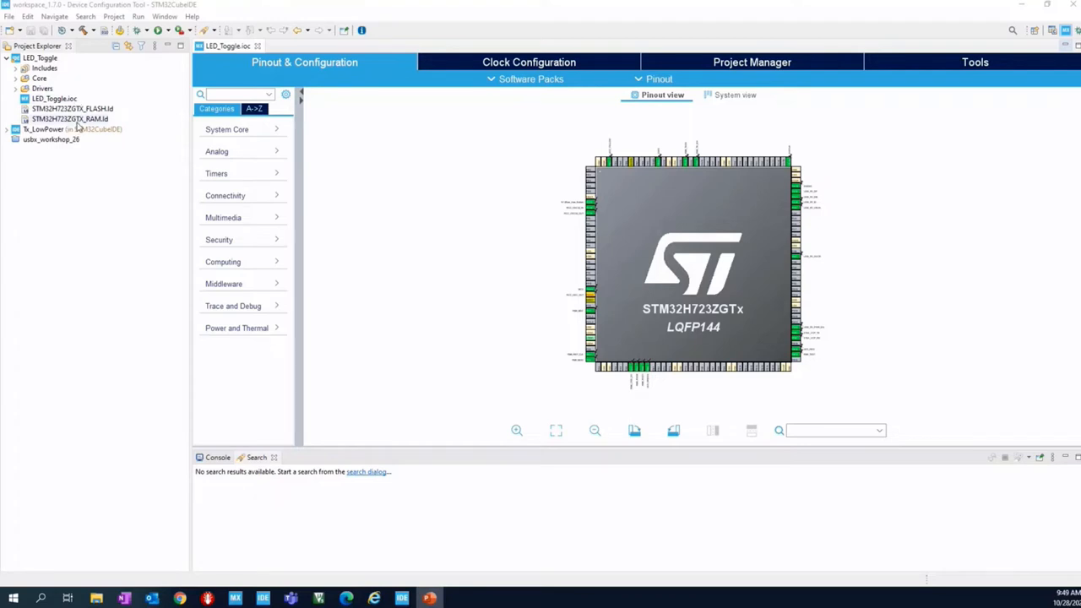
mouse_move(72, 89)
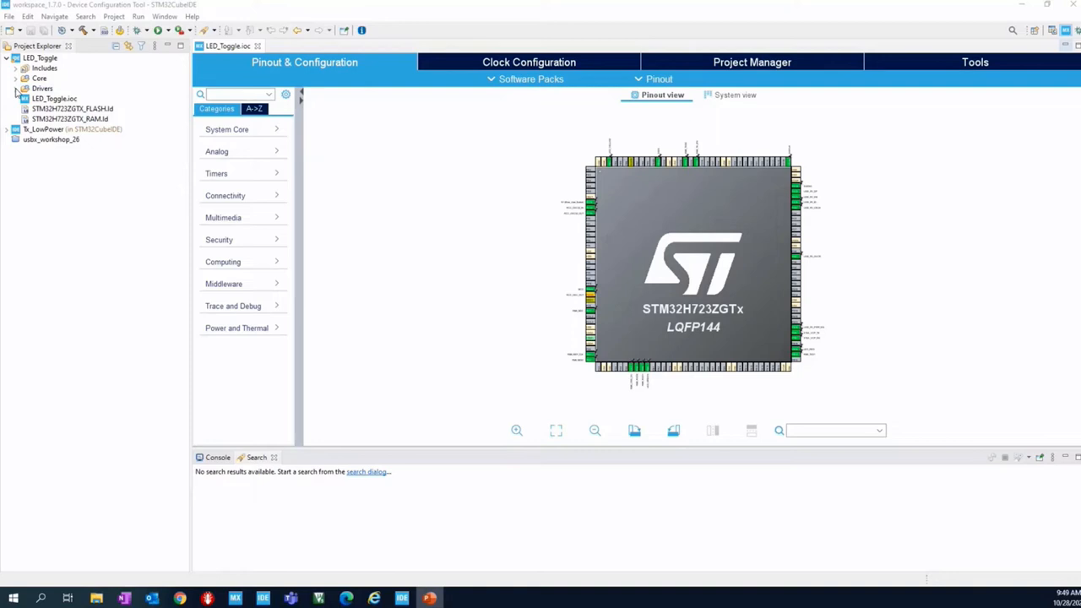
Browse the Drivers folder (STM32H7xx_HAL_Driver, CMSIS), then expand Core/Src to list main.c.
click(16, 87)
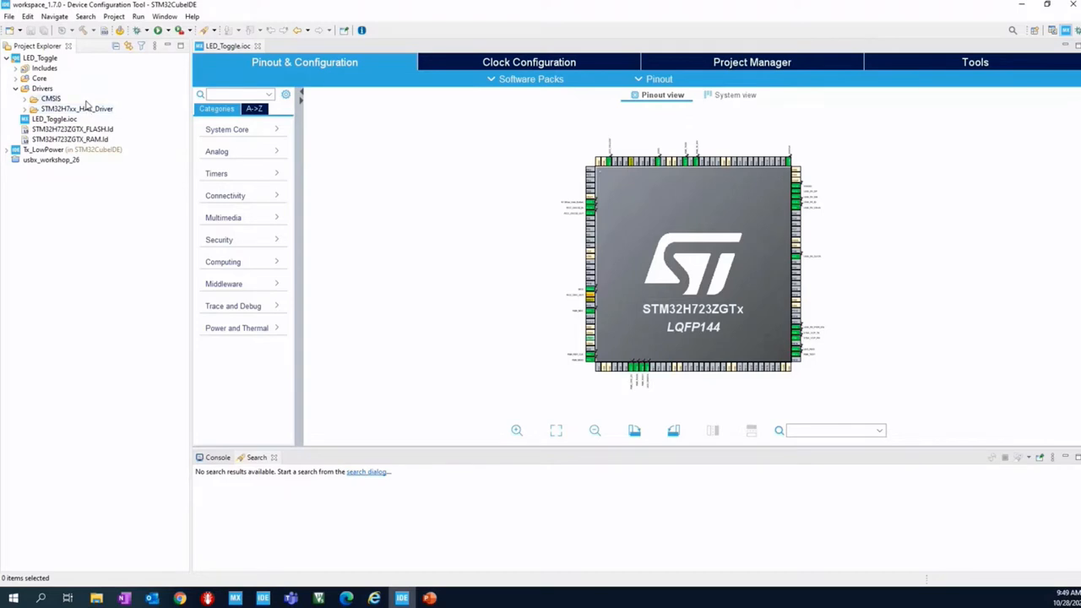
mouse_move(72, 108)
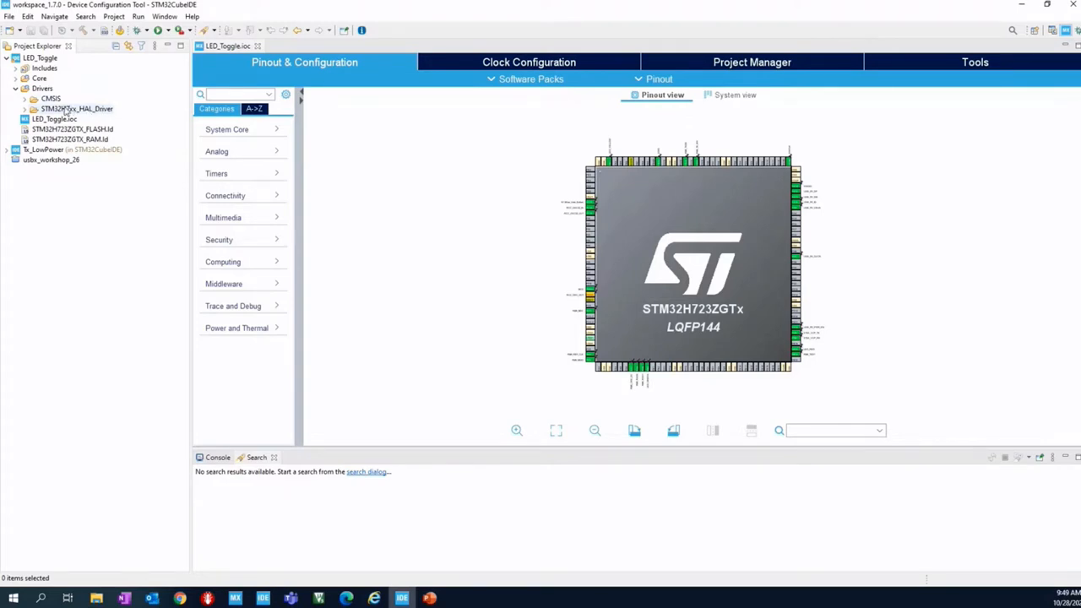
click(77, 109)
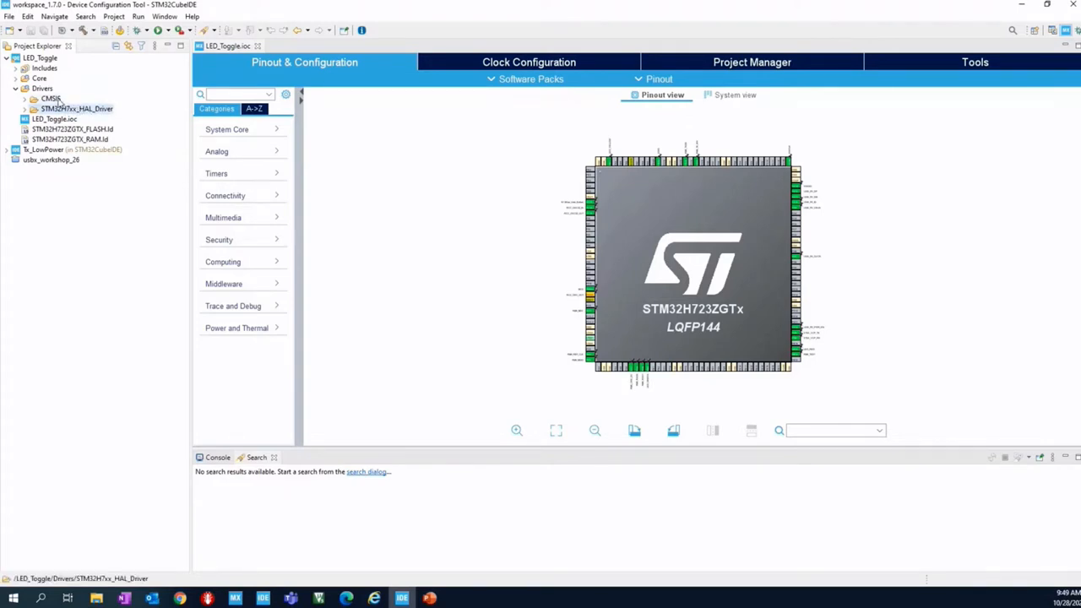
click(49, 98)
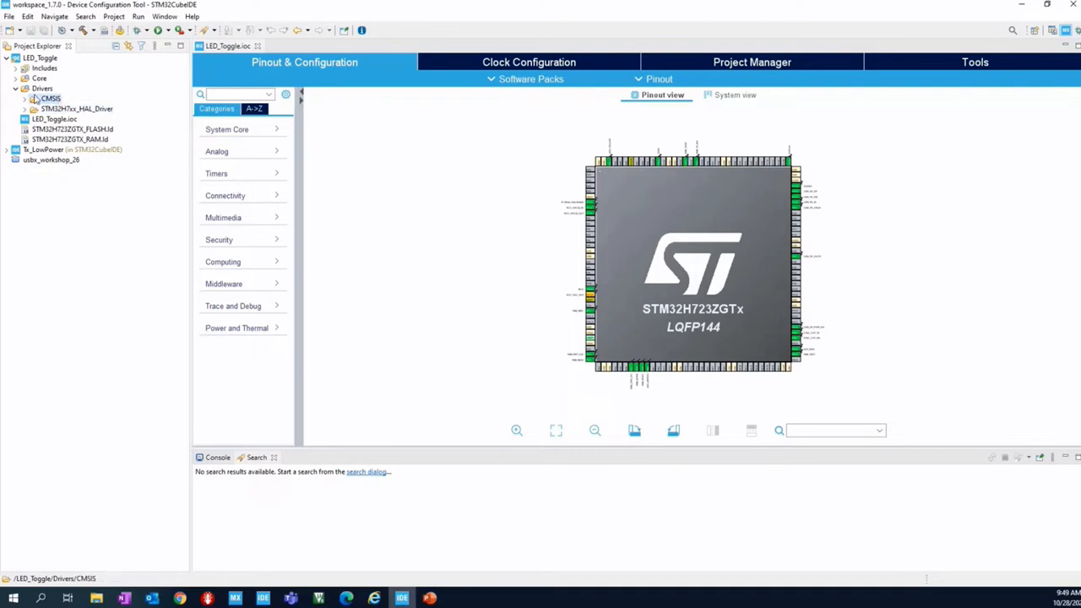
click(16, 88)
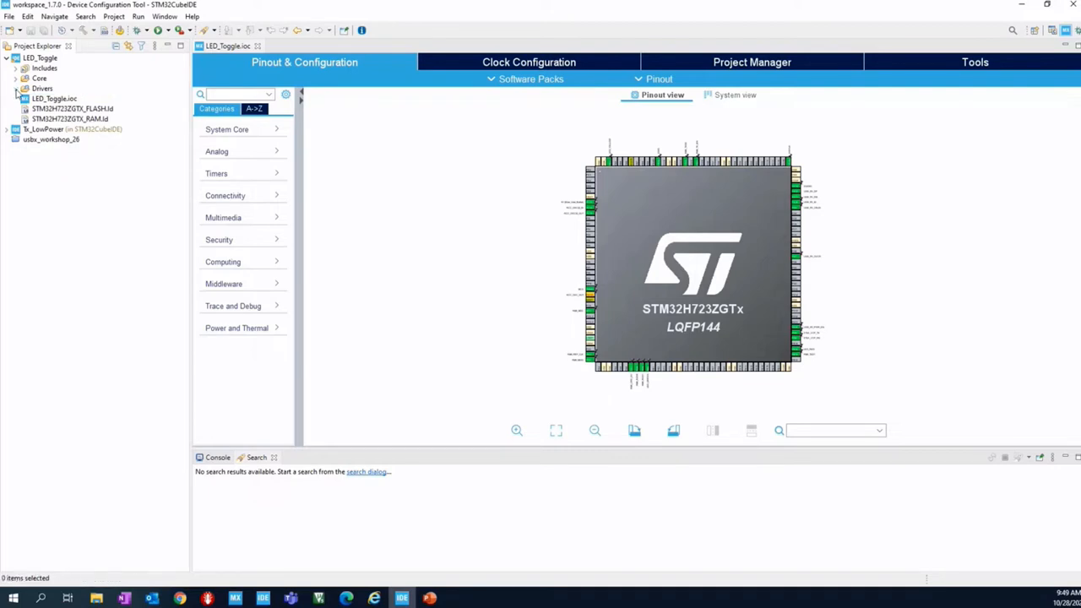
click(15, 89)
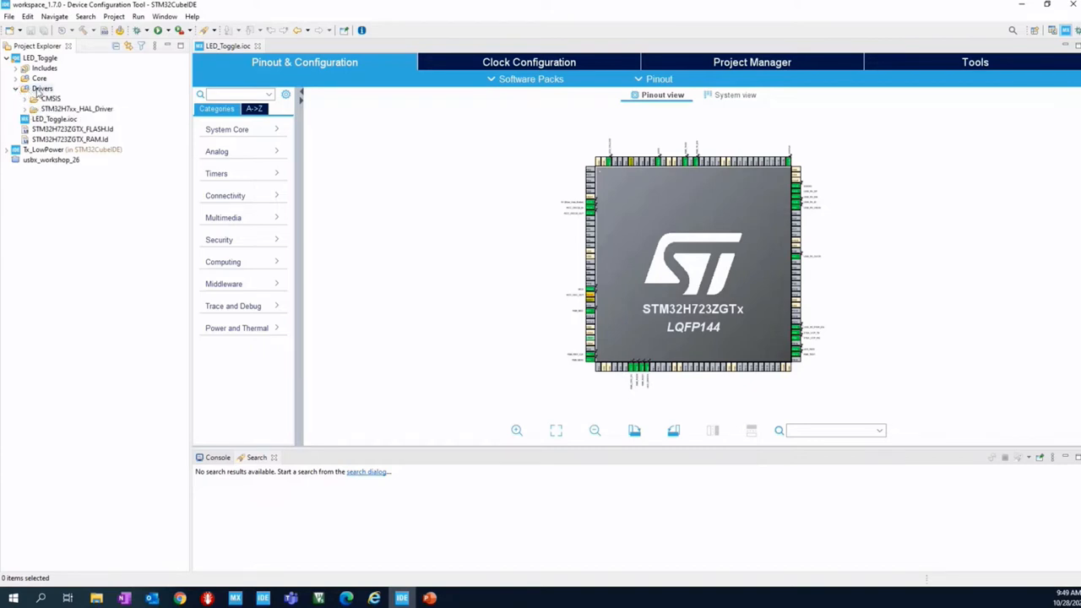
click(16, 89)
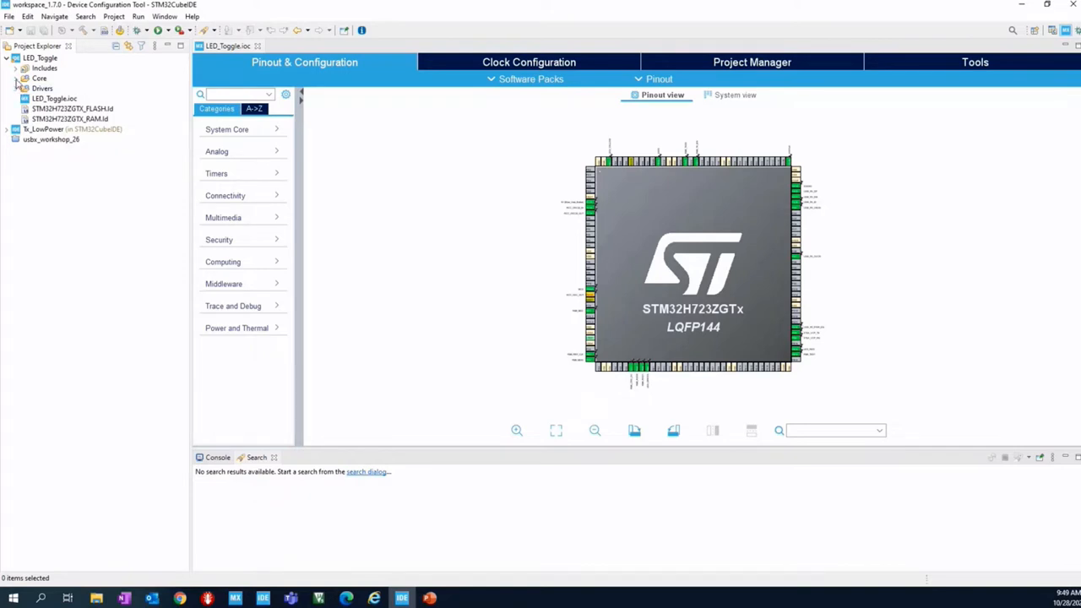
click(25, 77)
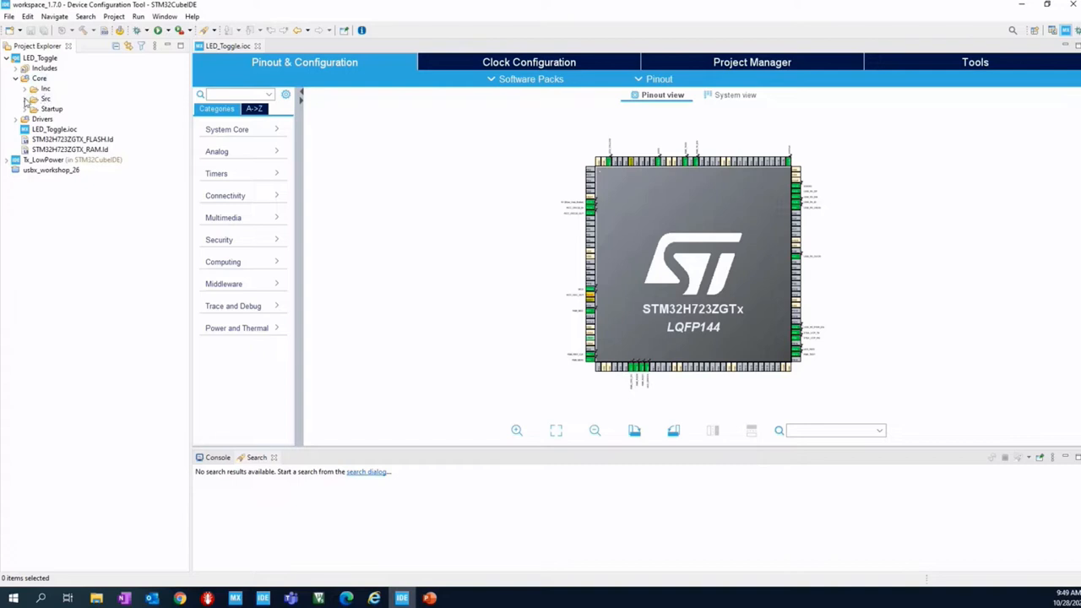
click(32, 99)
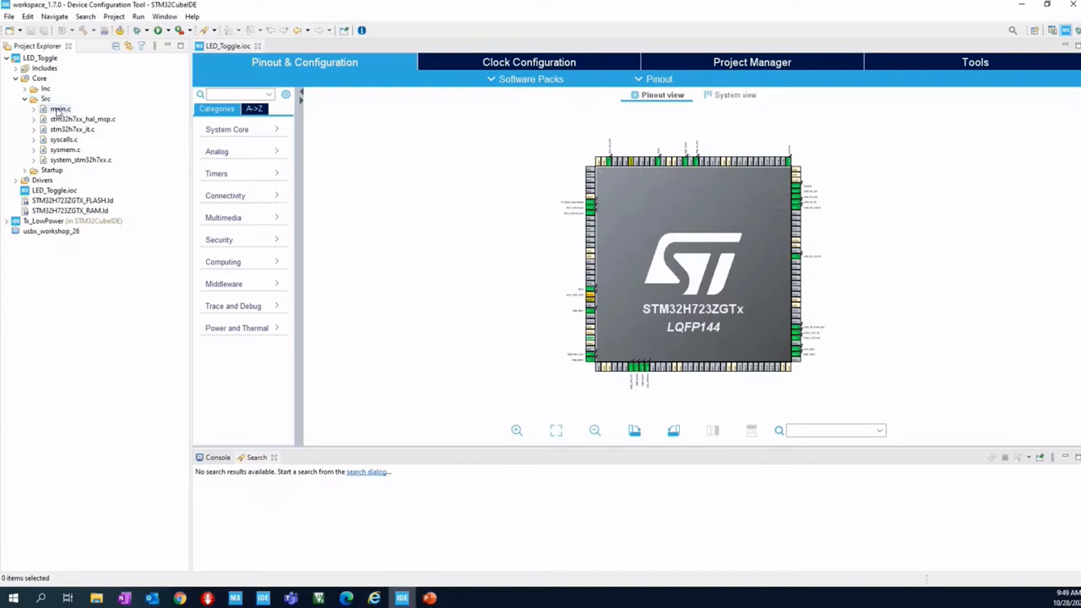
Open main.c in an editor, then return to the LED_Toggle.ioc pinout view.
double_click(60, 109)
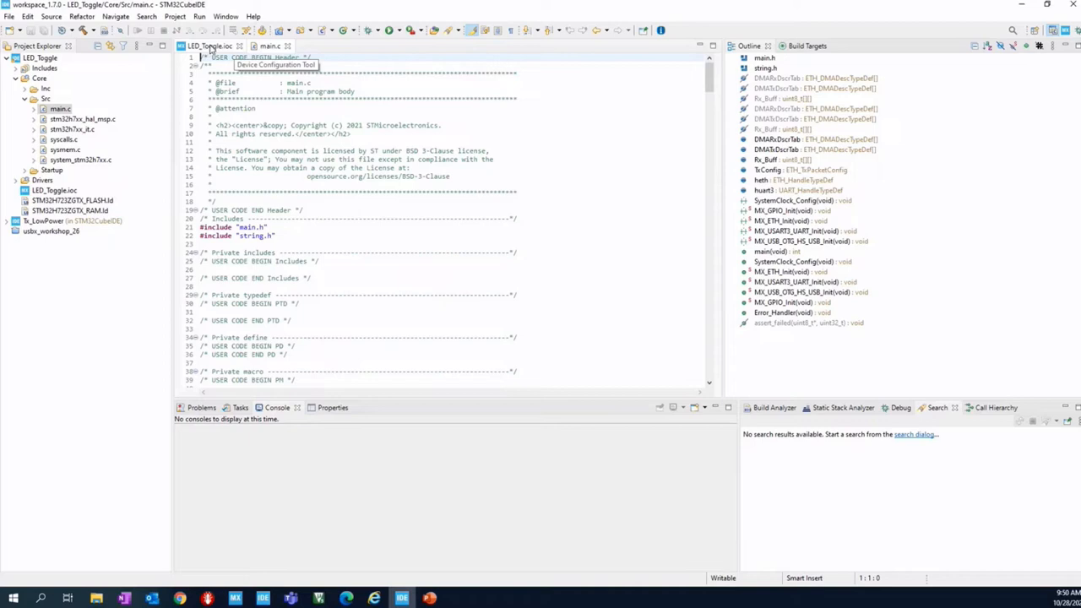
click(208, 45)
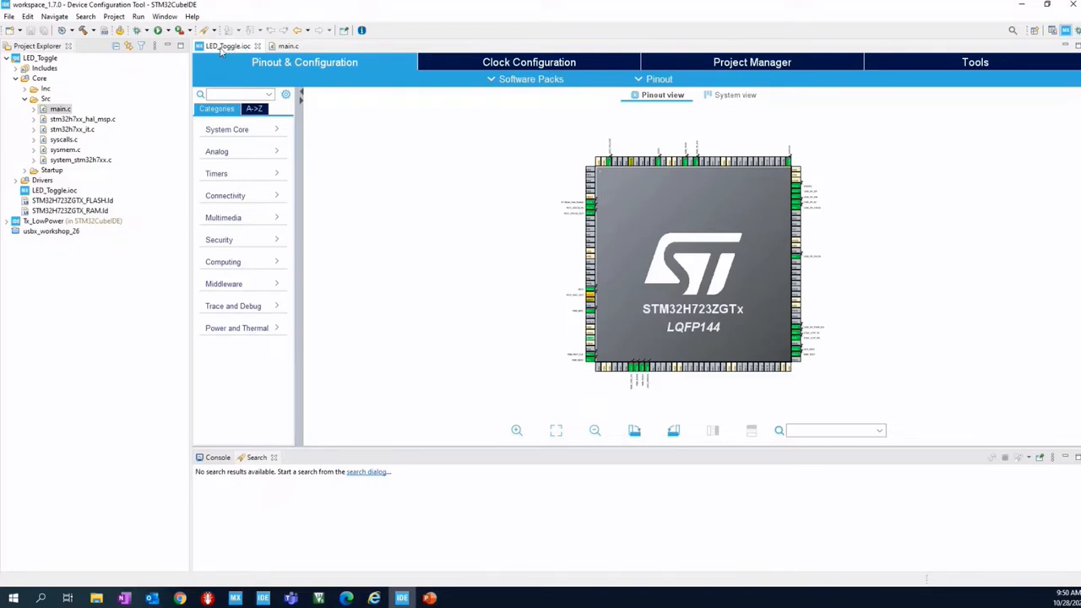
mouse_move(224, 46)
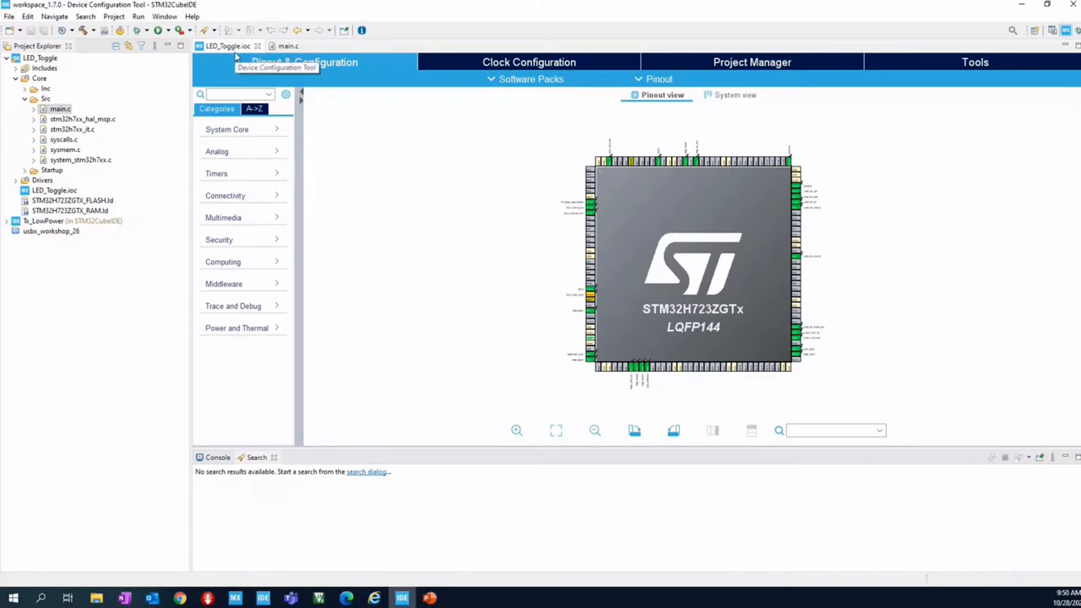
mouse_move(710, 305)
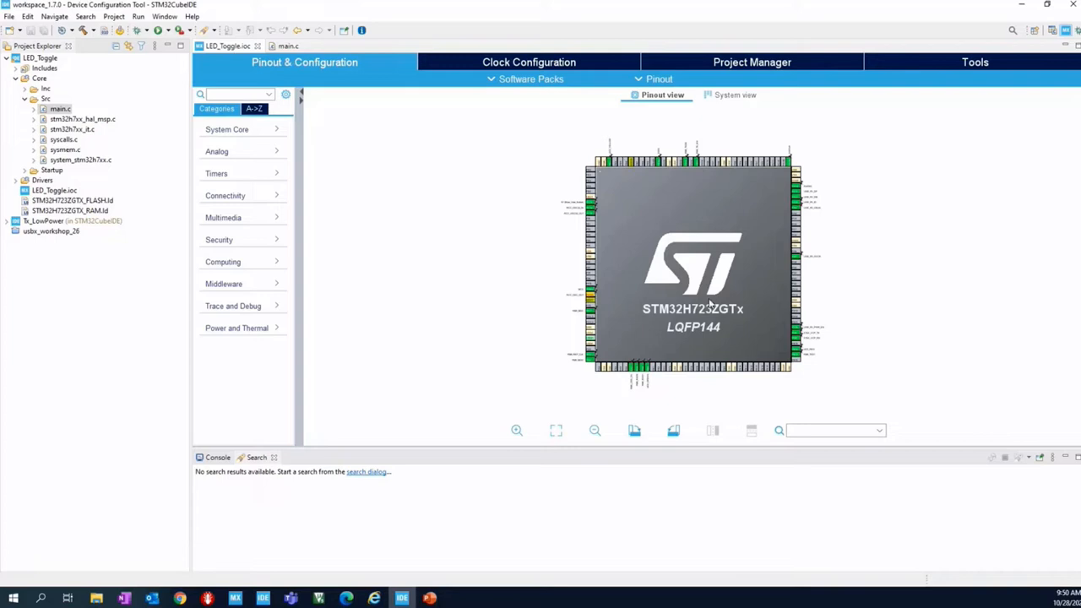
mouse_move(672, 278)
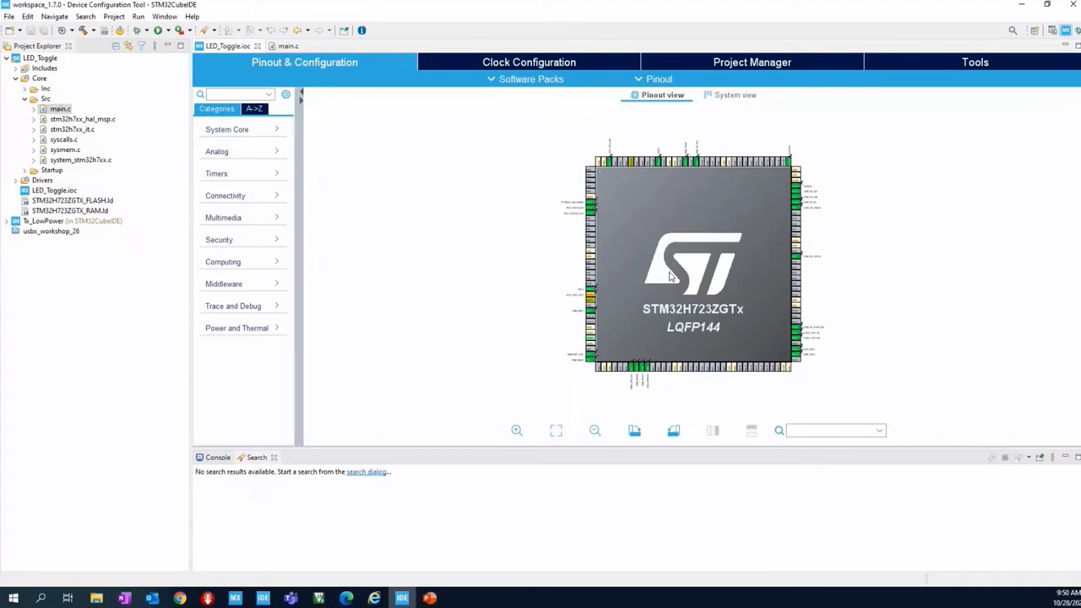
mouse_move(370, 284)
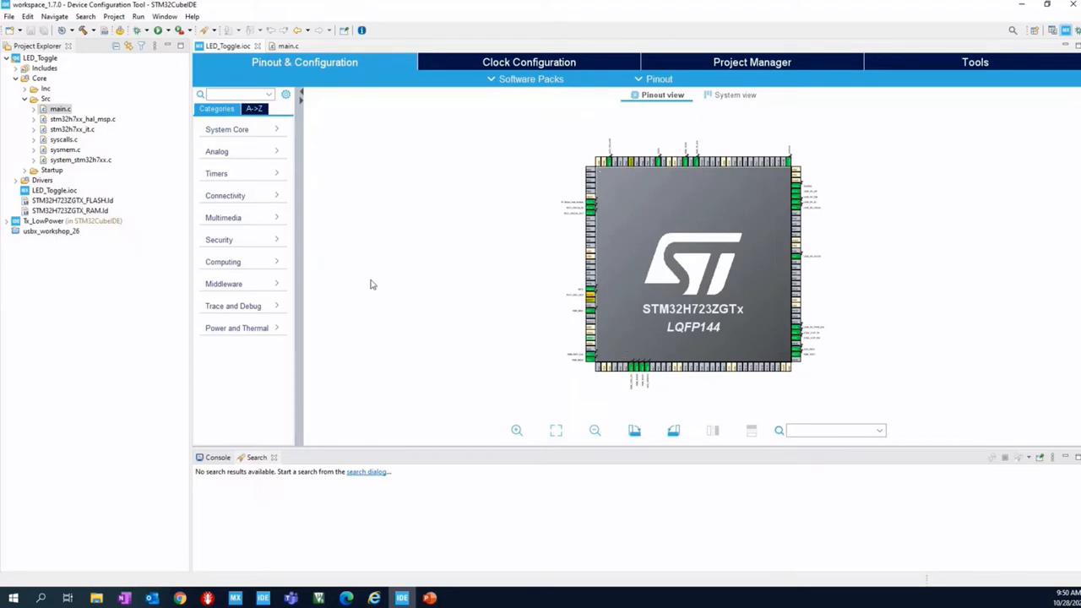
mouse_move(229, 45)
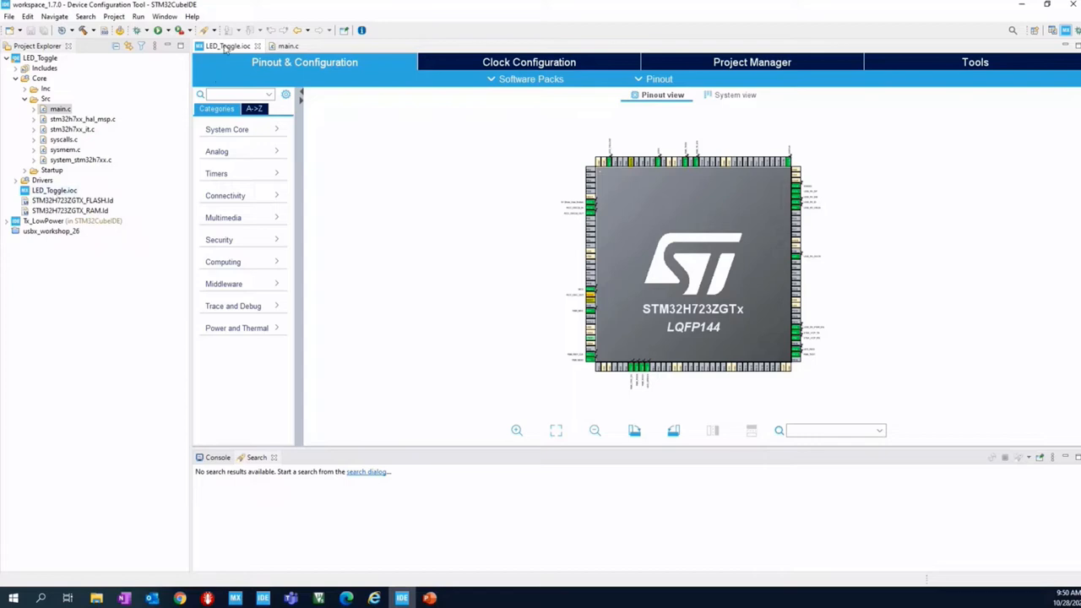
mouse_move(370, 170)
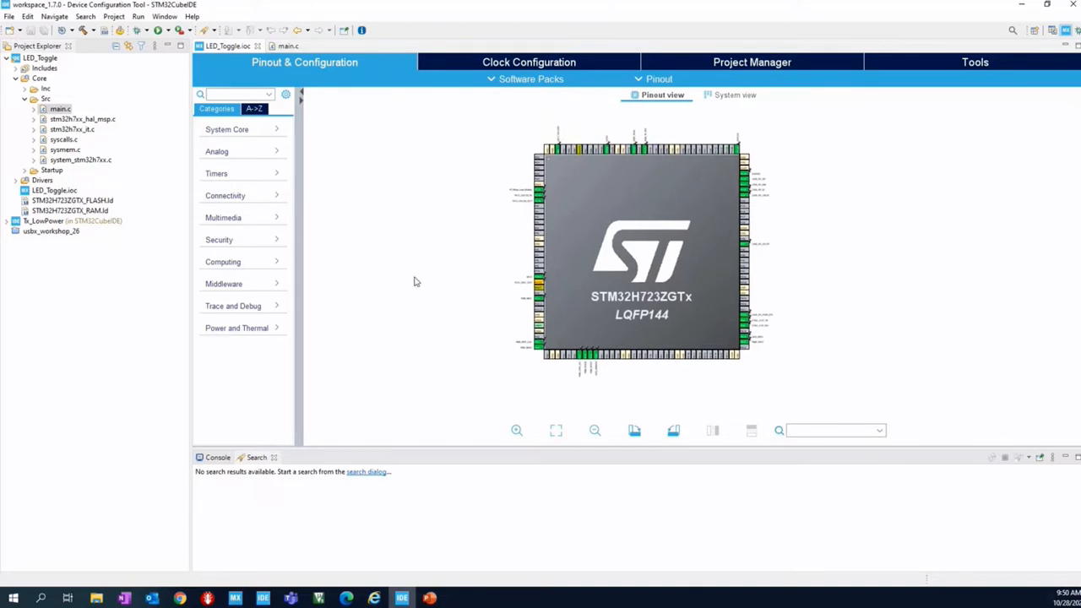
mouse_move(642, 245)
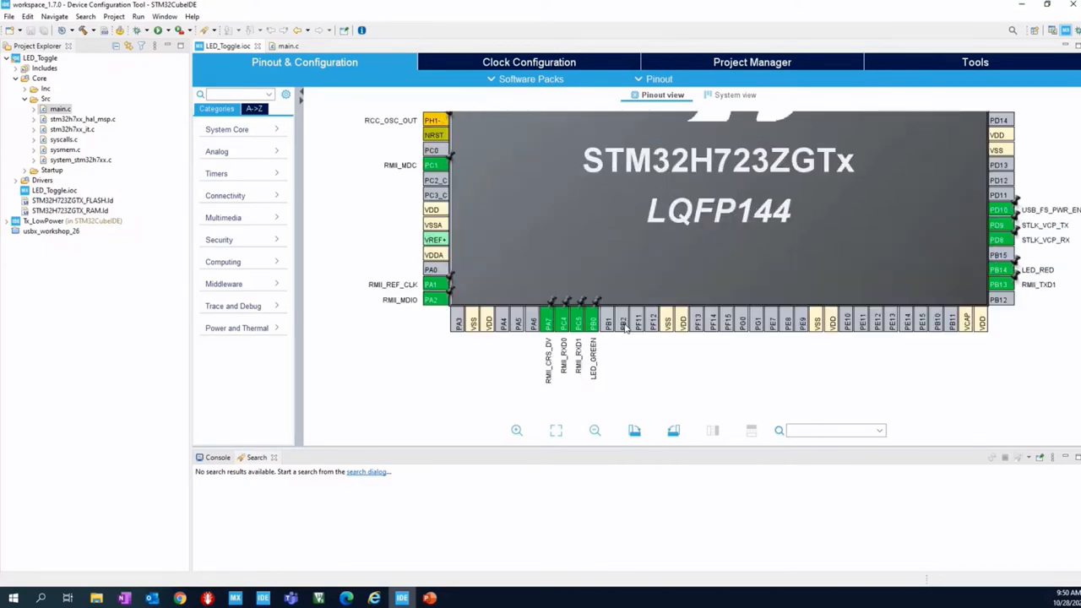
Zoom the pinout further into pin PB0 labelled LED_GREEN.
scroll(down, 3)
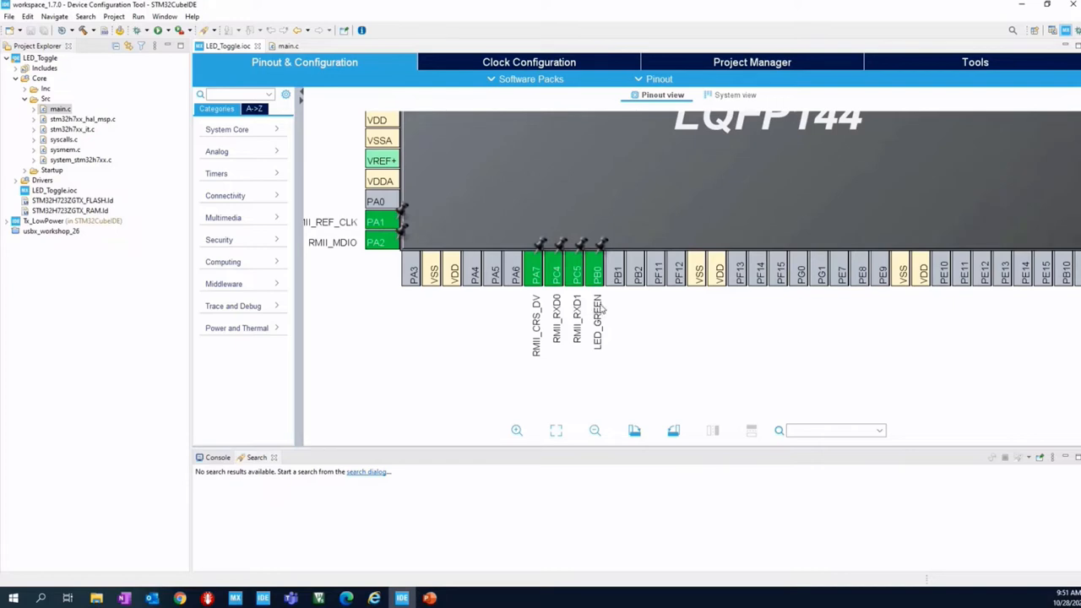
mouse_move(342, 109)
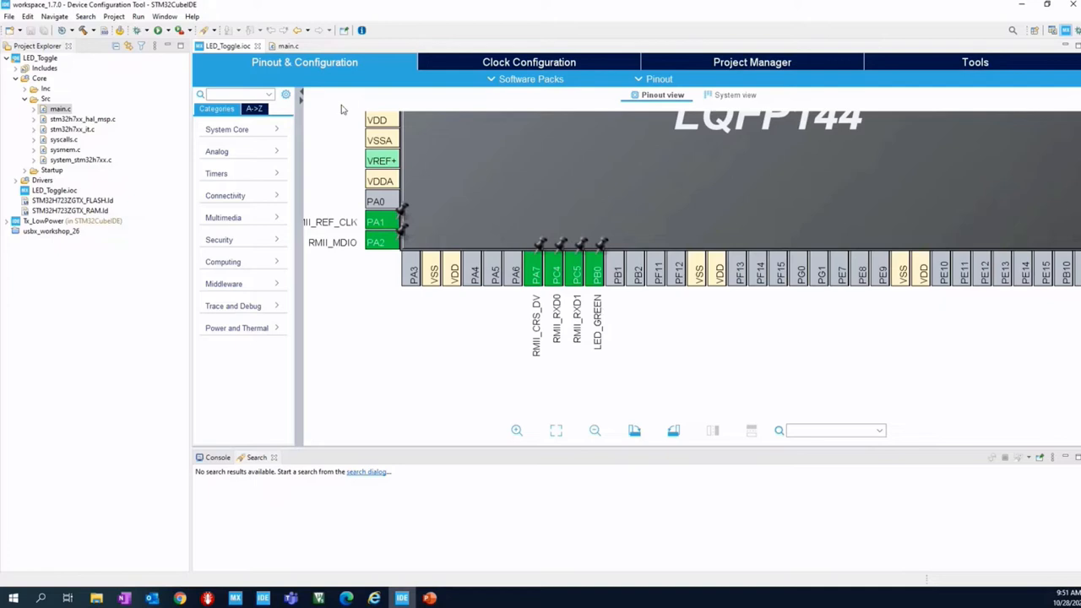
mouse_move(645, 269)
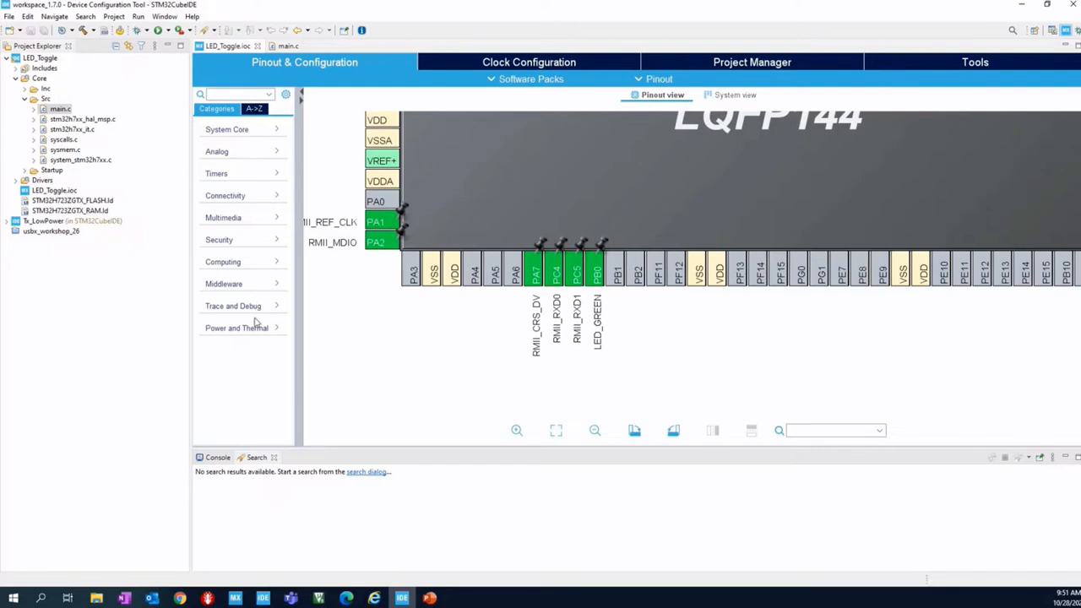
mouse_move(233, 176)
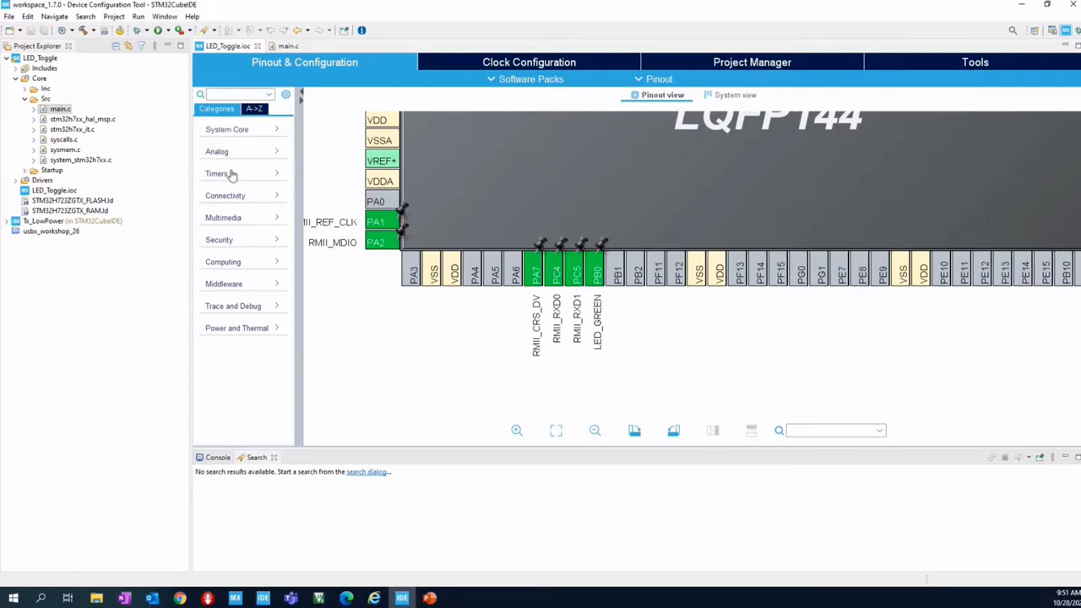
mouse_move(245, 146)
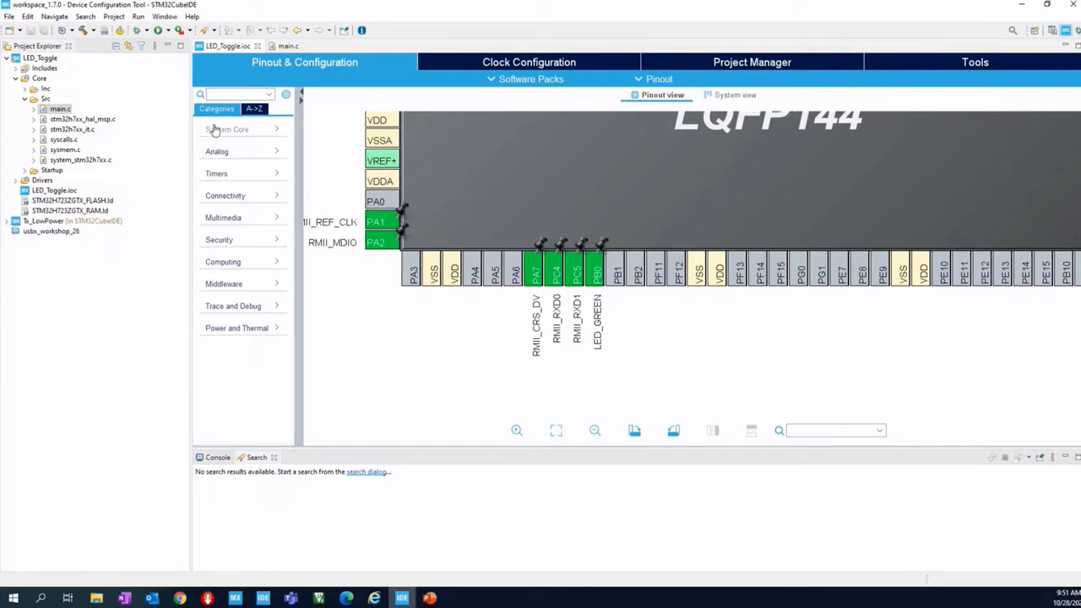
mouse_move(257, 110)
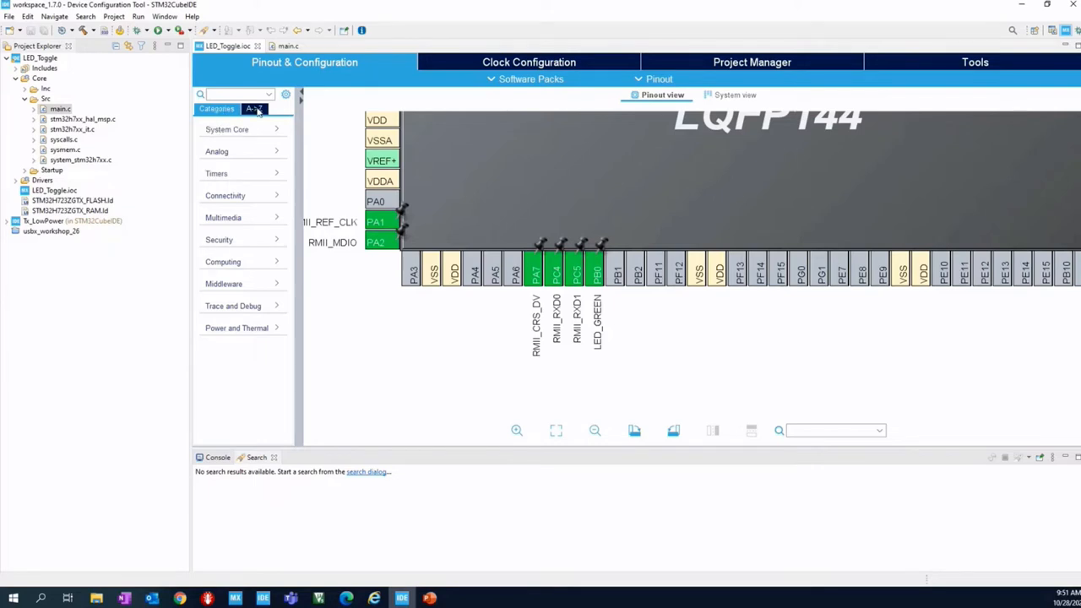
Toggle the peripheral list A->Z and back, then view Clock Configuration and Project Manager.
click(253, 108)
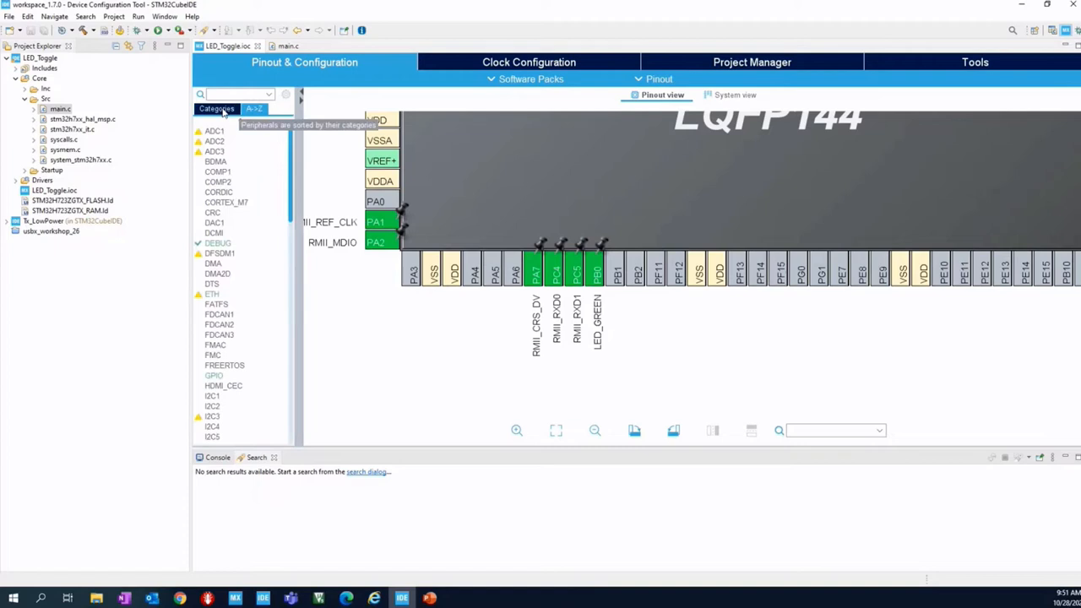
click(217, 109)
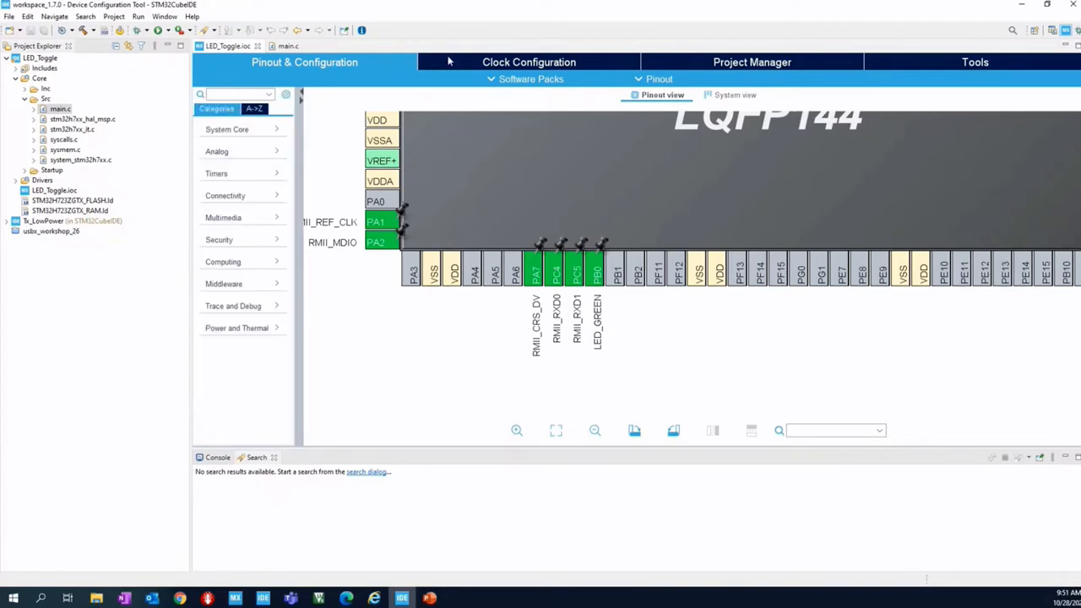
mouse_move(313, 68)
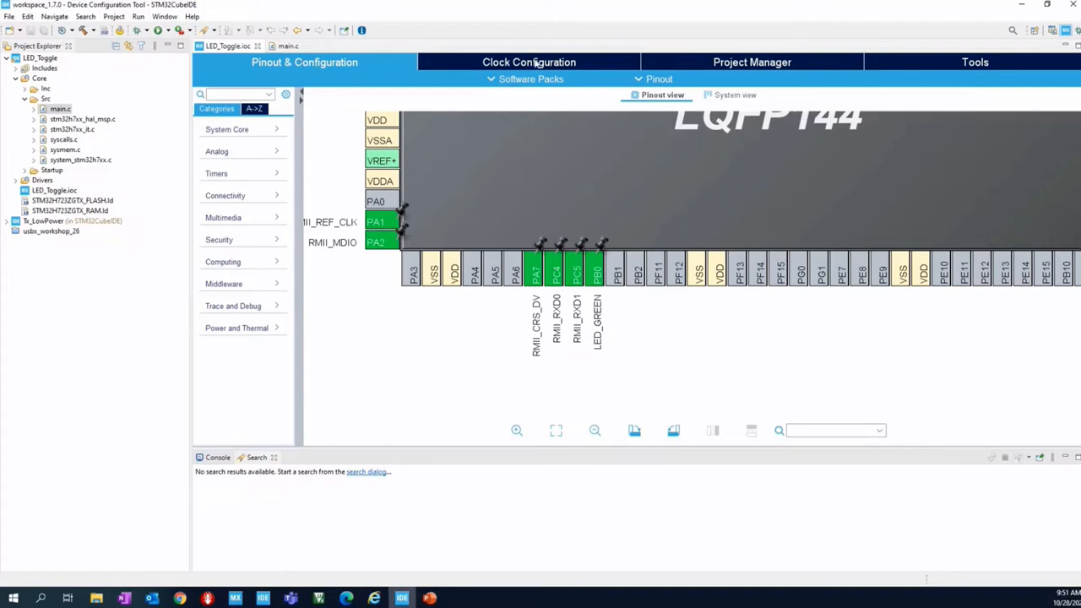
click(528, 62)
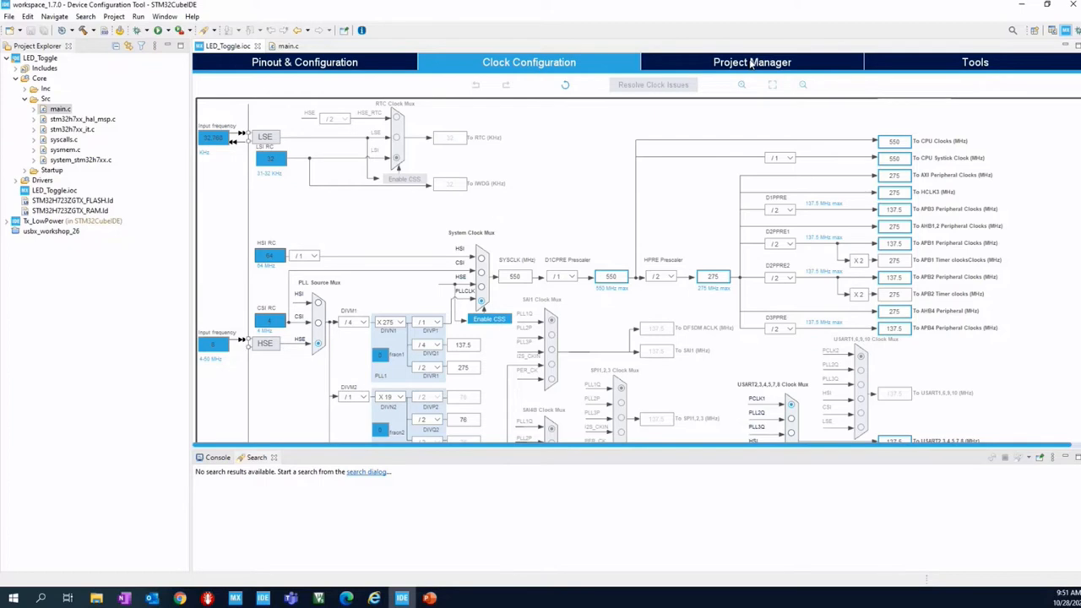
click(751, 62)
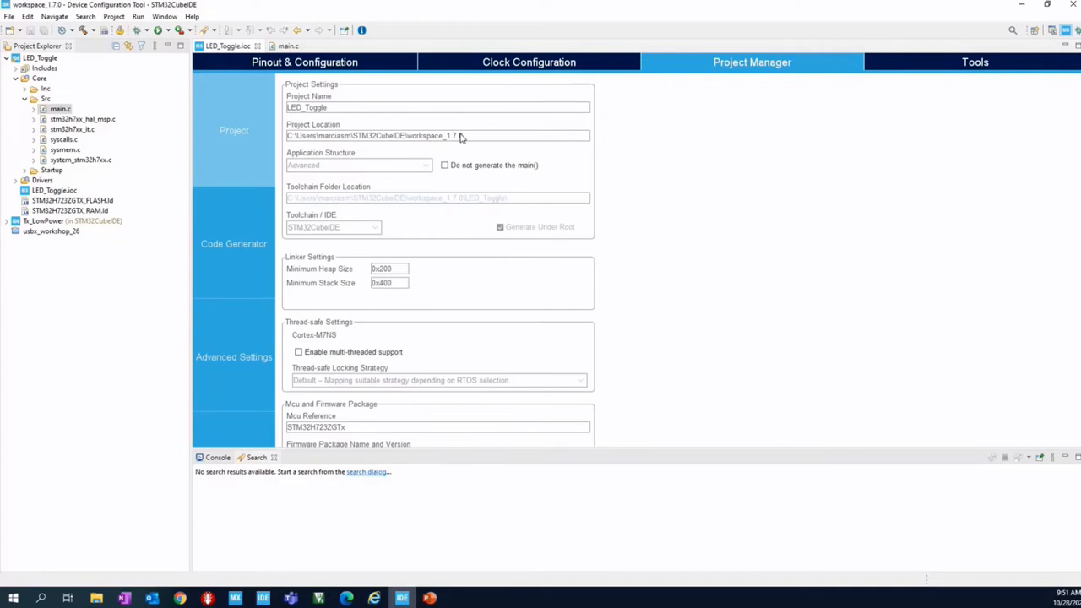
mouse_move(414, 130)
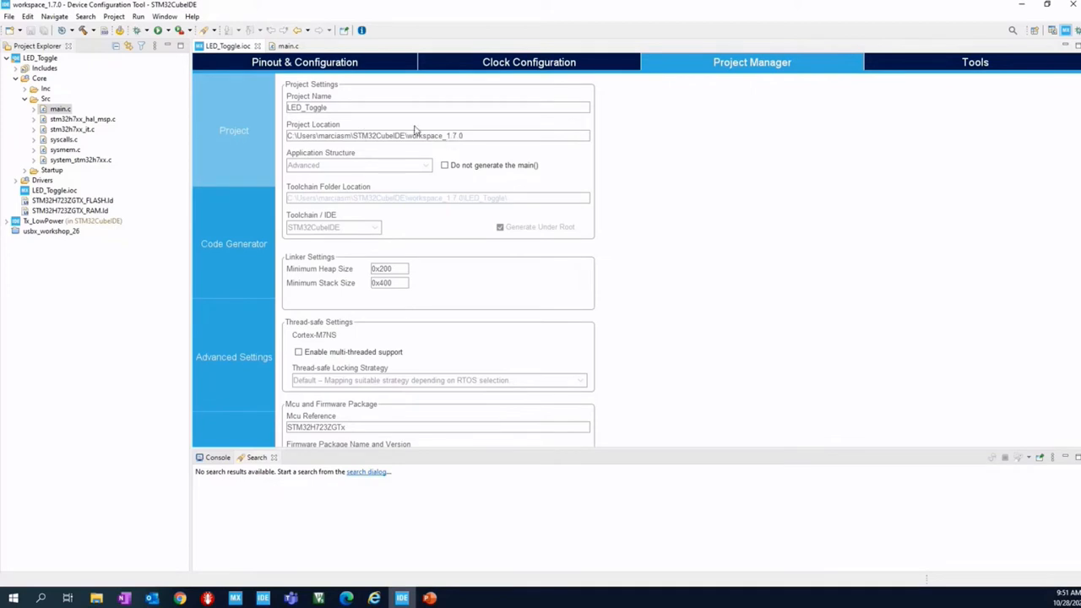
mouse_move(355, 235)
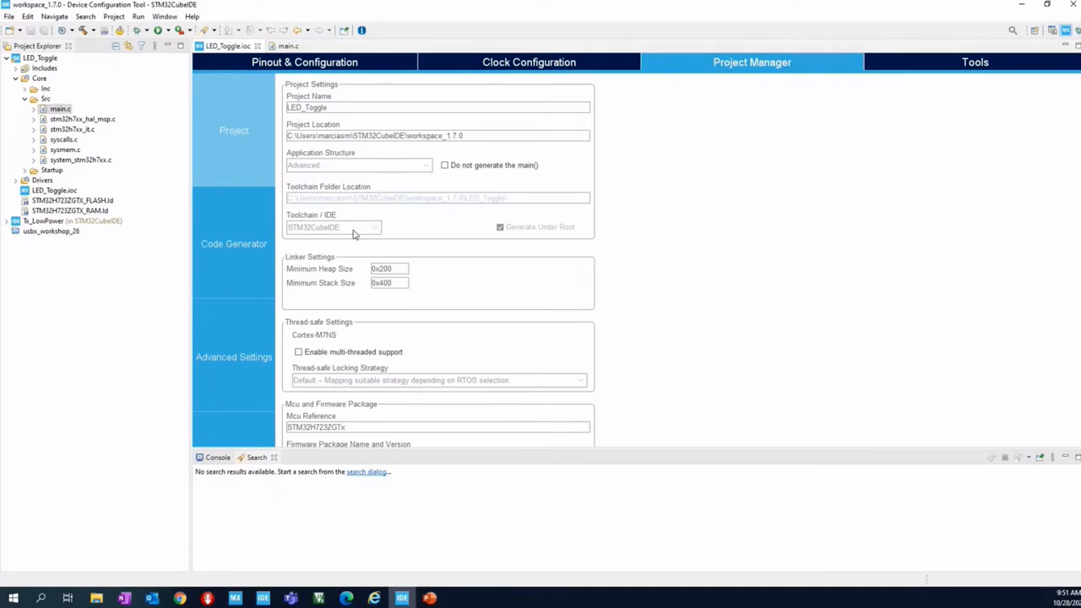
mouse_move(374, 237)
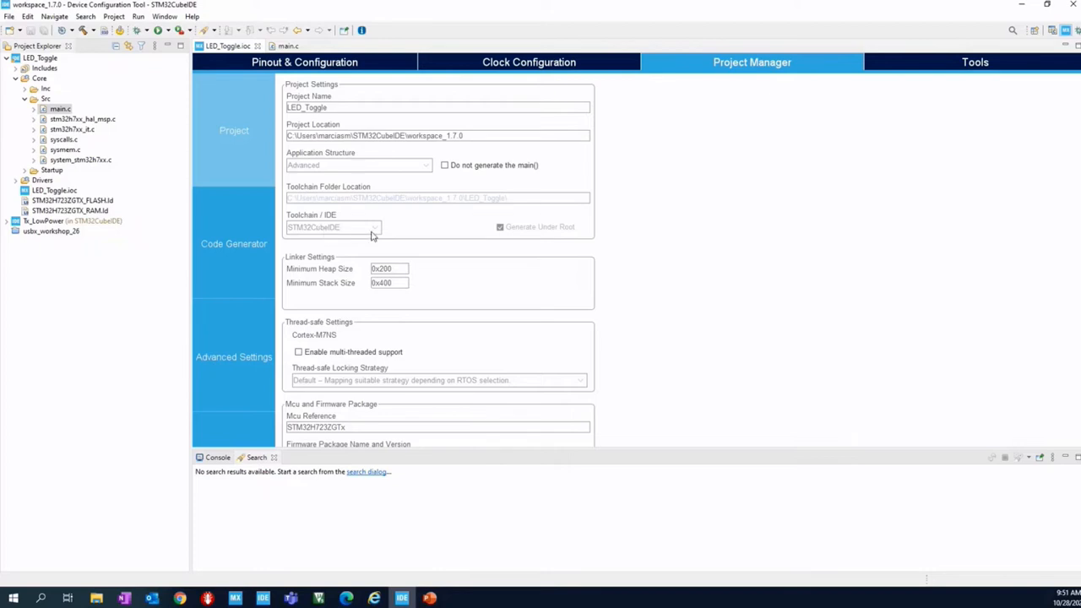
mouse_move(380, 231)
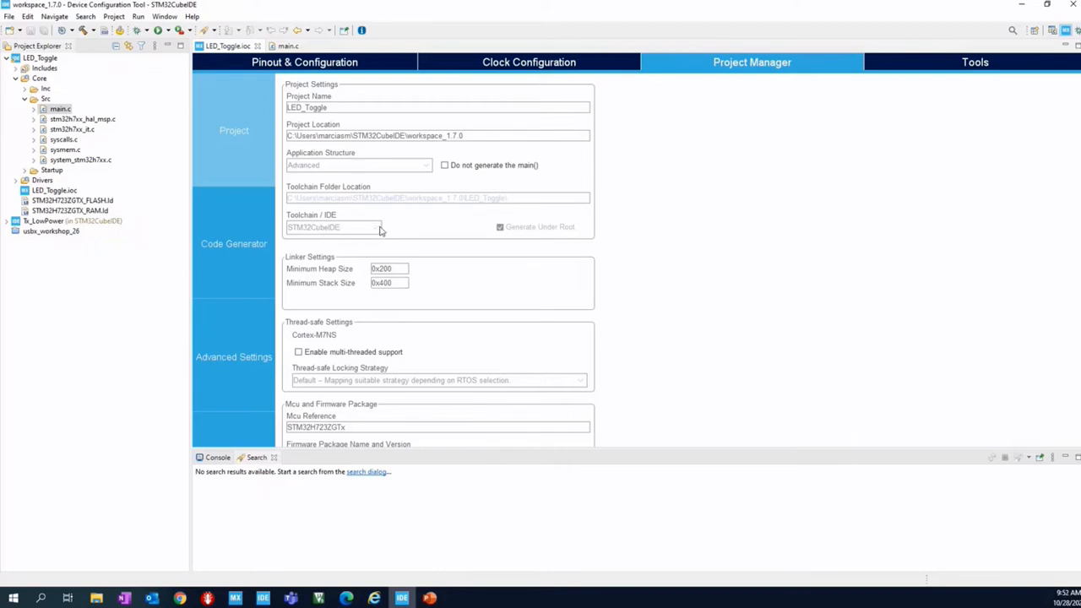
mouse_move(309, 325)
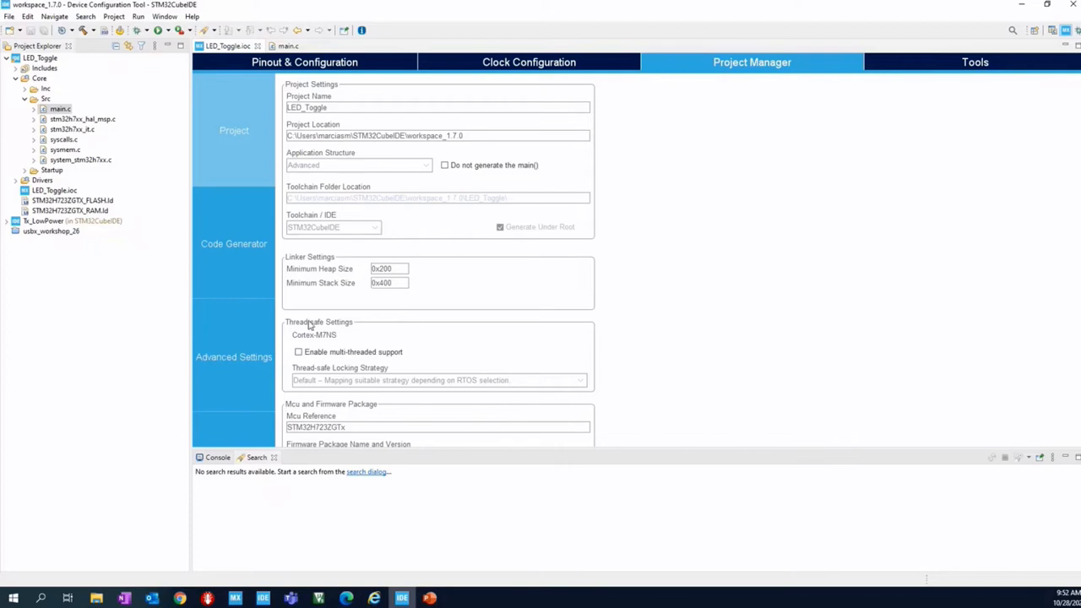
Open the Code Generator options under Project Manager's Advanced Settings.
click(234, 244)
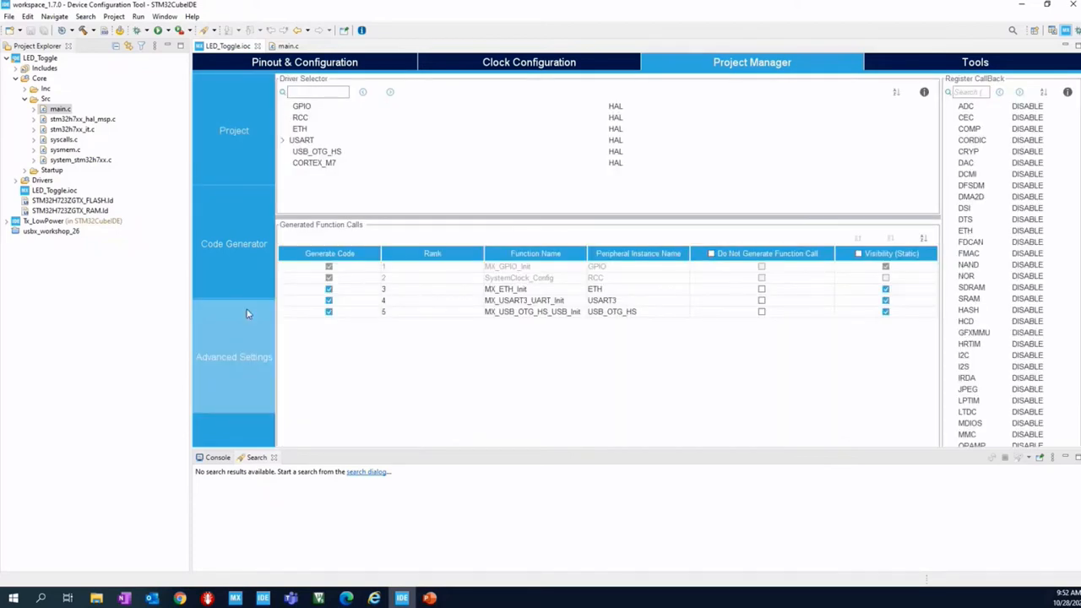
click(234, 243)
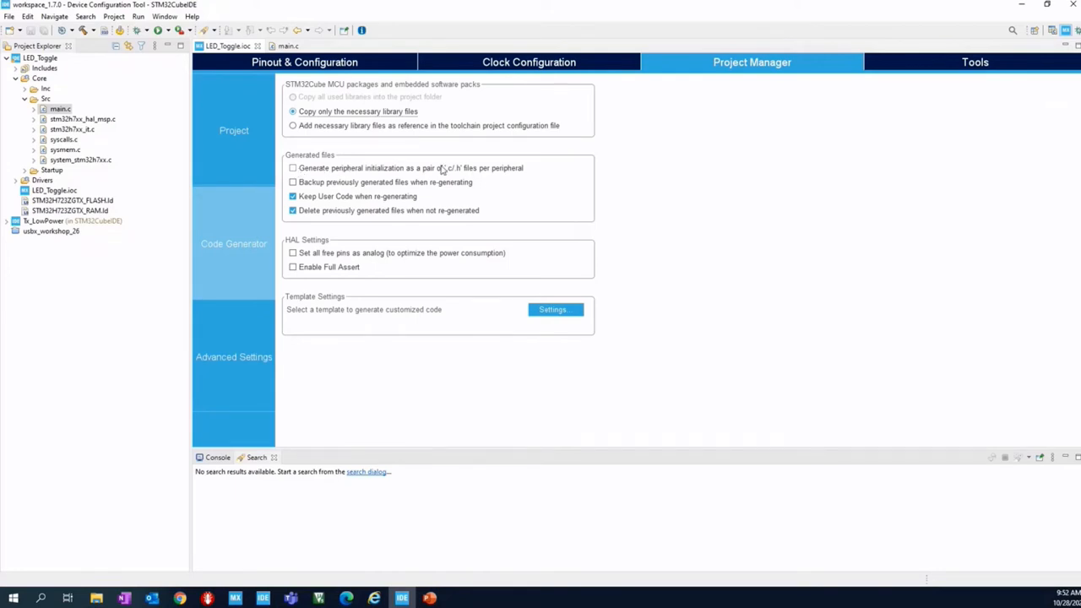
mouse_move(393, 170)
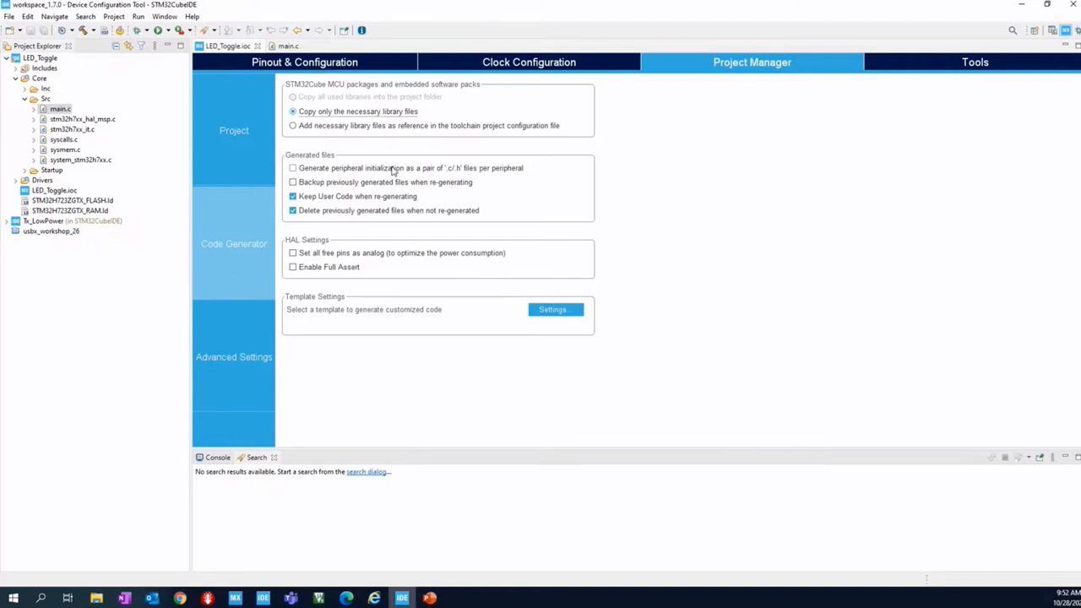
mouse_move(986, 86)
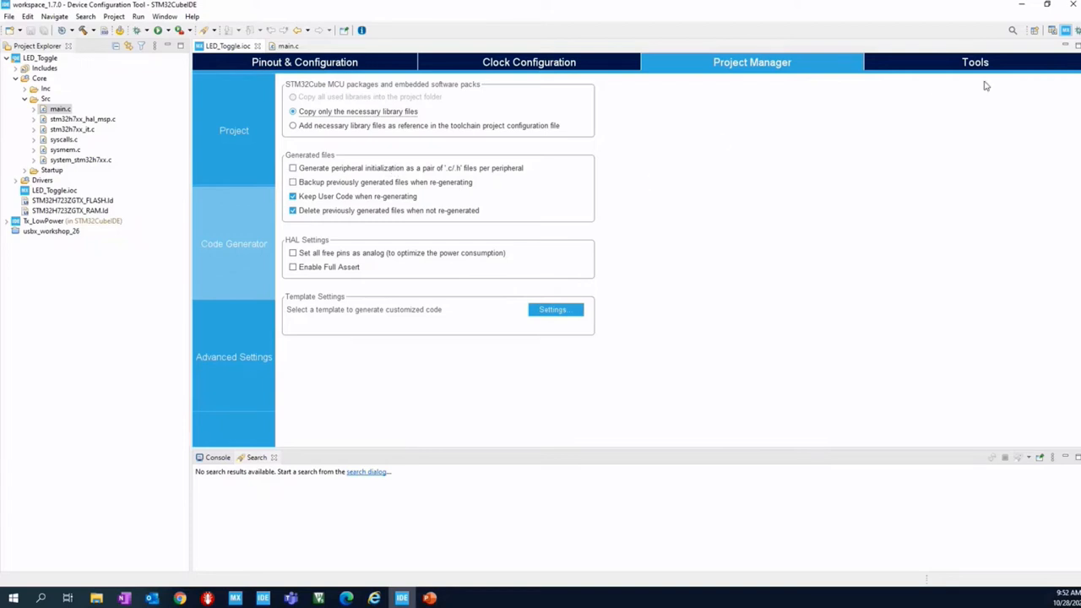
Glance at the Power Consumption Calculator, then return to the main.c editor.
click(975, 61)
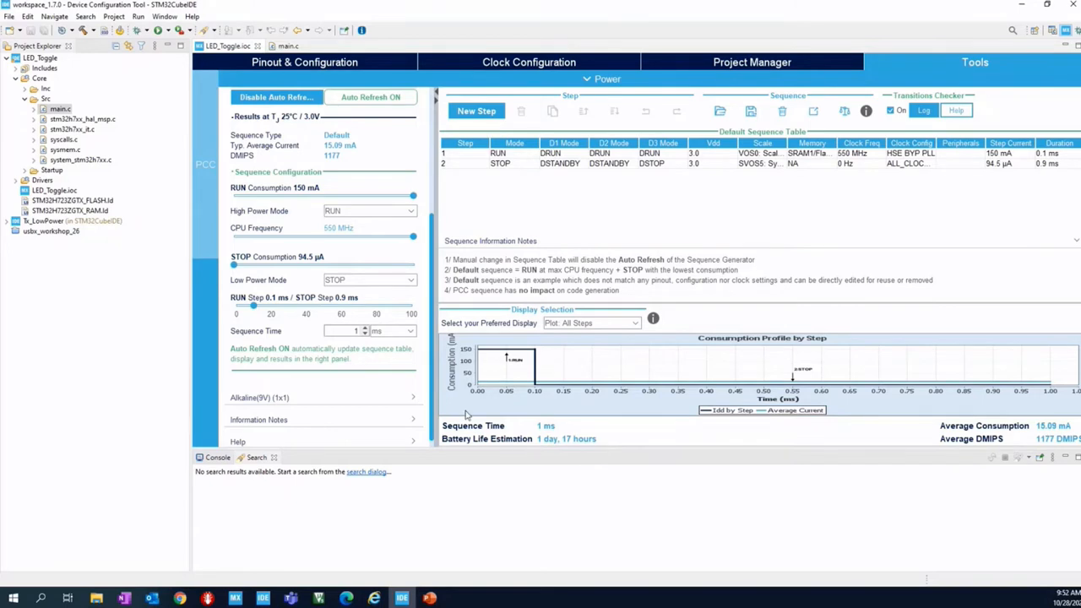
mouse_move(640, 222)
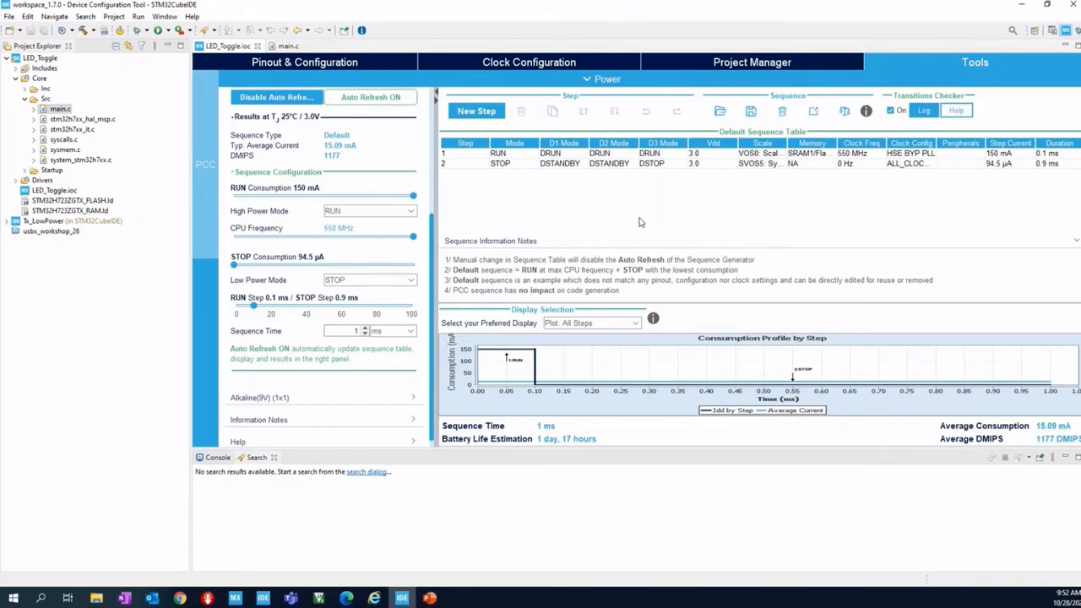
mouse_move(610, 247)
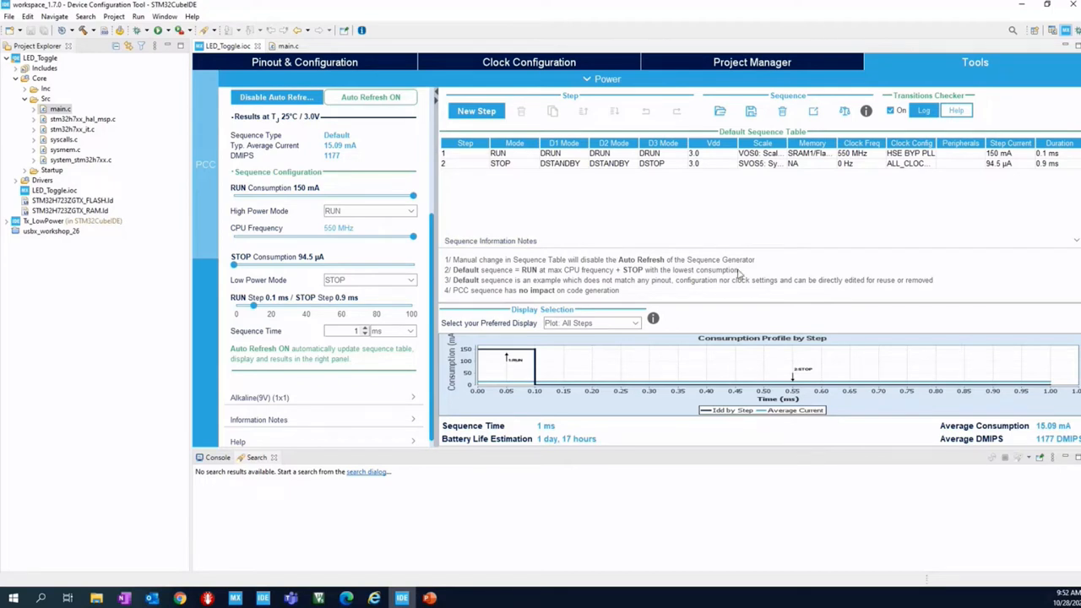
click(305, 62)
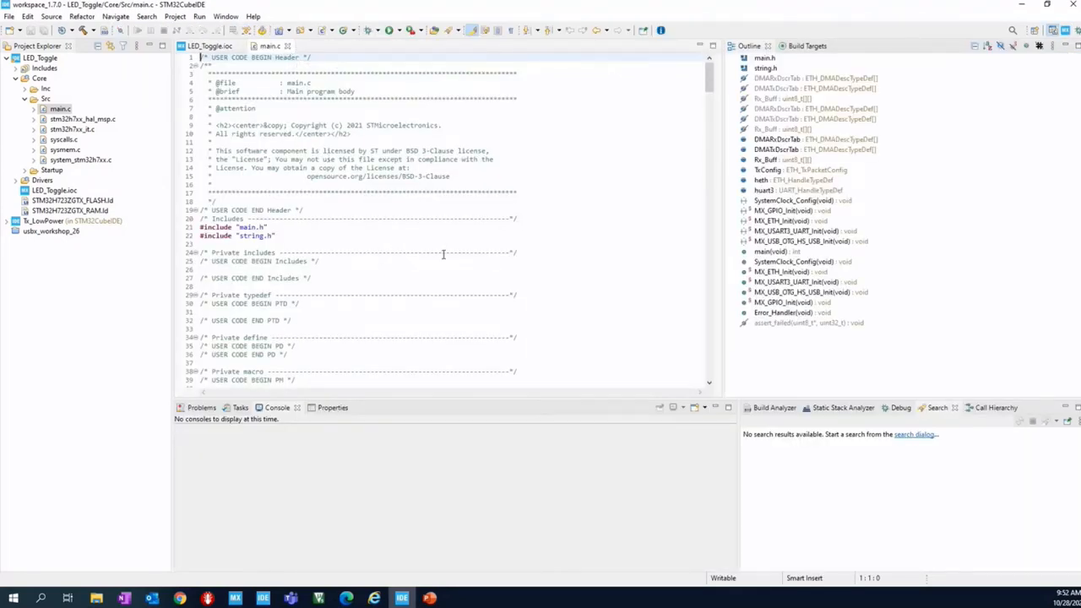
scroll(down, 3)
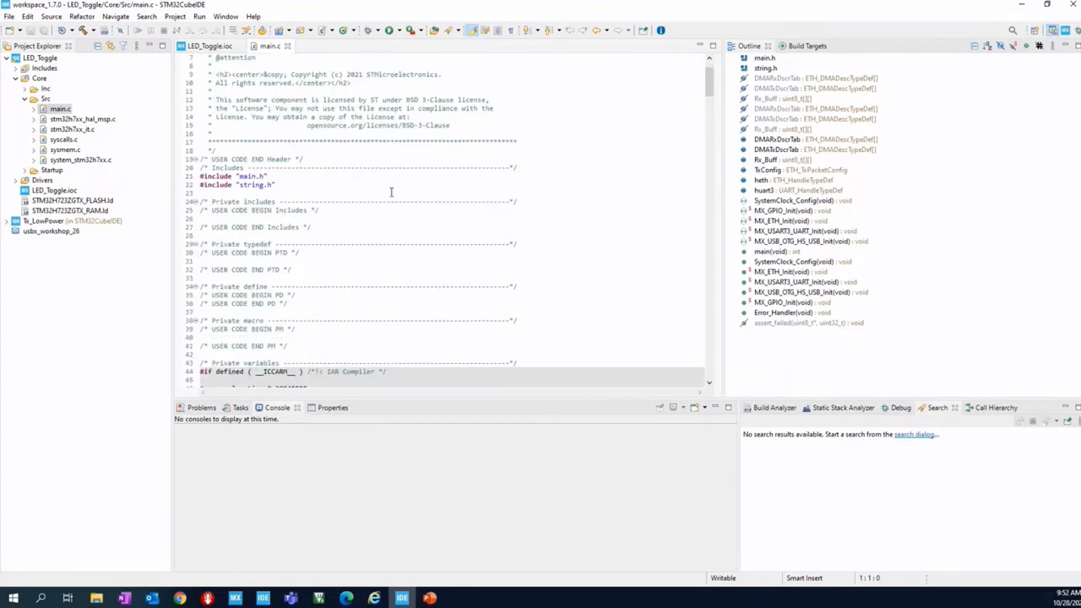
scroll(down, 3)
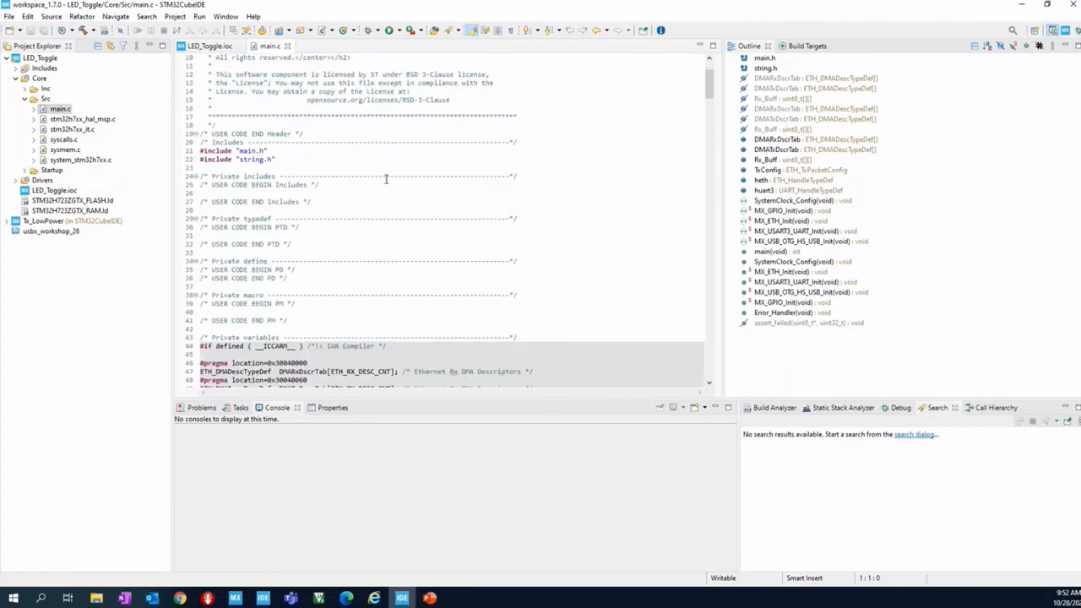
scroll(down, 3)
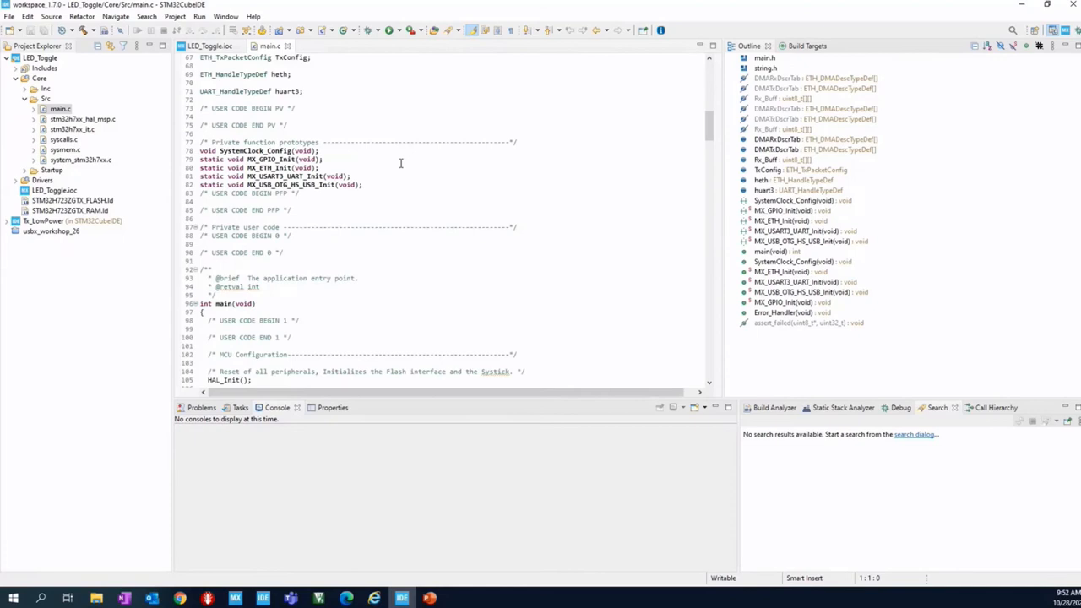
scroll(down, 3)
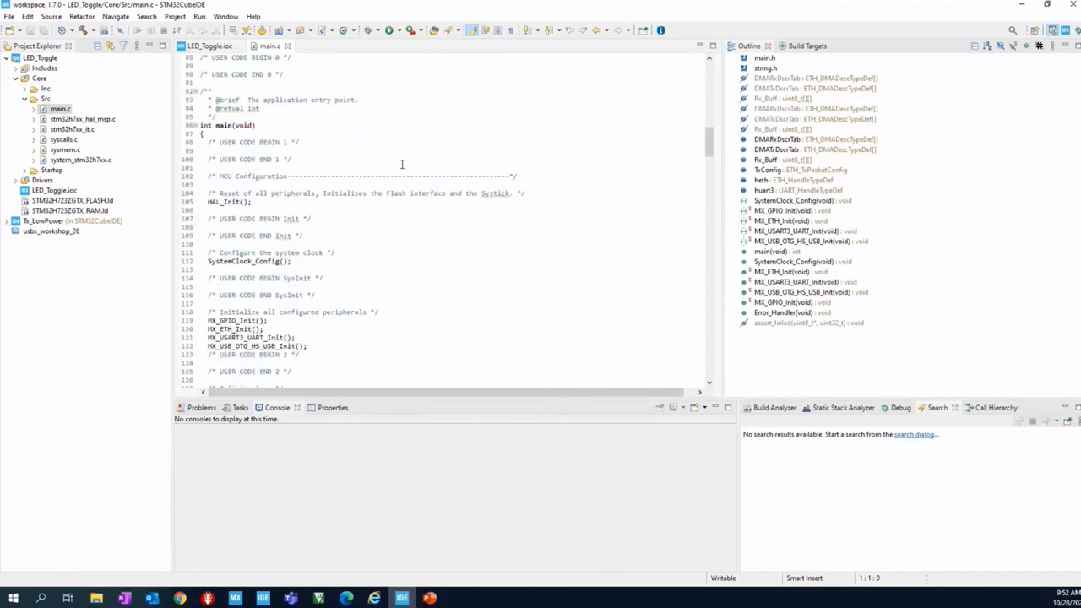
scroll(down, 3)
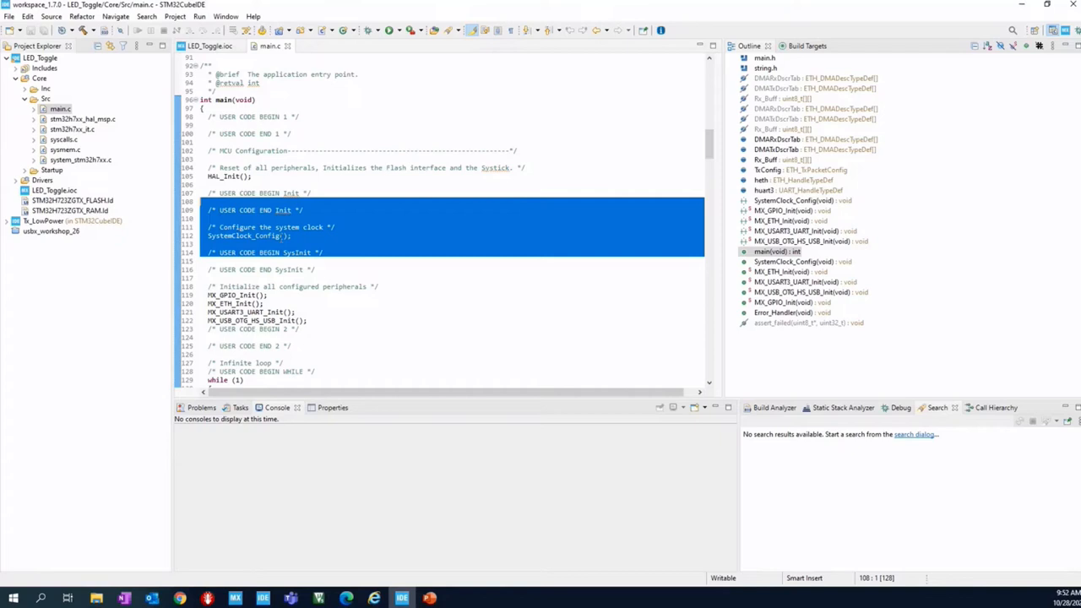
scroll(down, 3)
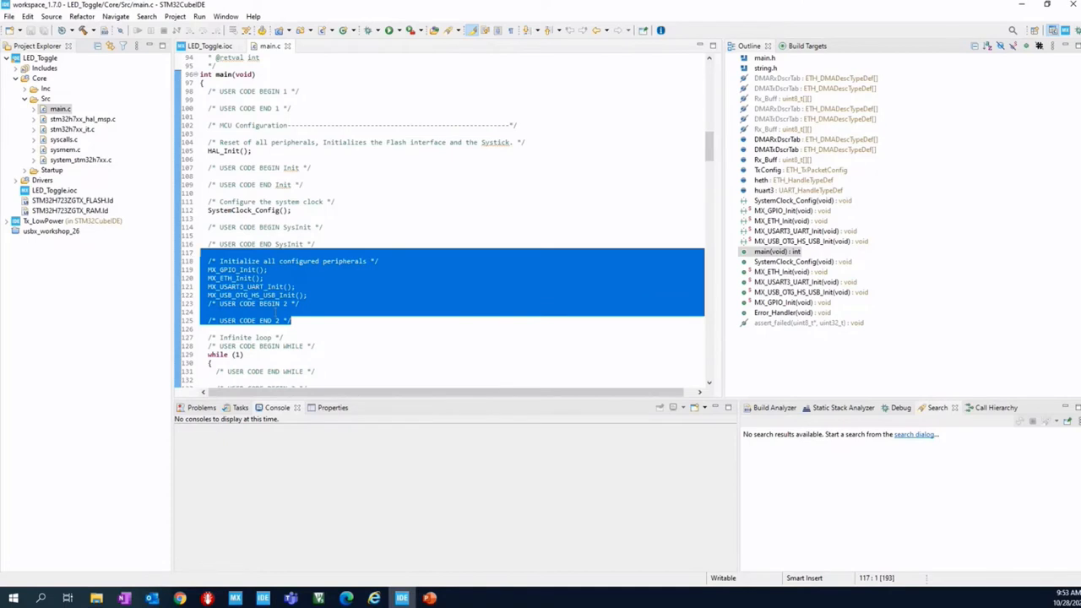
click(298, 320)
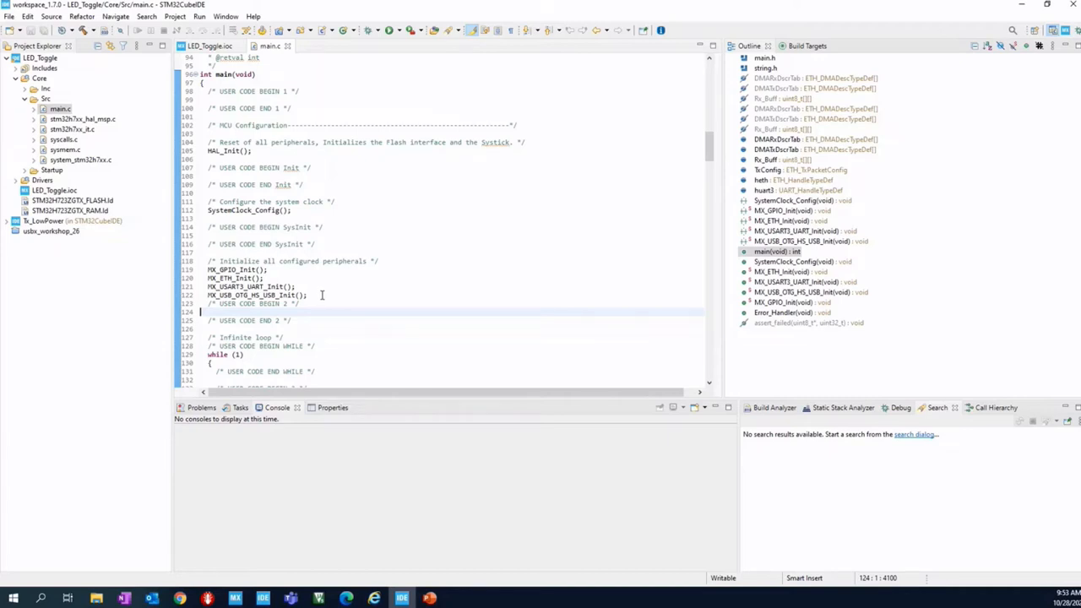
click(319, 295)
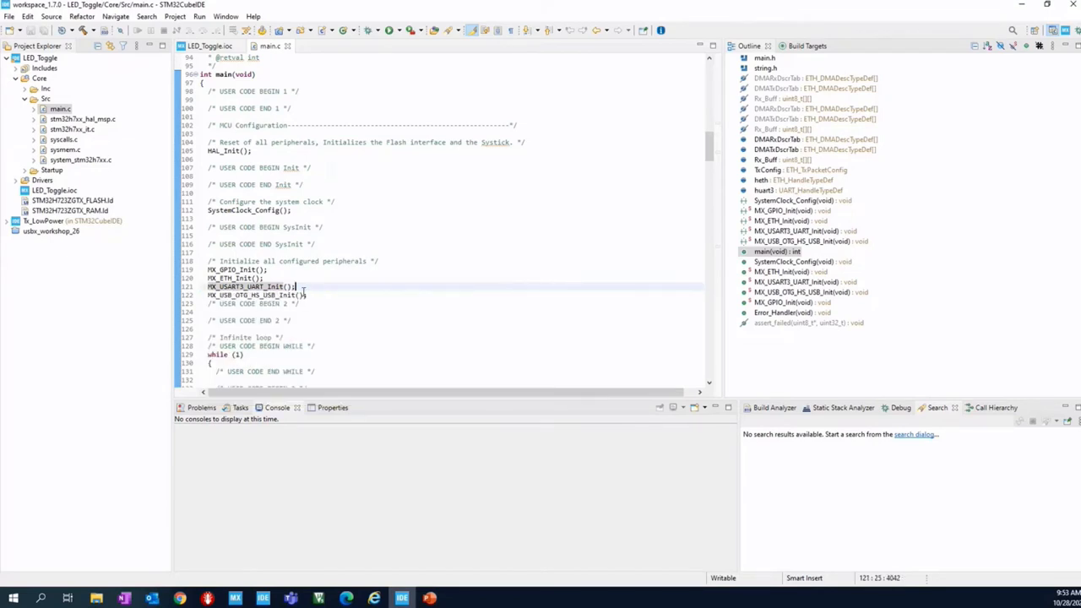
mouse_move(327, 291)
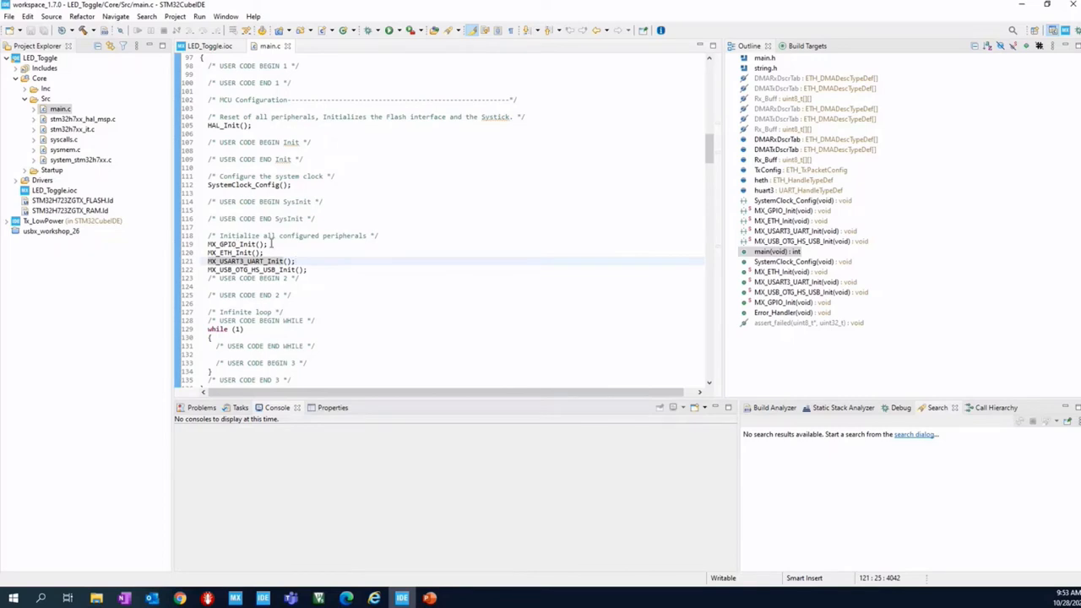
double_click(236, 244)
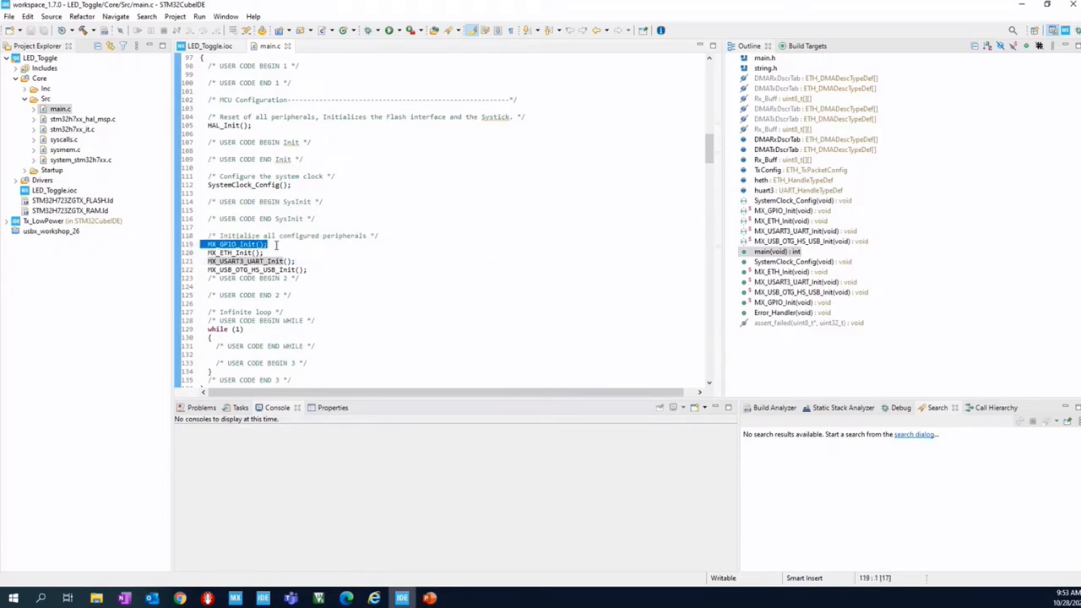
scroll(down, 3)
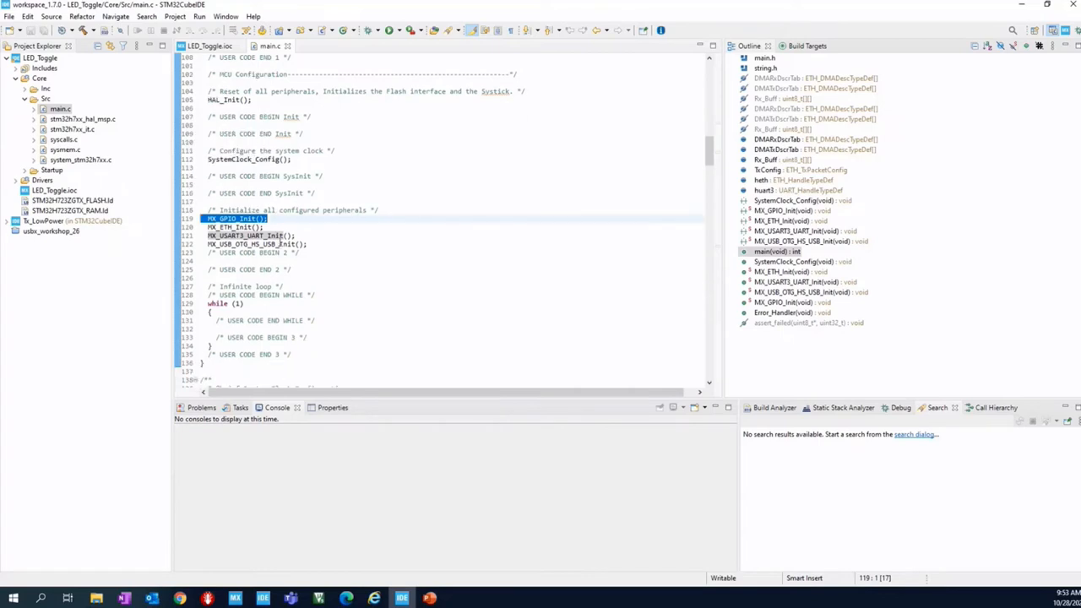
scroll(up, 3)
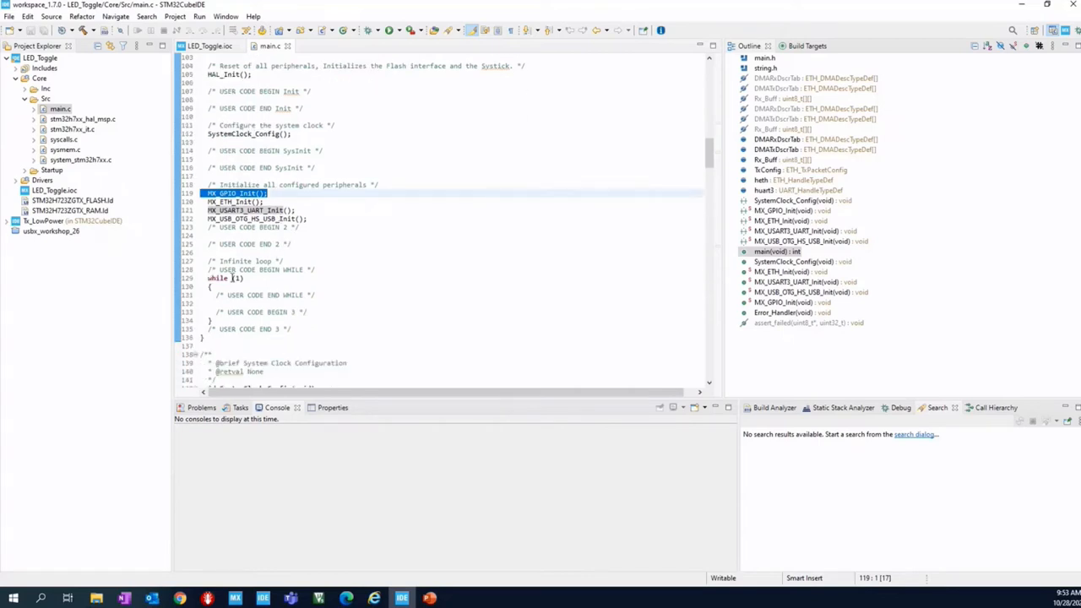
click(226, 278)
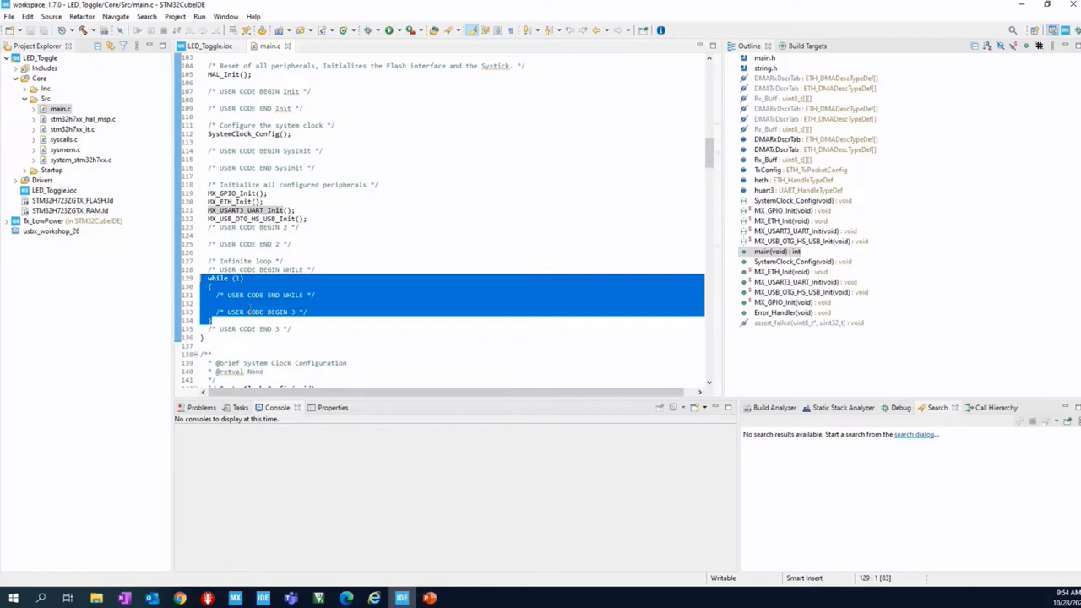
click(254, 304)
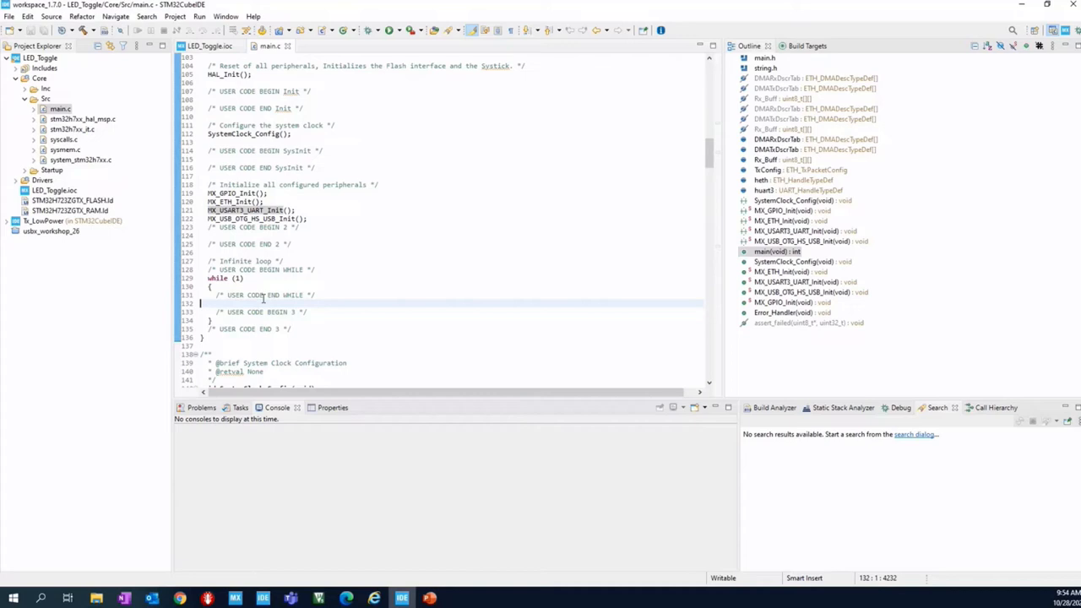
scroll(down, 3)
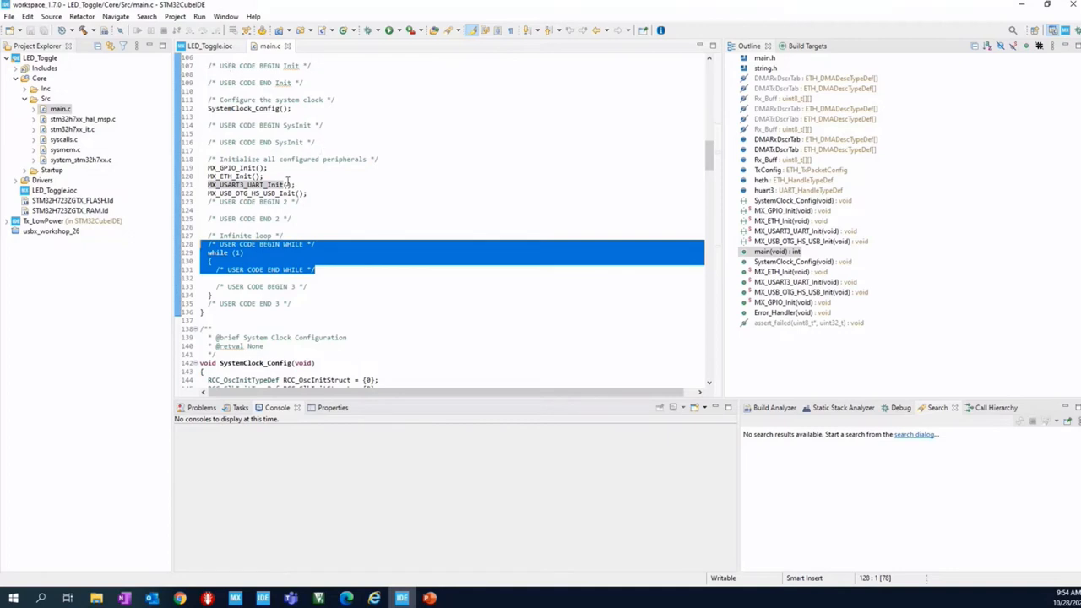
click(228, 46)
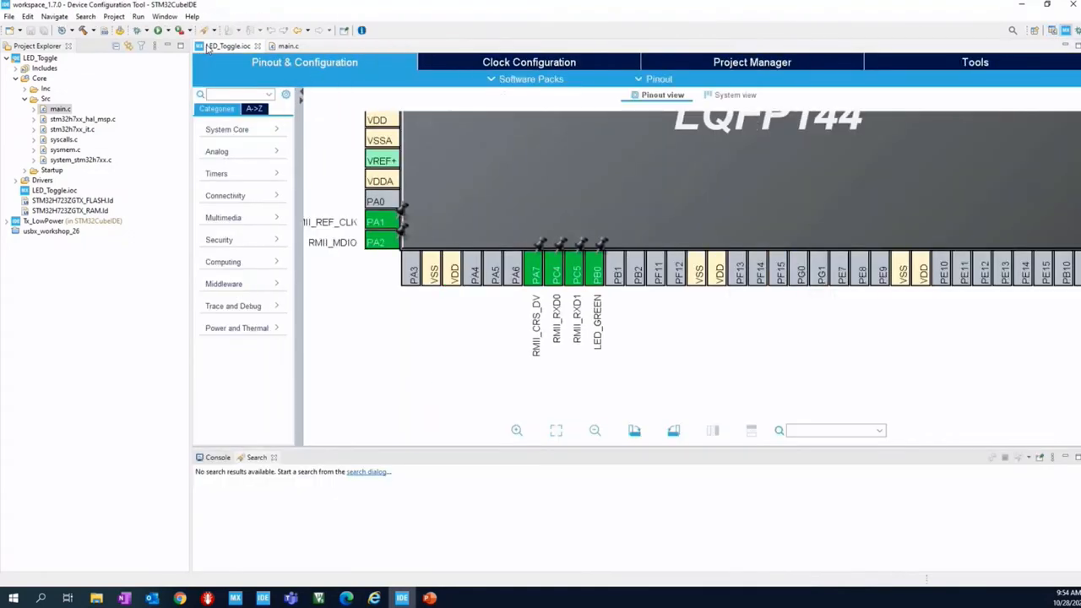
mouse_move(228, 46)
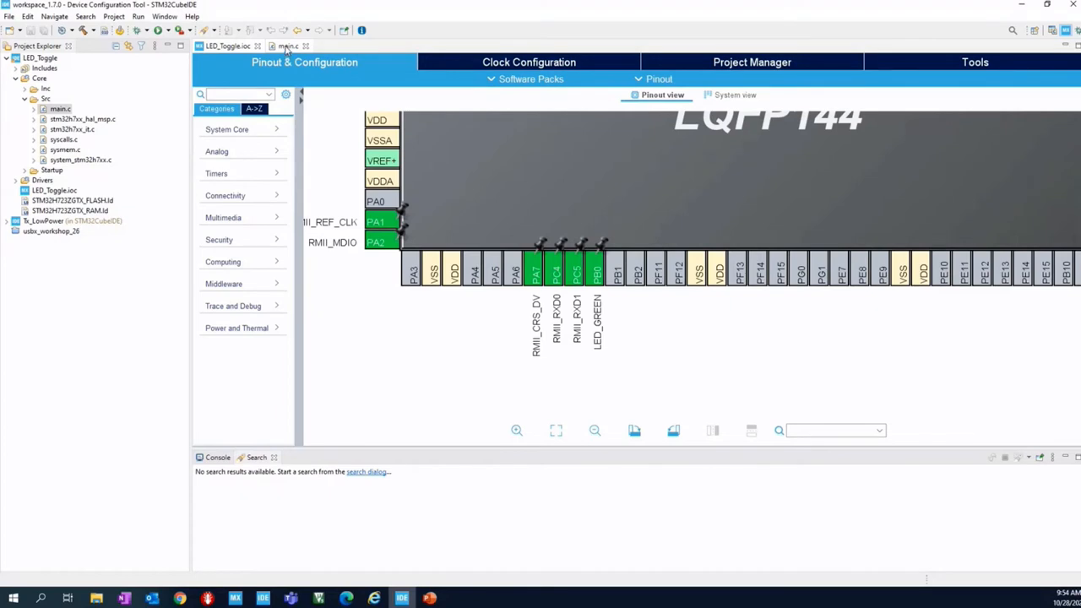
click(288, 45)
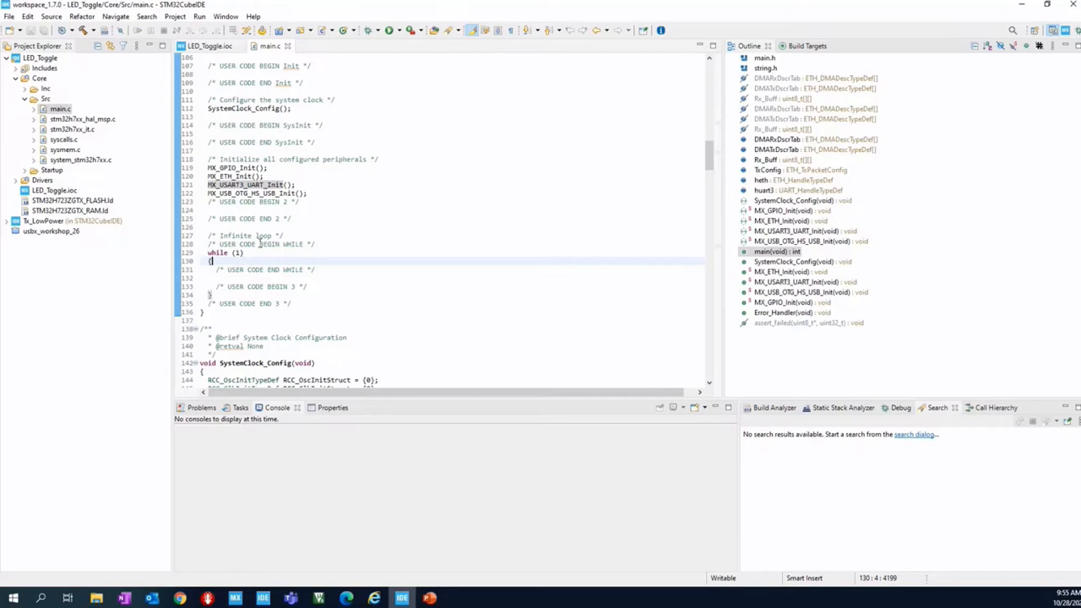
Type a placeholder 'xxx' inside main's while(1) loop.
drag(240, 253, 285, 269)
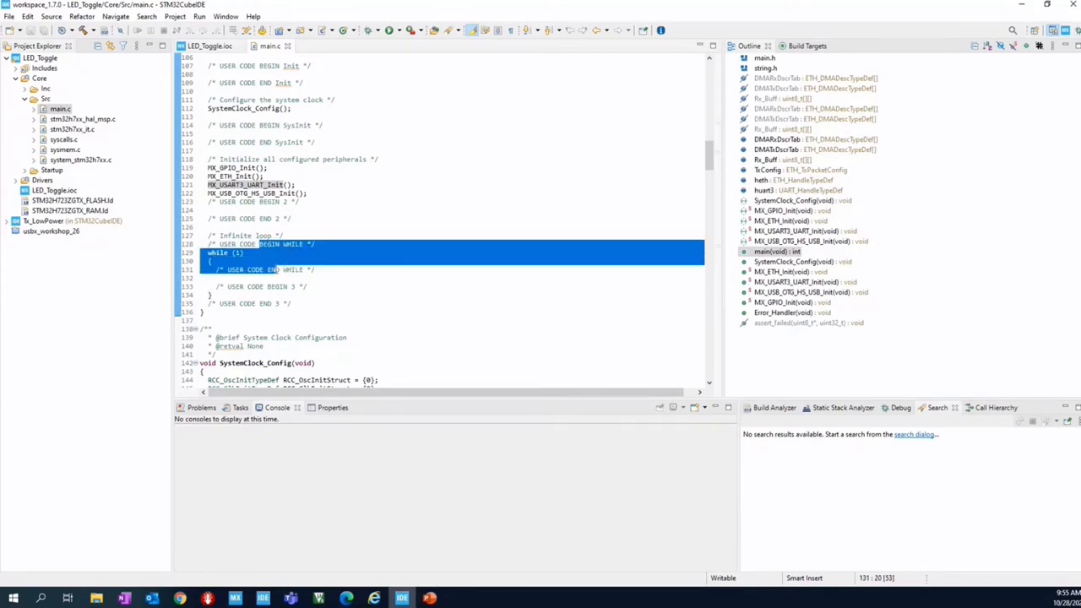
click(212, 261)
text(//)
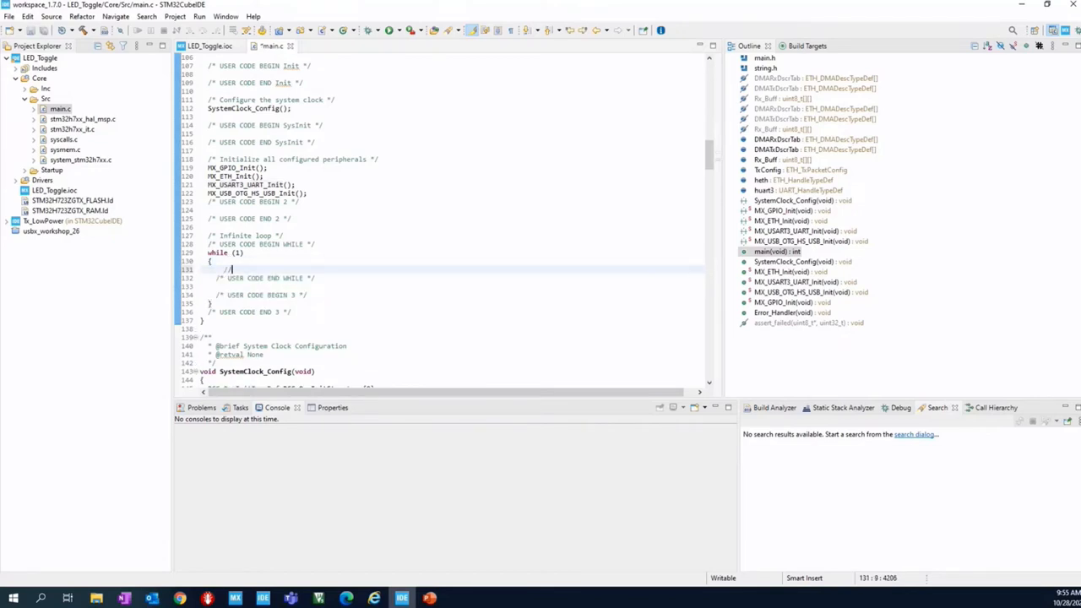
text(xxx)
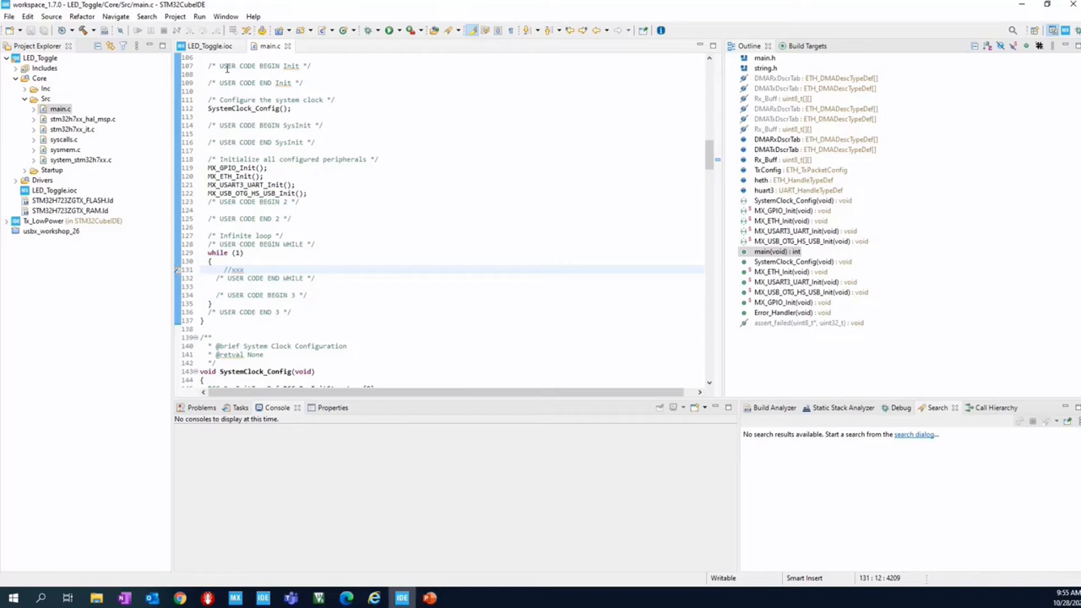
mouse_move(209, 46)
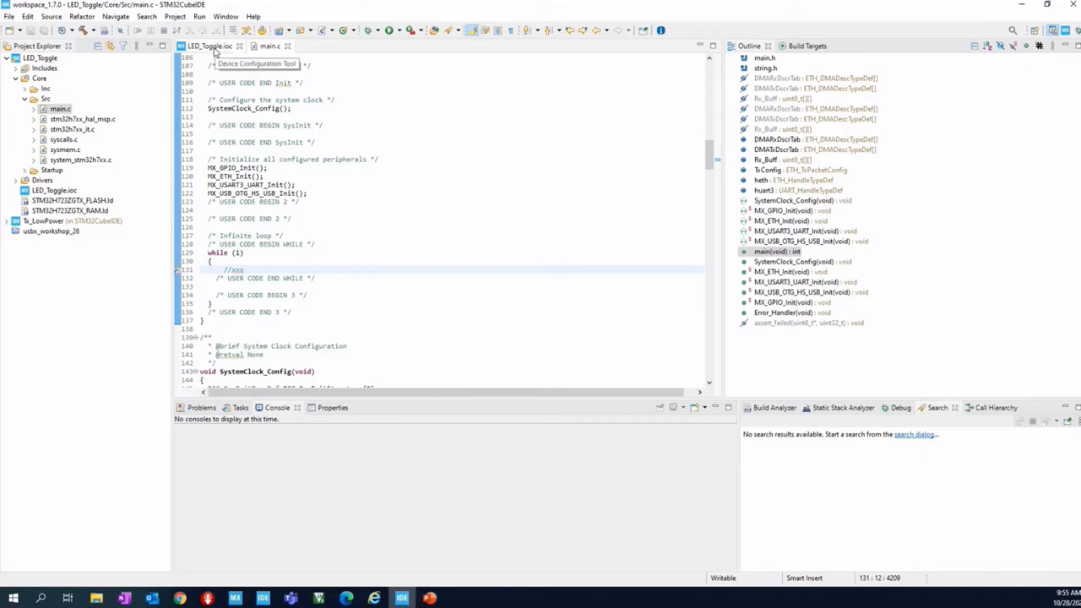
Delete the placeholder comment, leaving an empty line in the loop.
double_click(234, 269)
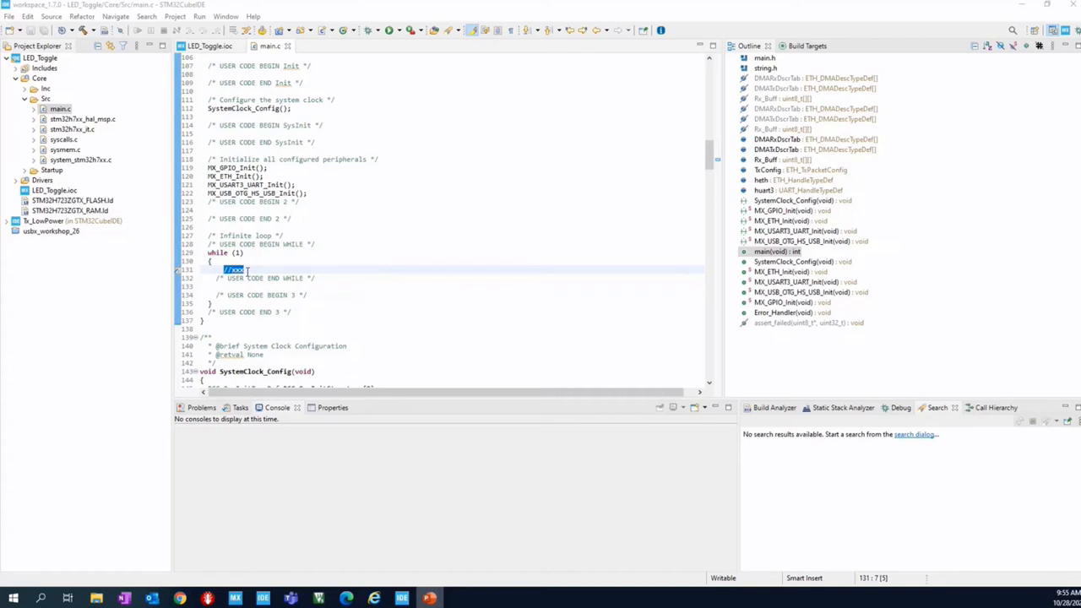
mouse_move(248, 270)
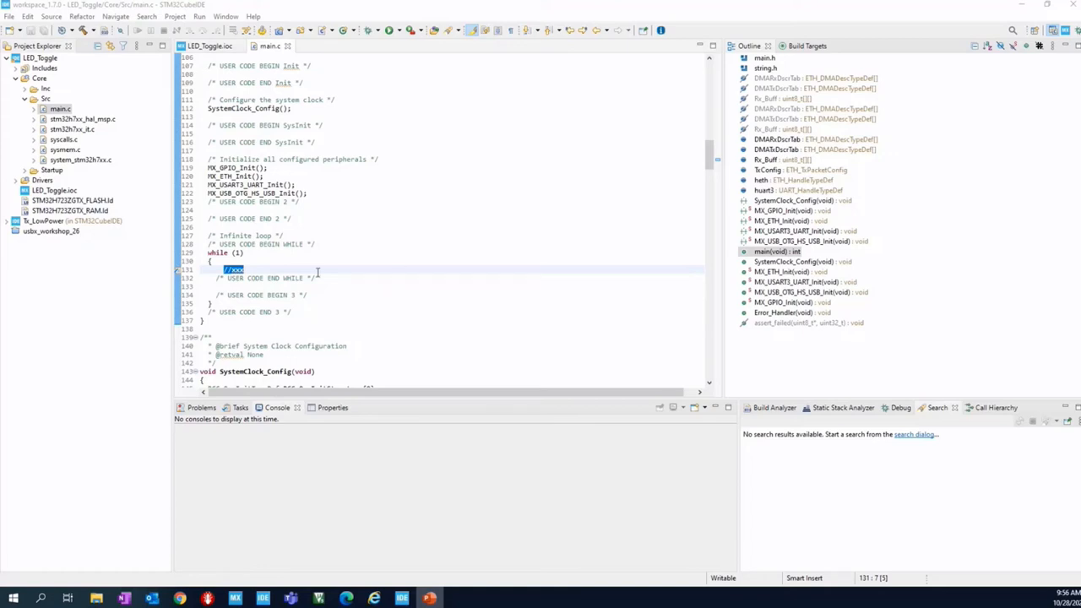
click(286, 270)
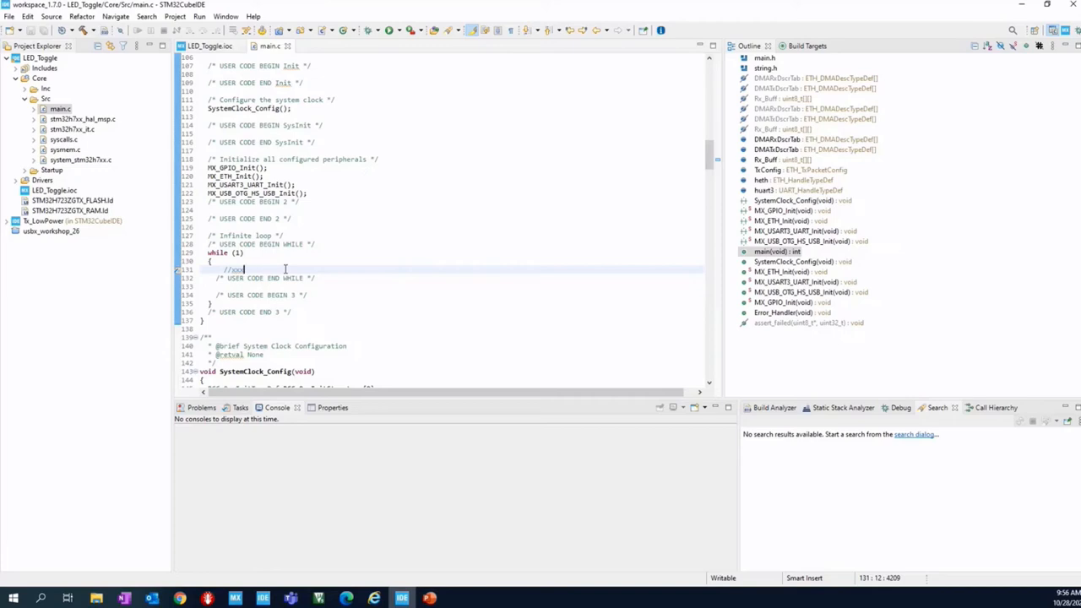
key(BackSpace)
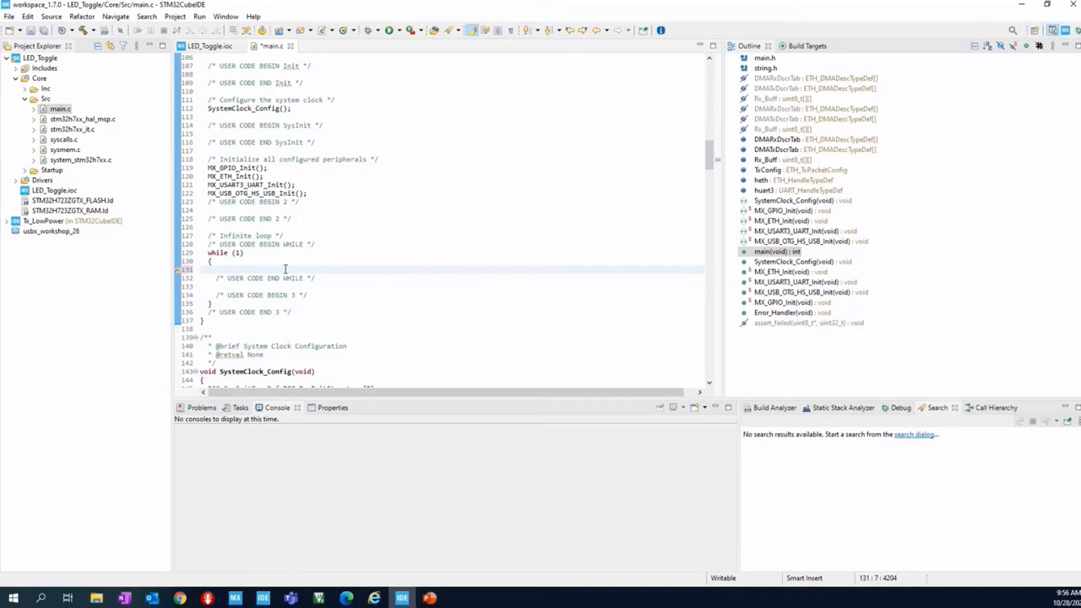
Write HAL_GPIO_TogglePin(LED_GREEN_GPIO_Port, LED_GREEN_Pin); on the empty loop line.
click(224, 269)
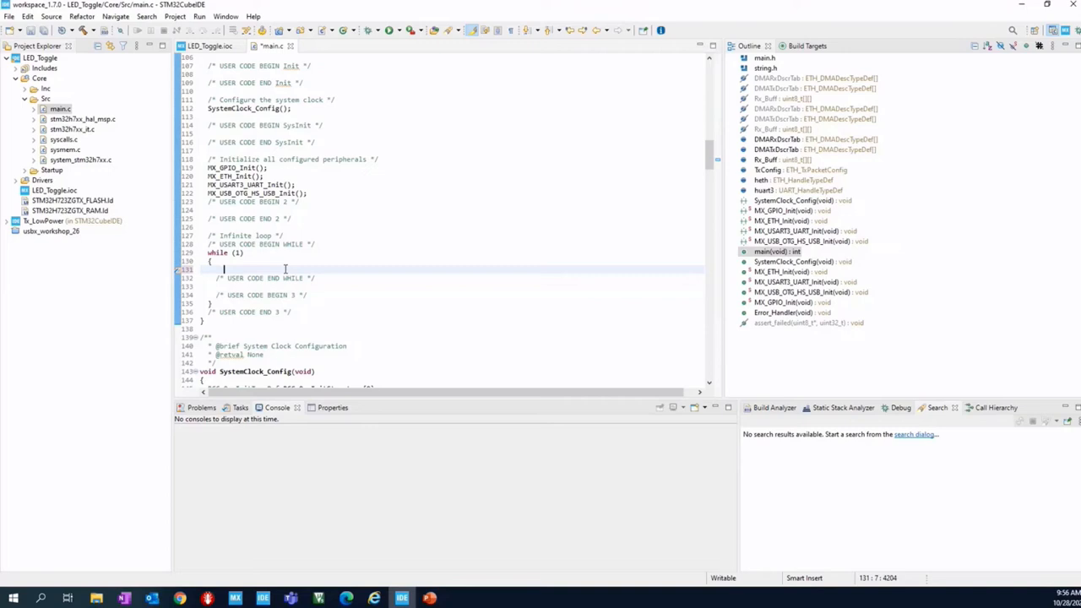
text(HAL)
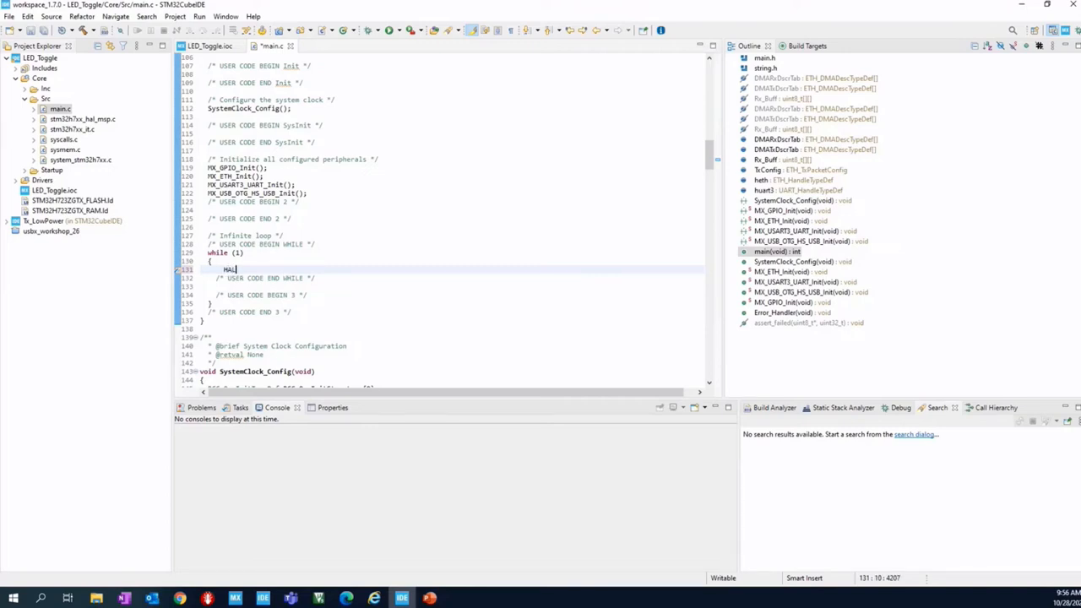
text(_GP)
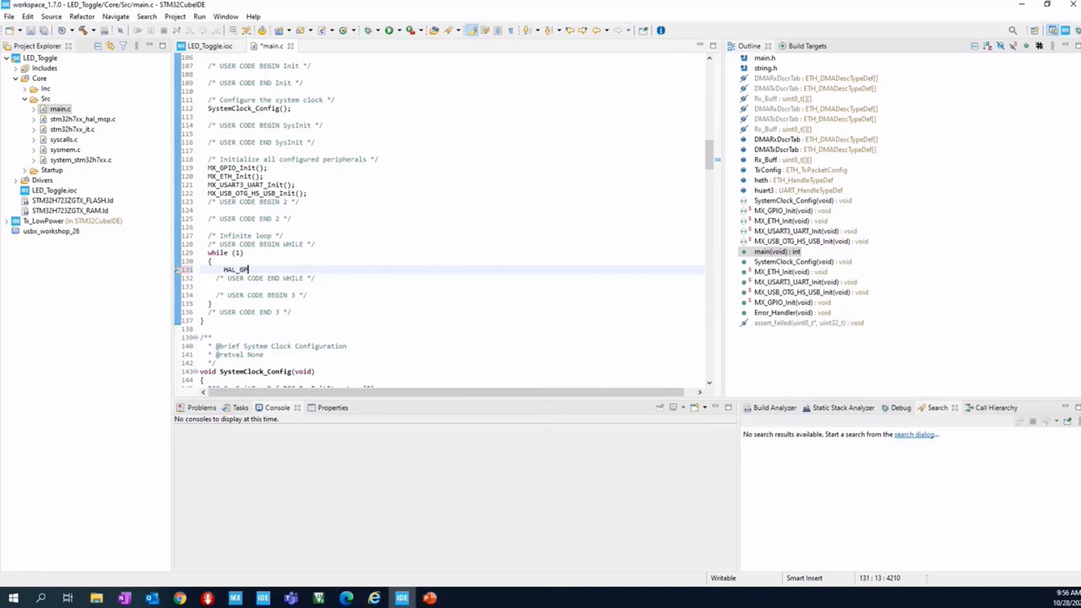
text(IO)
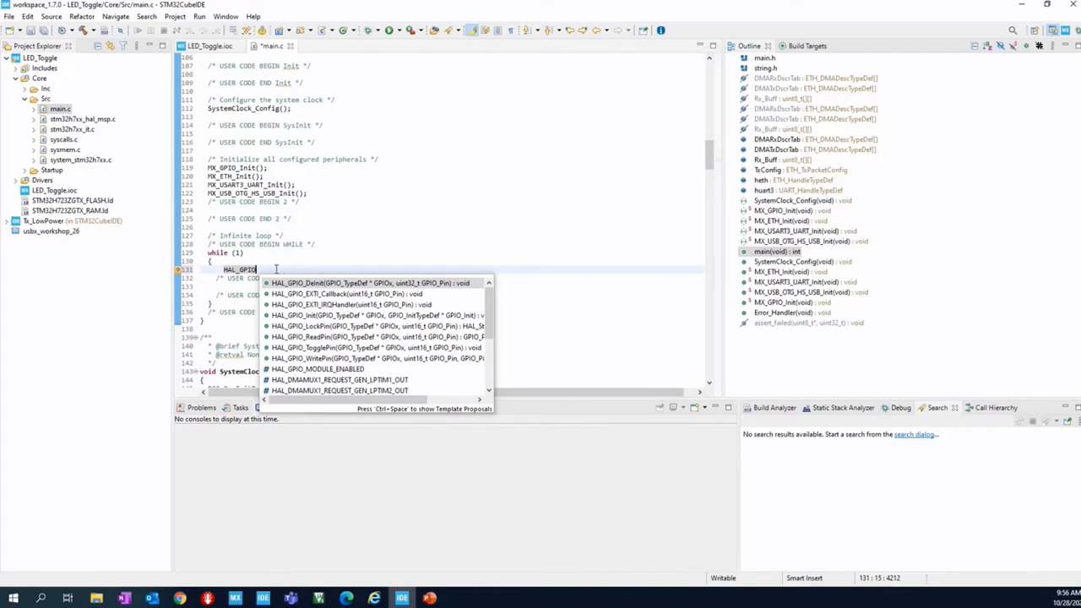
mouse_move(292, 326)
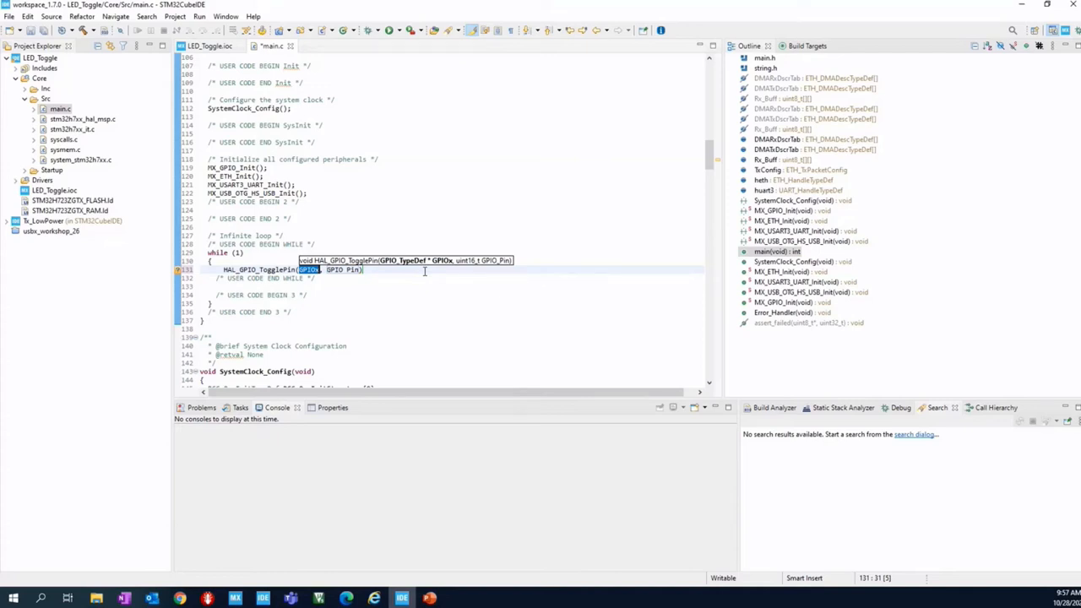
mouse_move(412, 272)
text(LED_GREEN_)
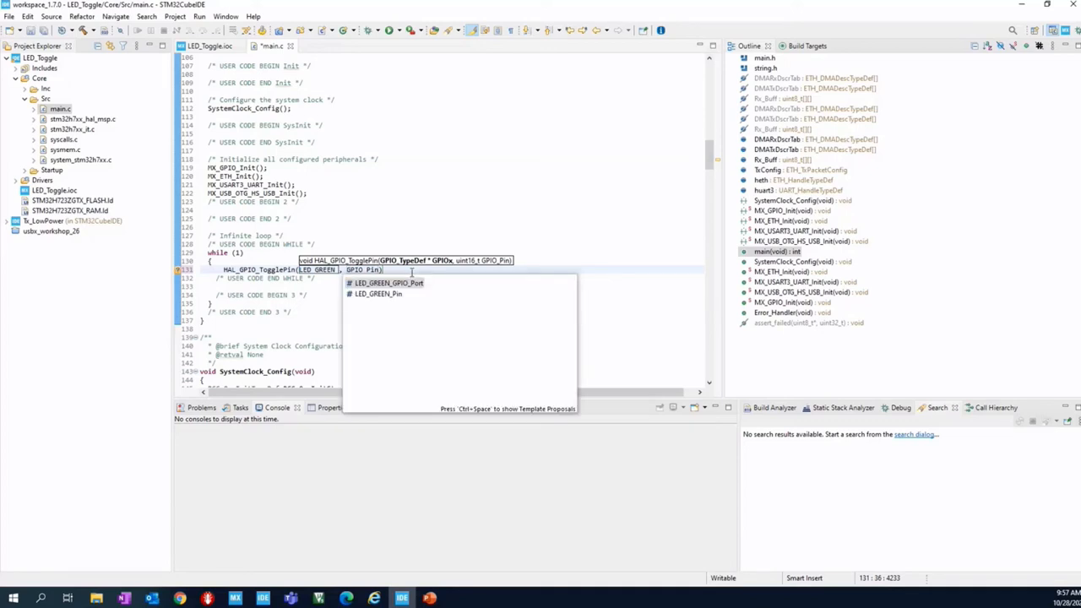
mouse_move(397, 294)
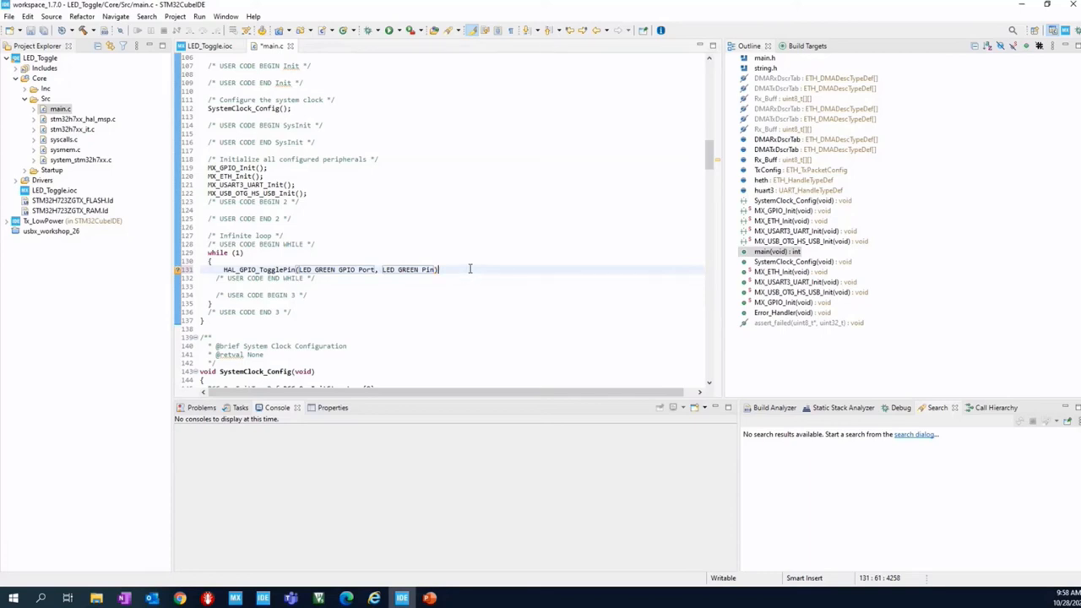
text(;)
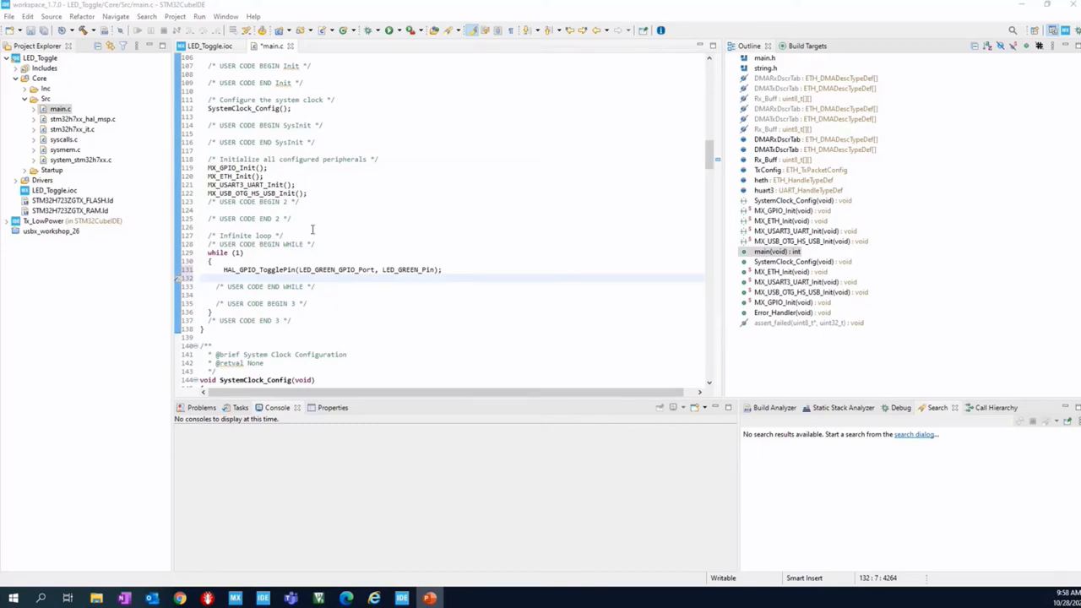
Write HAL_Delay(1000); below the toggle call using autocomplete.
text(HAL_De)
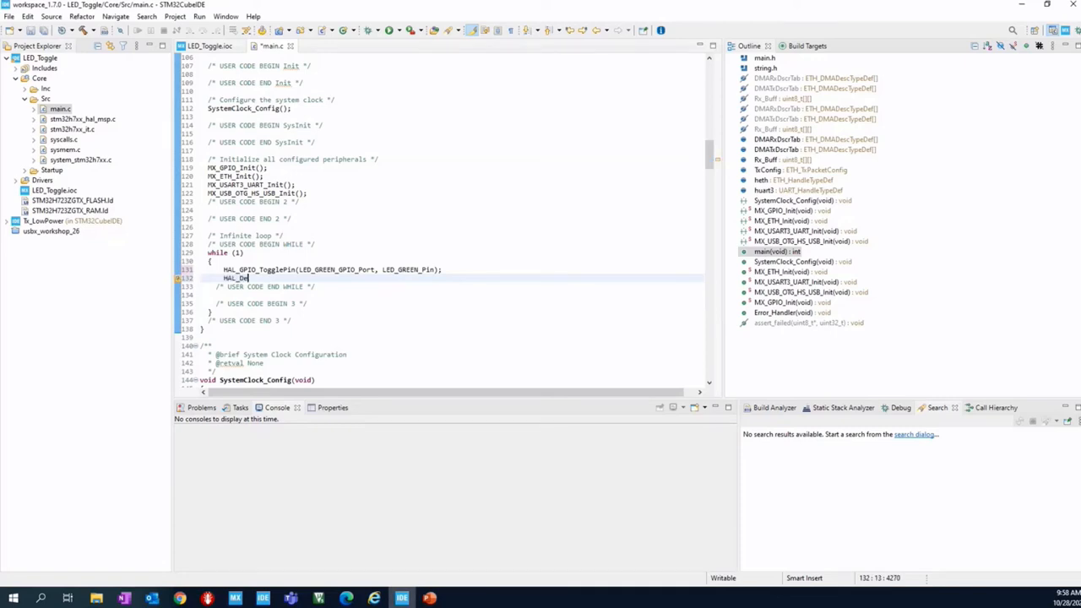
text(lay)
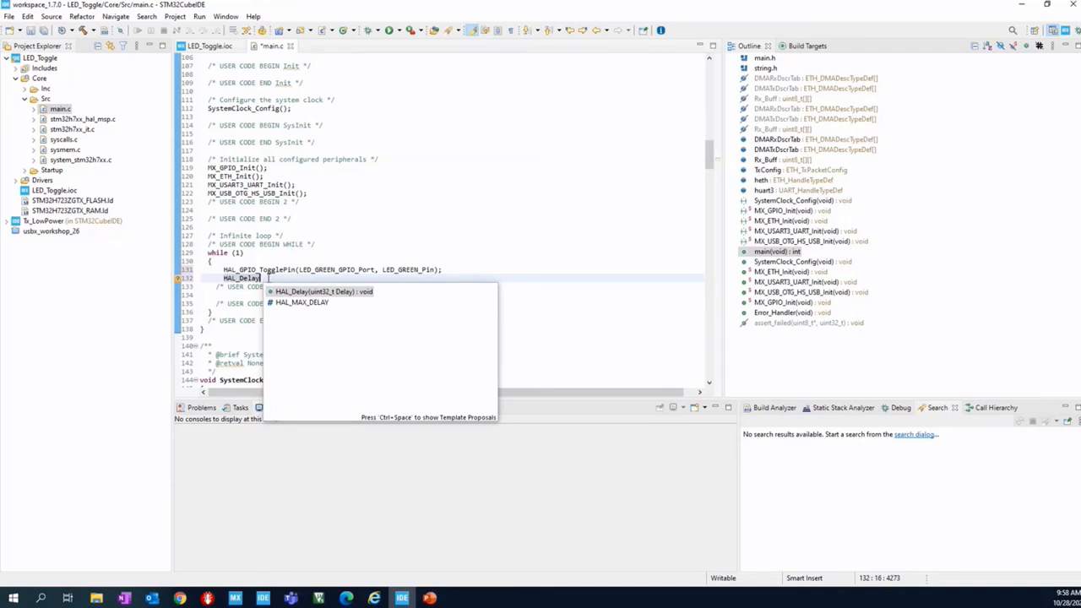
mouse_move(329, 302)
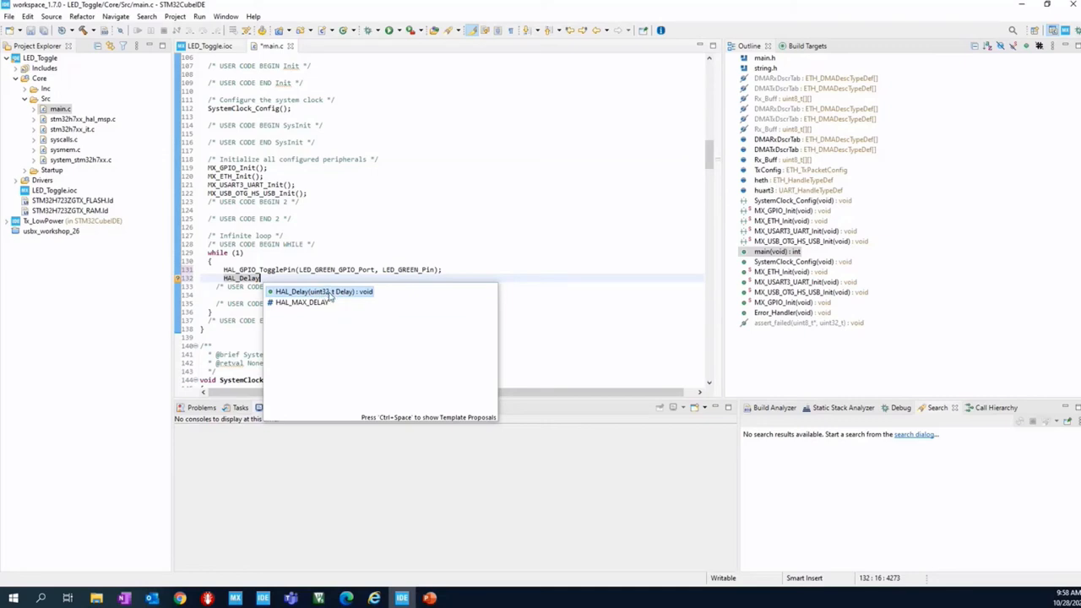
mouse_move(341, 299)
text((1)
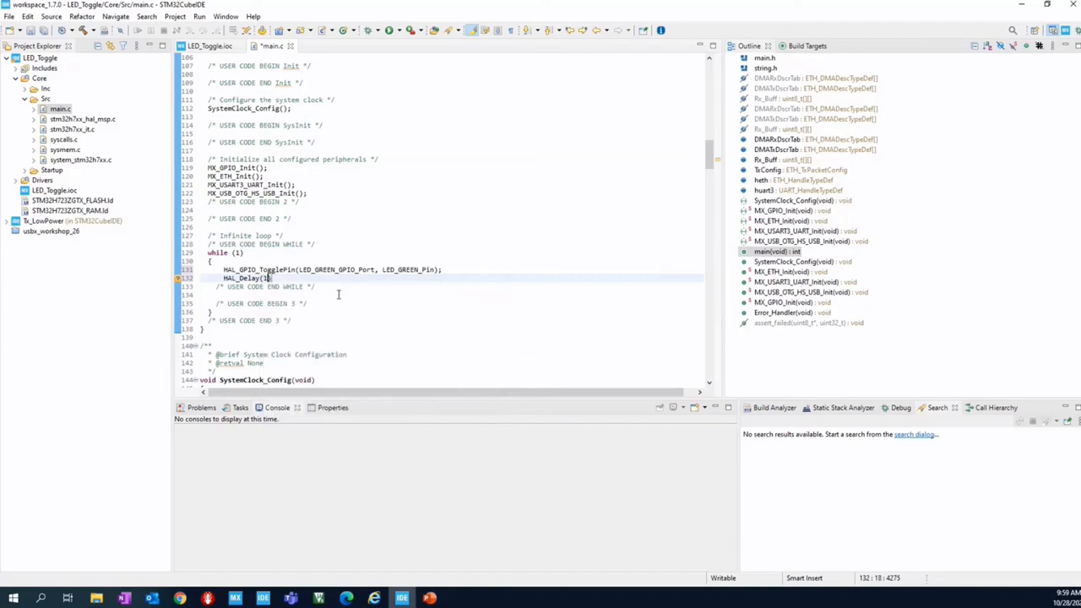
text(000)
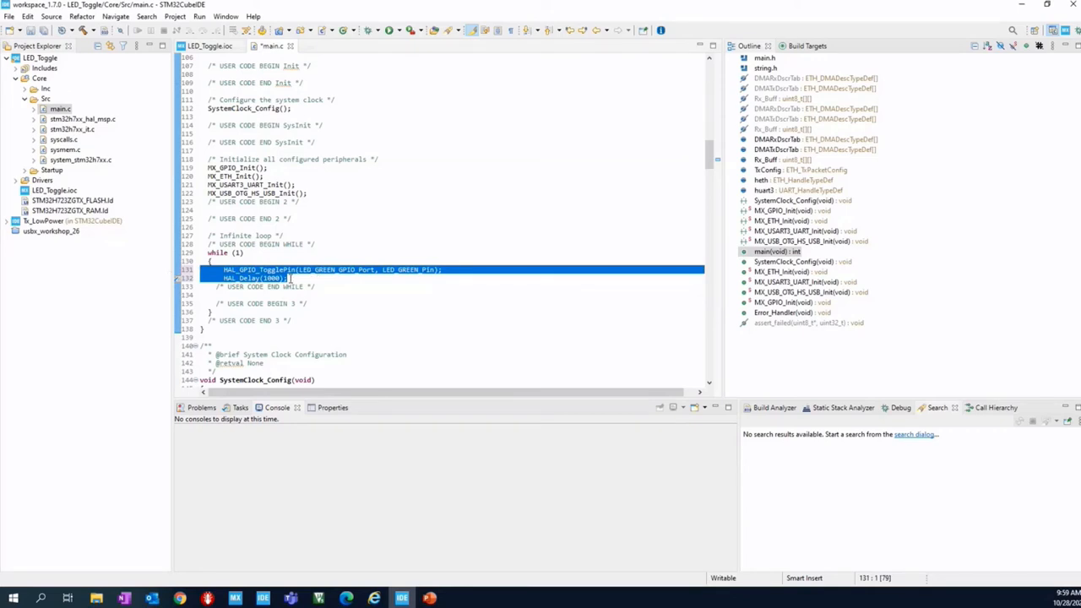
click(290, 278)
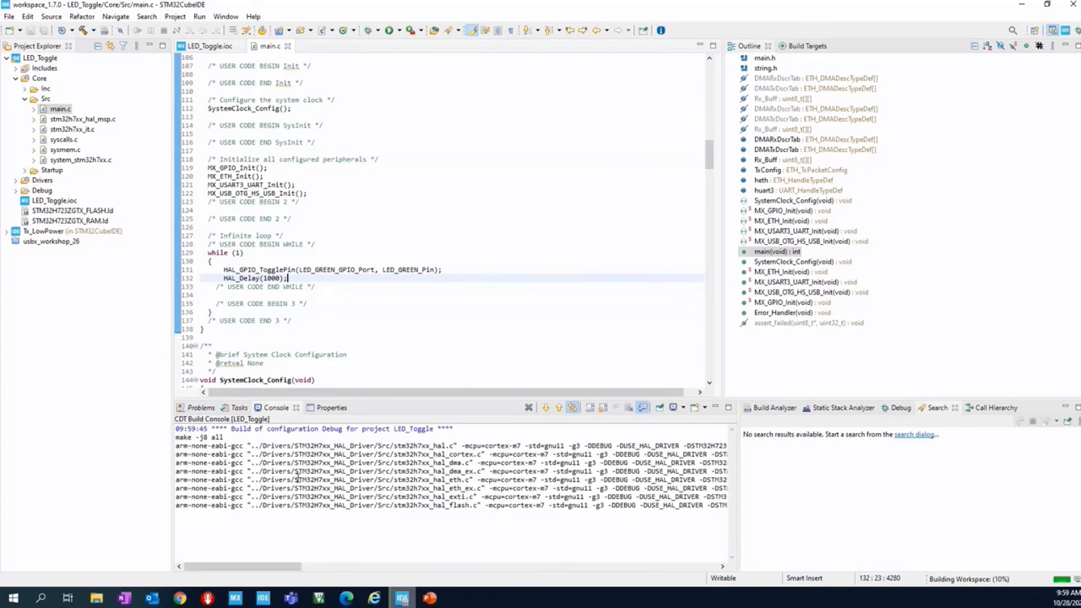
Scroll through the Build Console while LED_Toggle compiles with 0 errors.
scroll(down, 3)
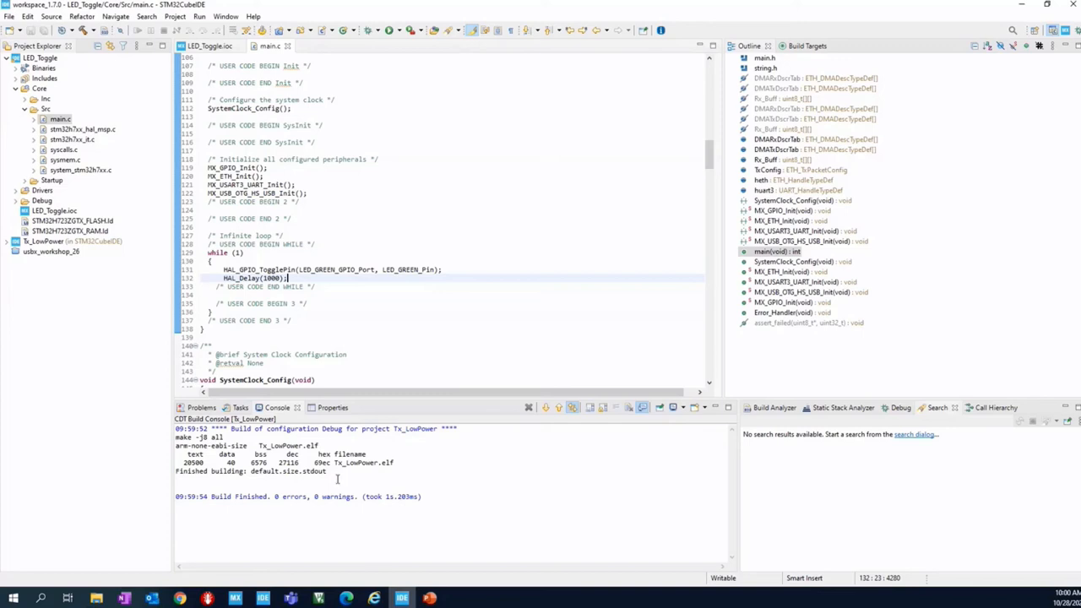
mouse_move(337, 480)
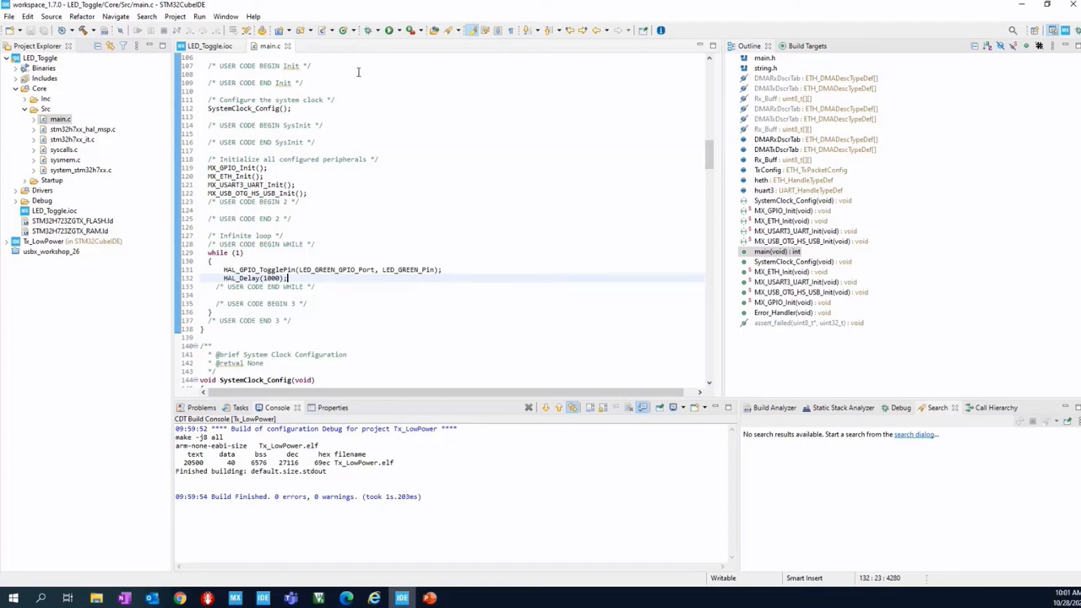
mouse_move(378, 30)
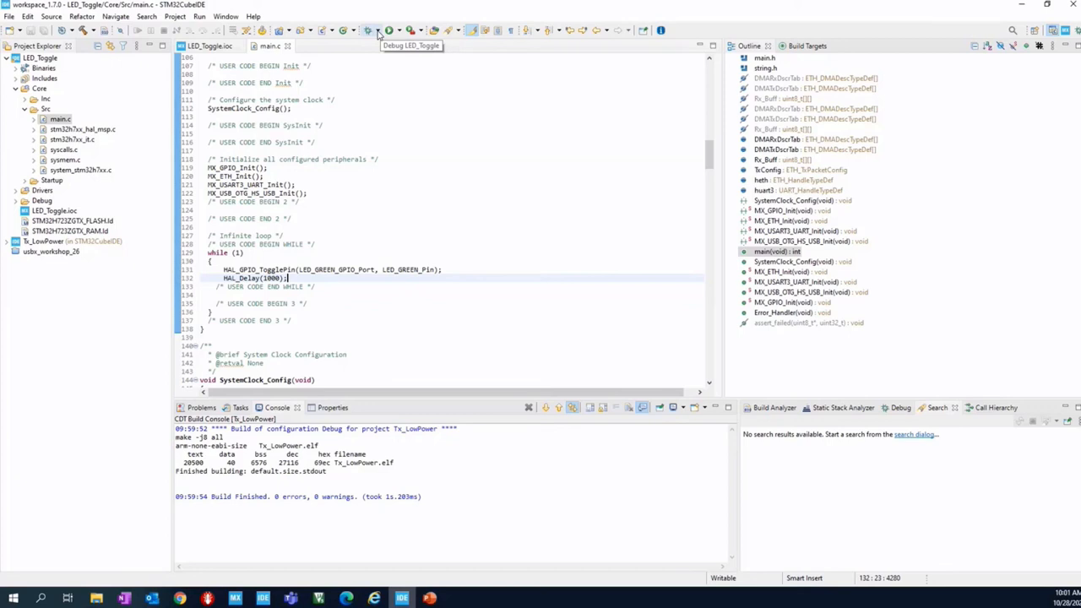
Open the Debug dropdown to launch LED_Toggle as an STM32 Cortex-M application.
click(378, 31)
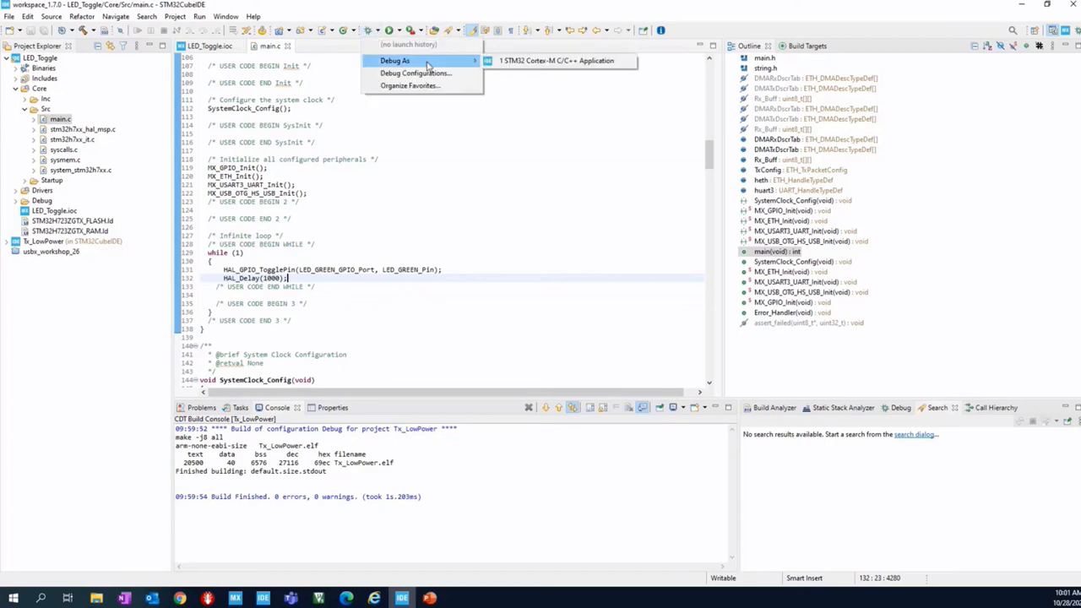
mouse_move(544, 66)
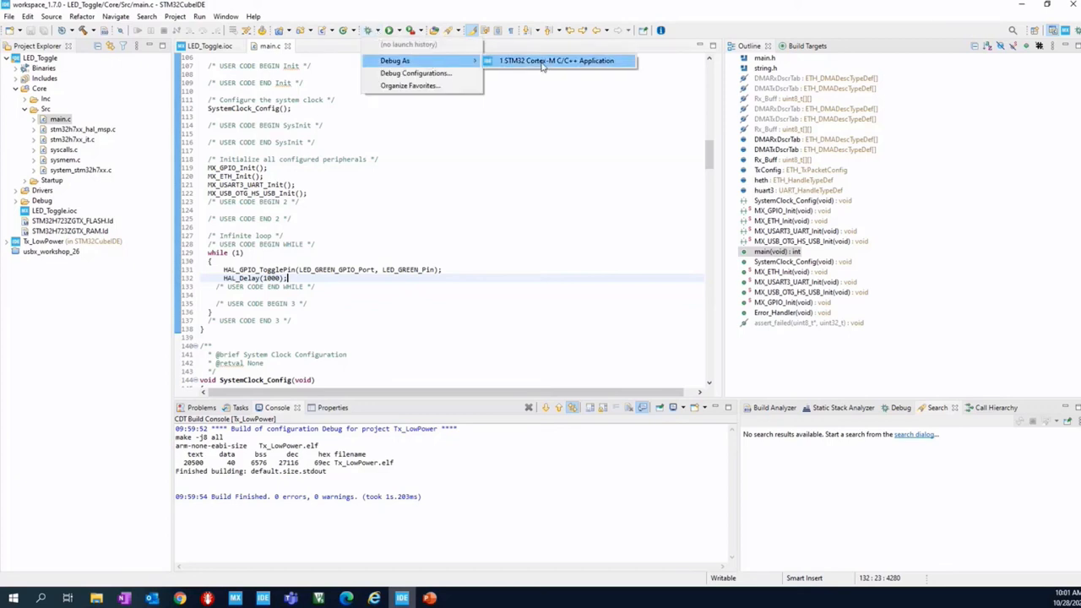
mouse_move(528, 64)
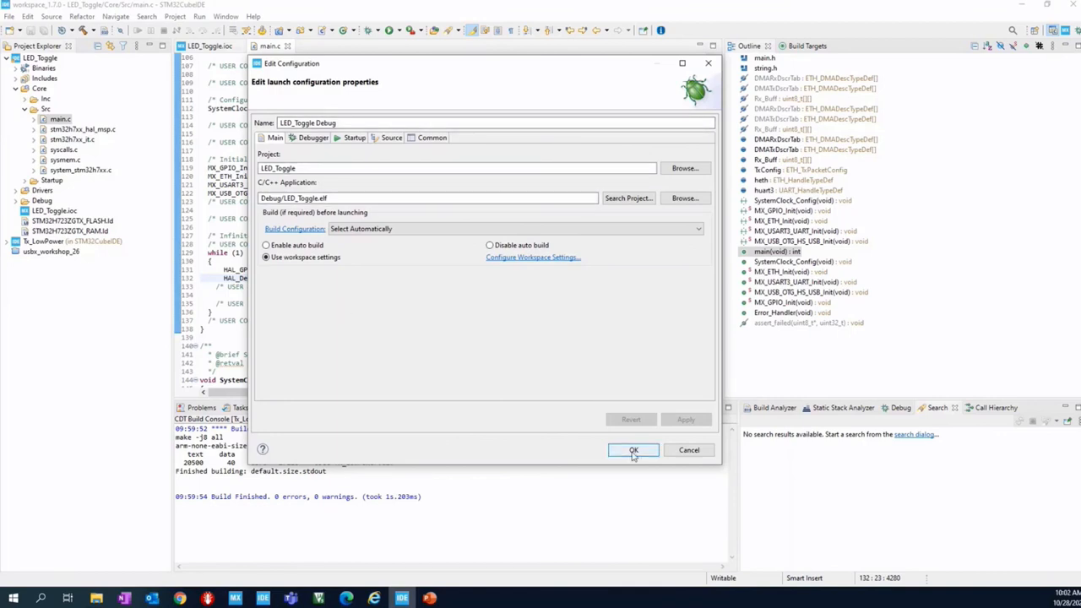
Keep the default LED_Toggle Debug configuration and start debugging.
click(634, 449)
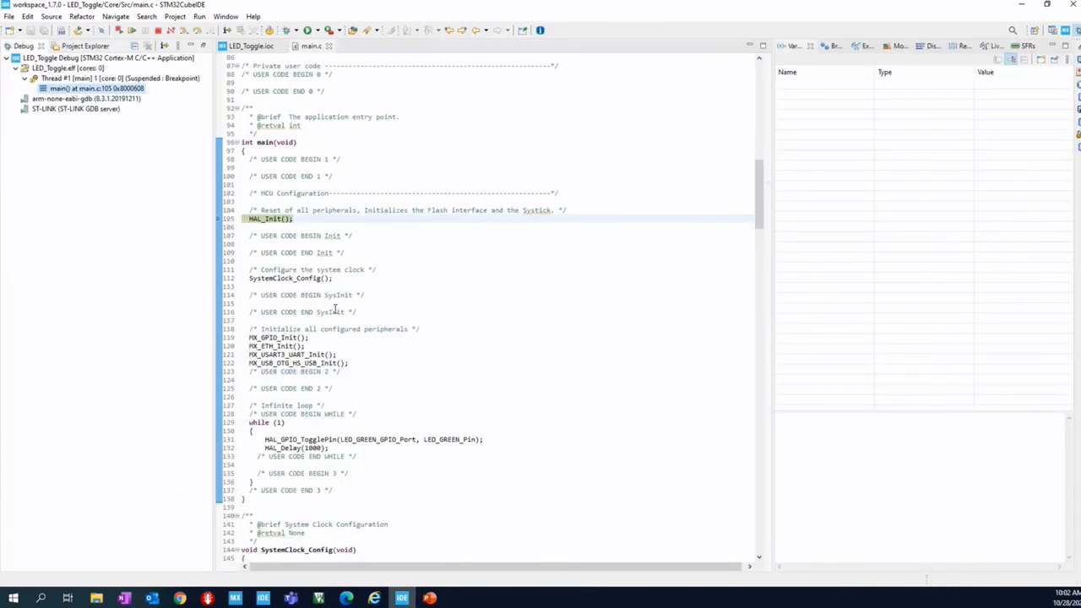
mouse_move(351, 270)
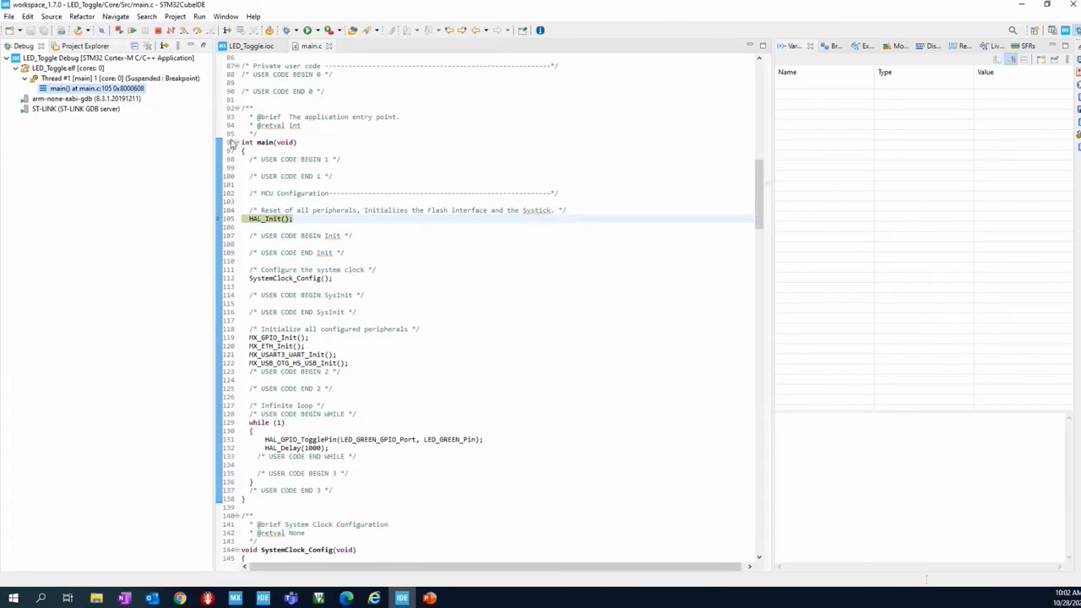
Try to resume LED_Toggle past the HAL_Init() breakpoint.
click(305, 218)
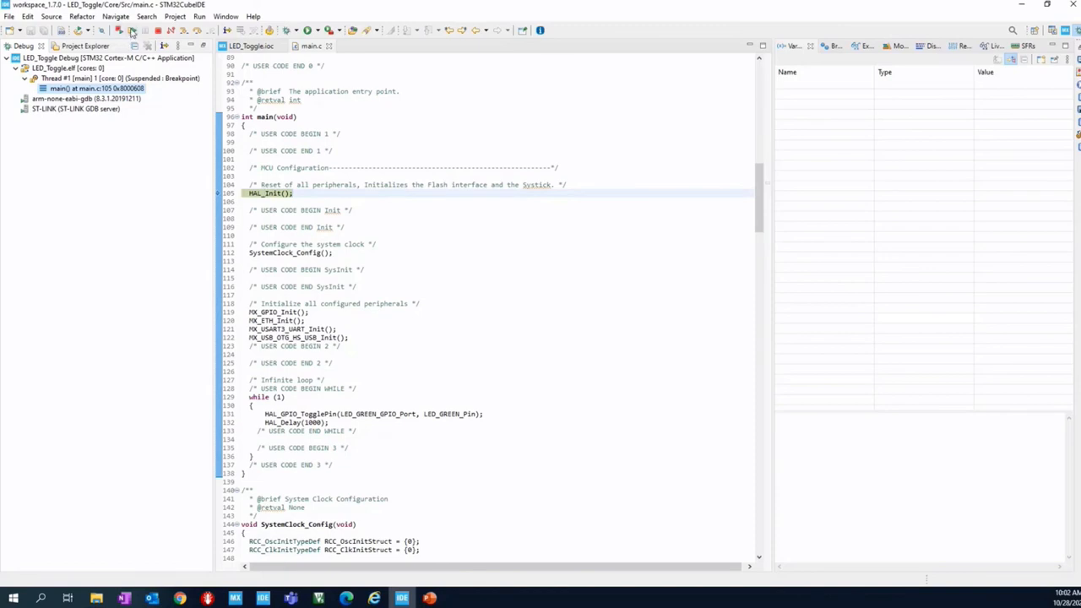
mouse_move(134, 31)
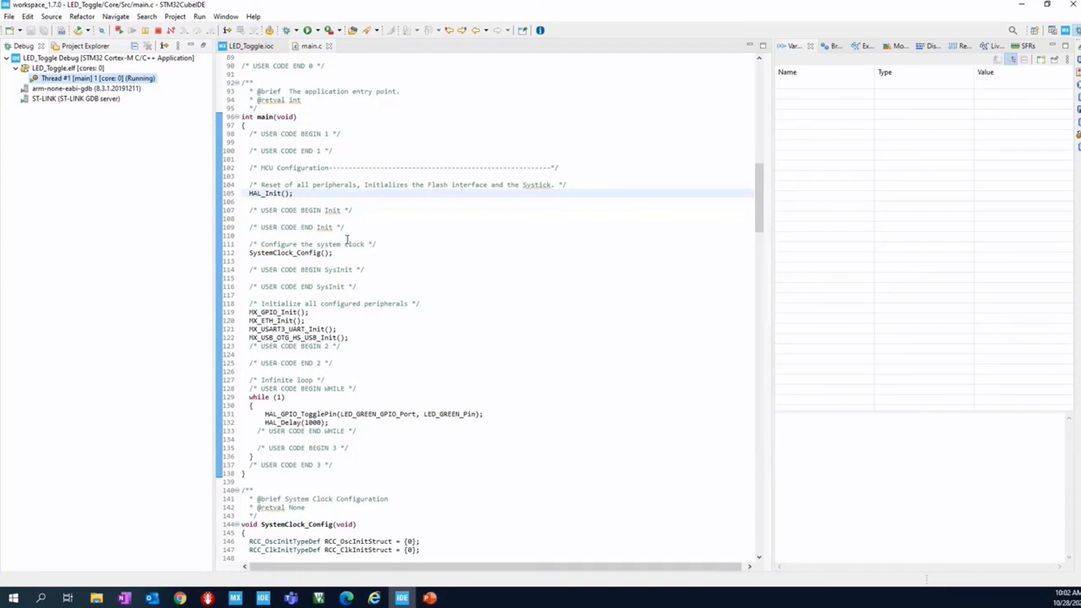
mouse_move(316, 234)
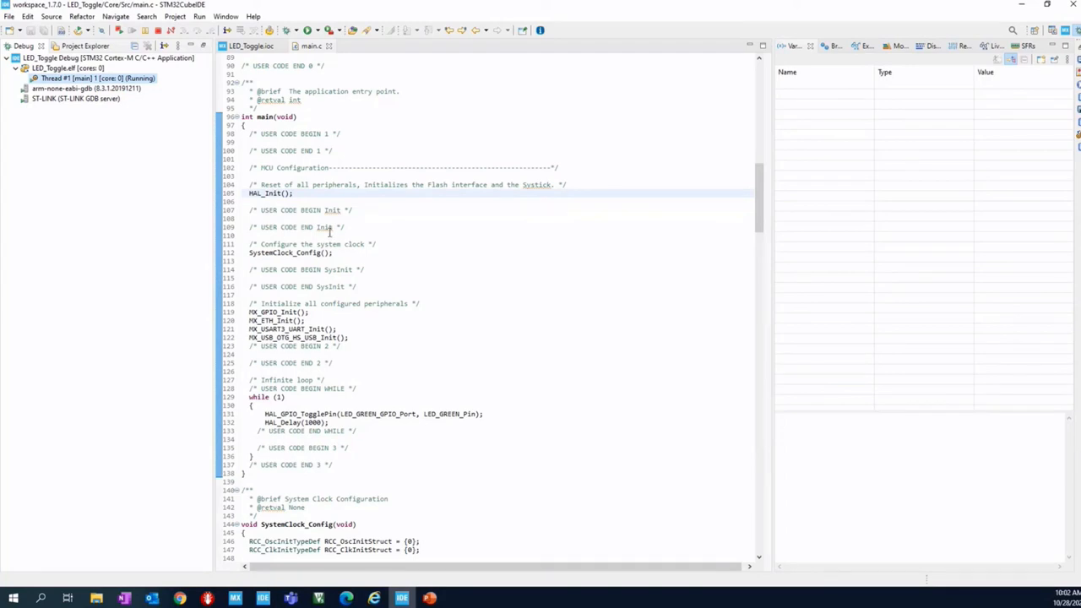